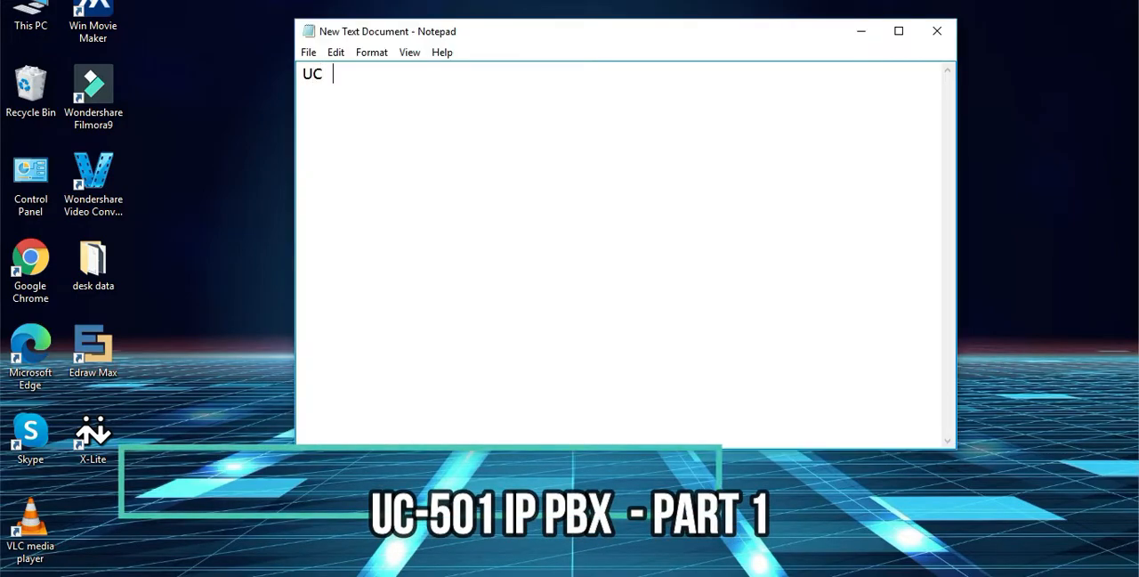
Note the UC 501 IP PBX title and its IP address 192.168.101.1 in Notepad
type("501")
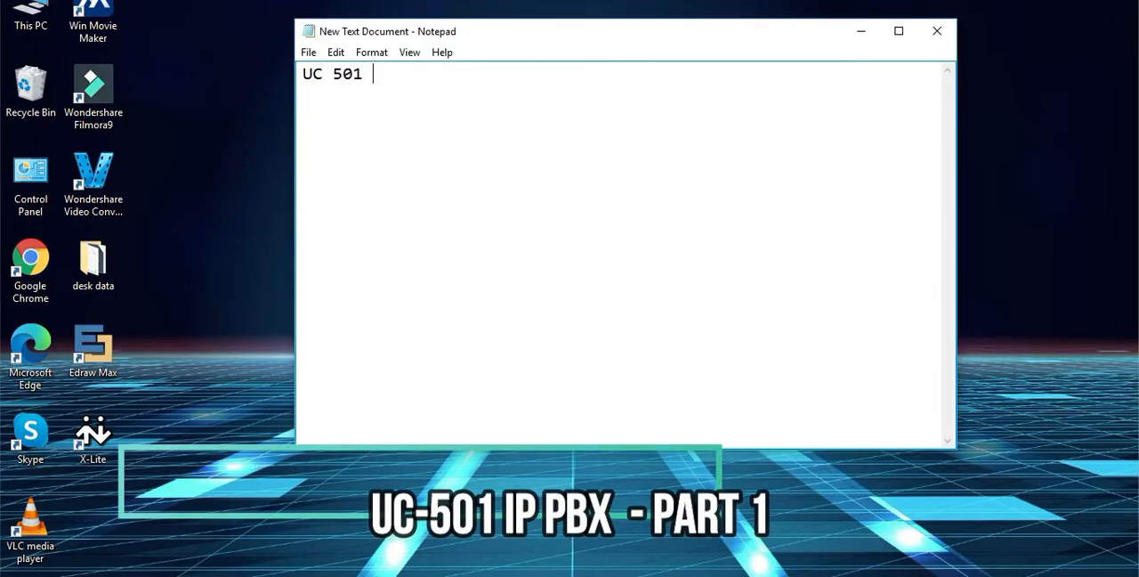
type("IP PBX")
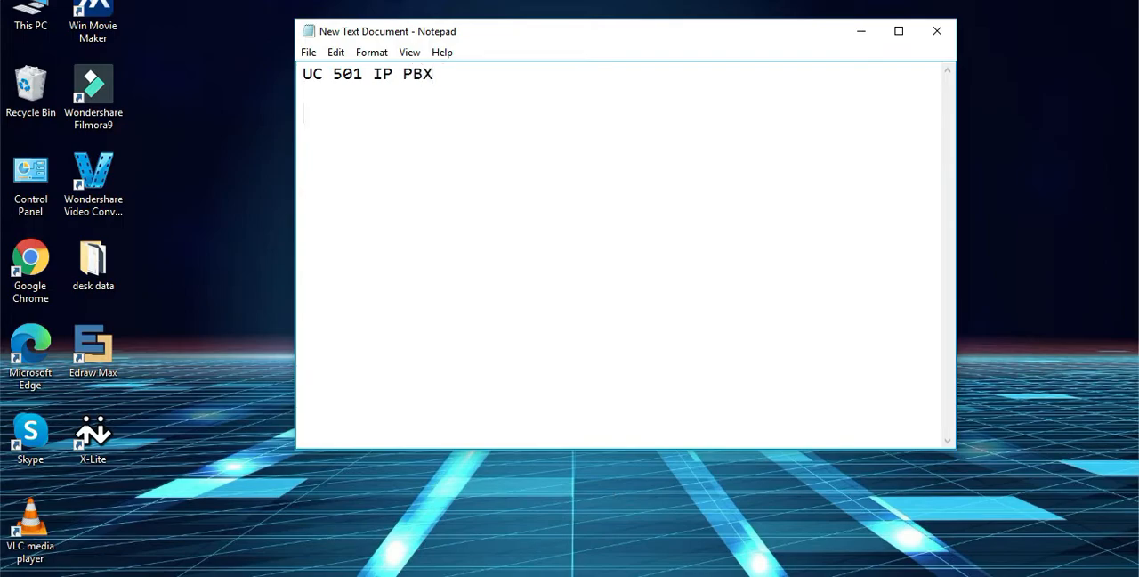
type("IP")
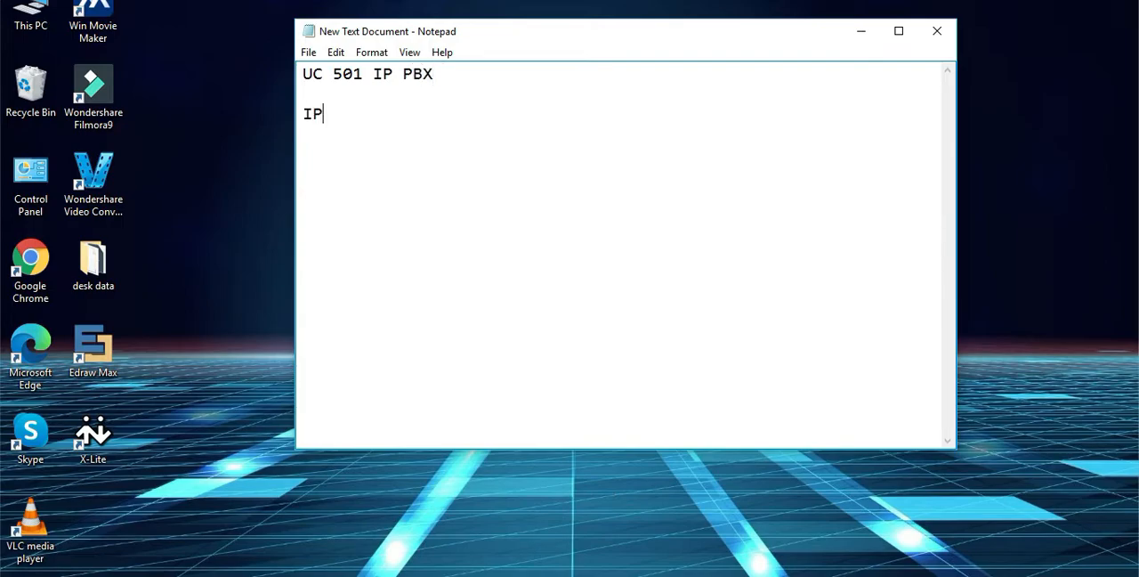
type("Add")
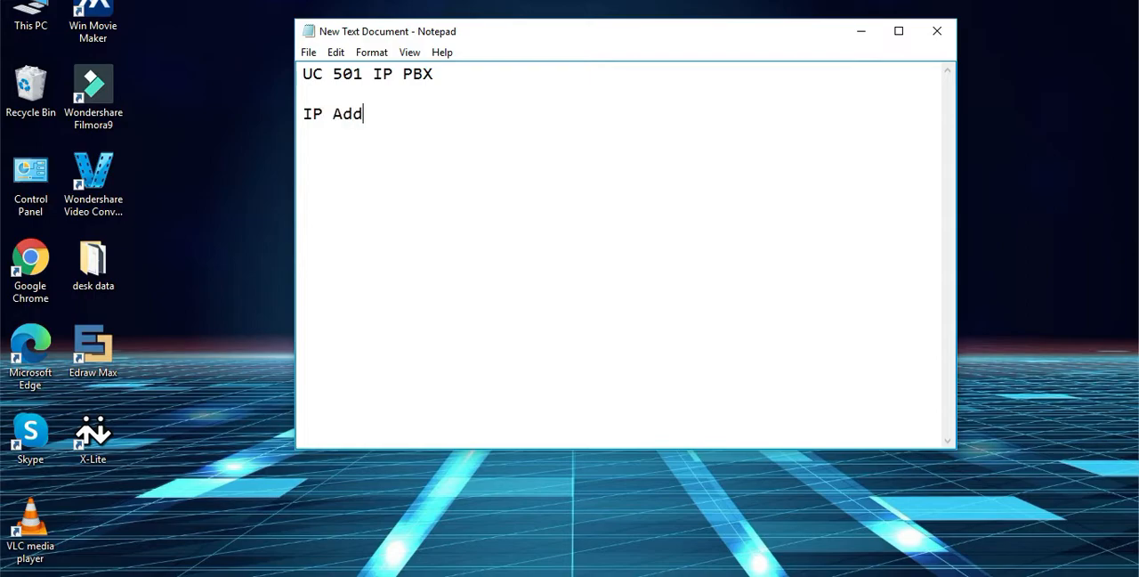
type("ress:-")
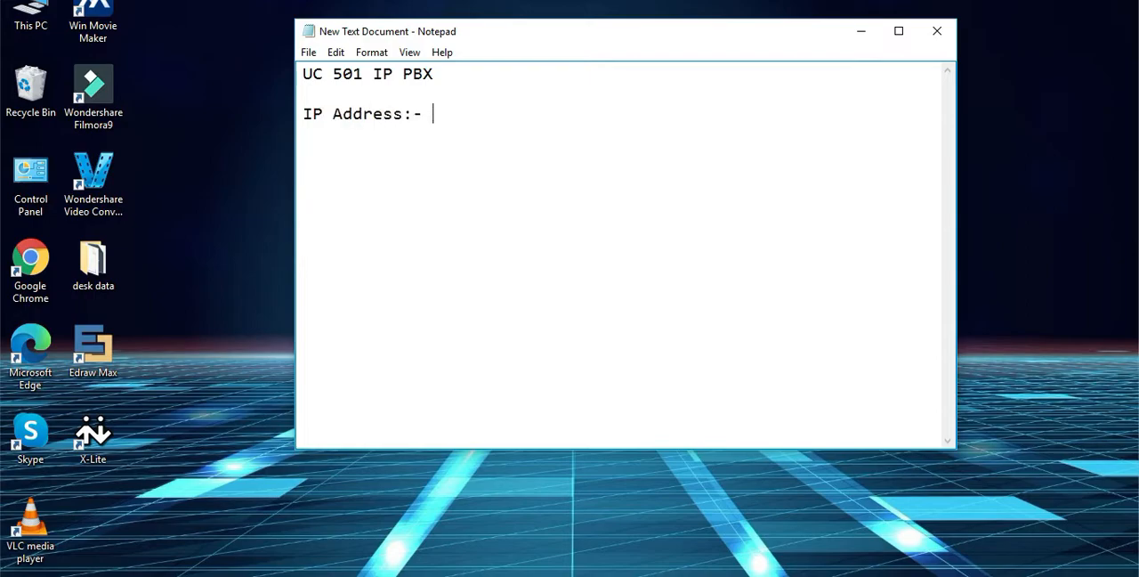
type("192.1")
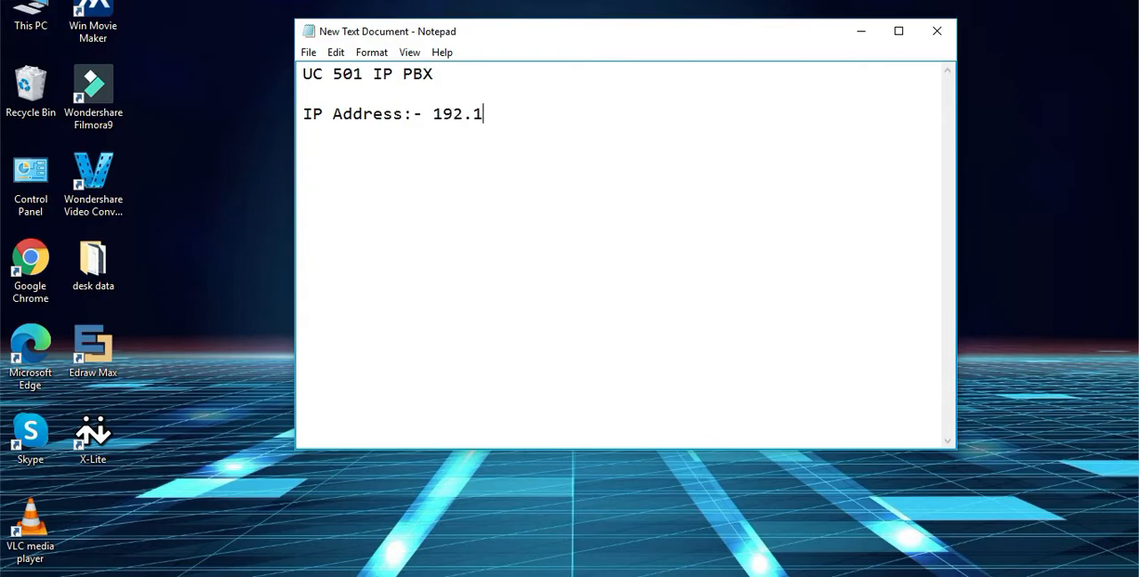
type("68.101.")
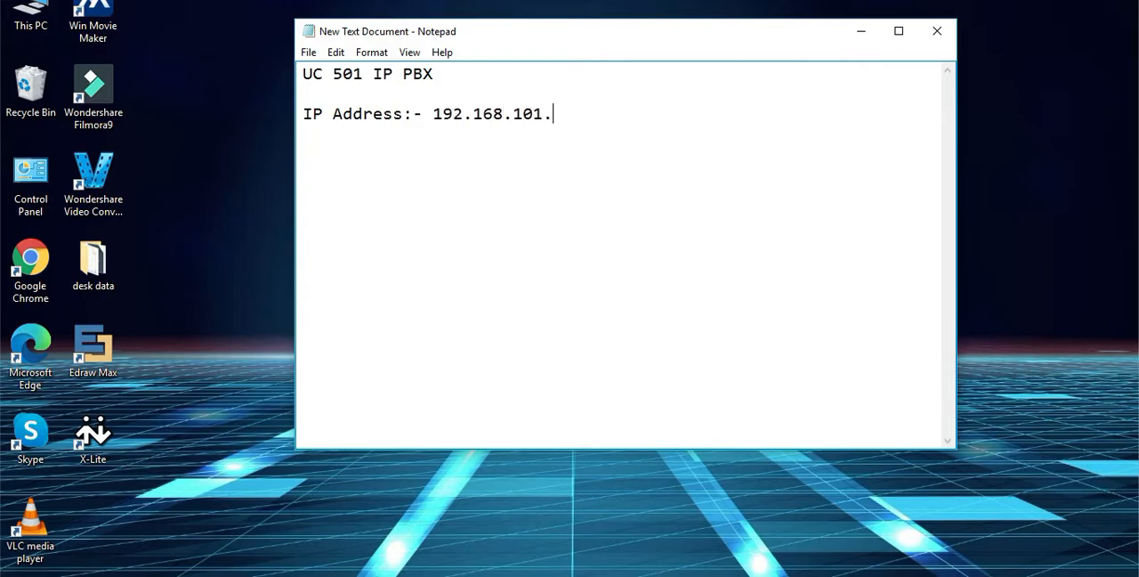
type("1")
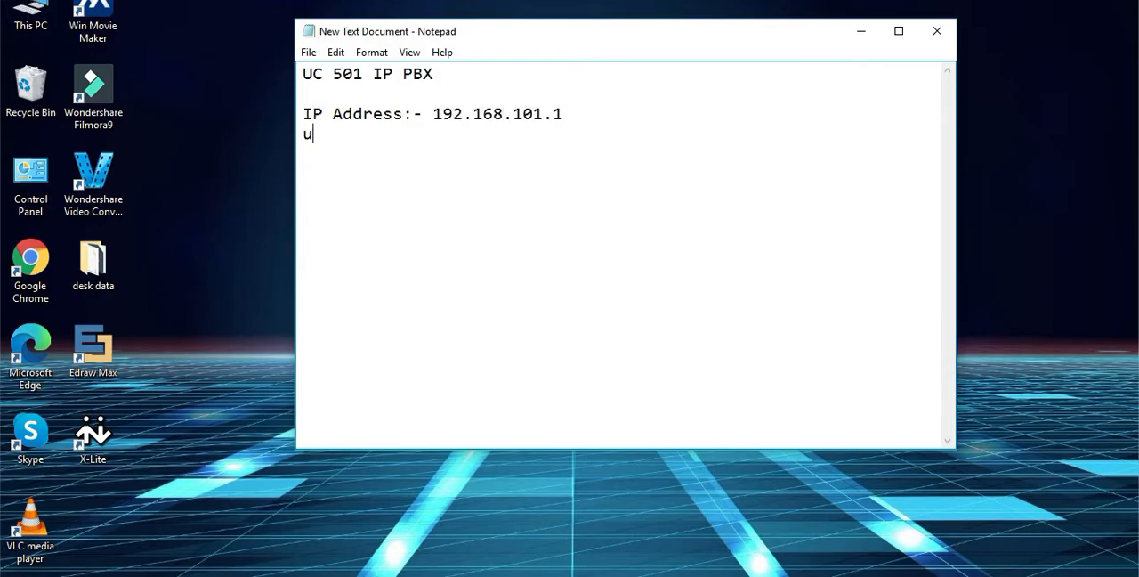
type("ser")
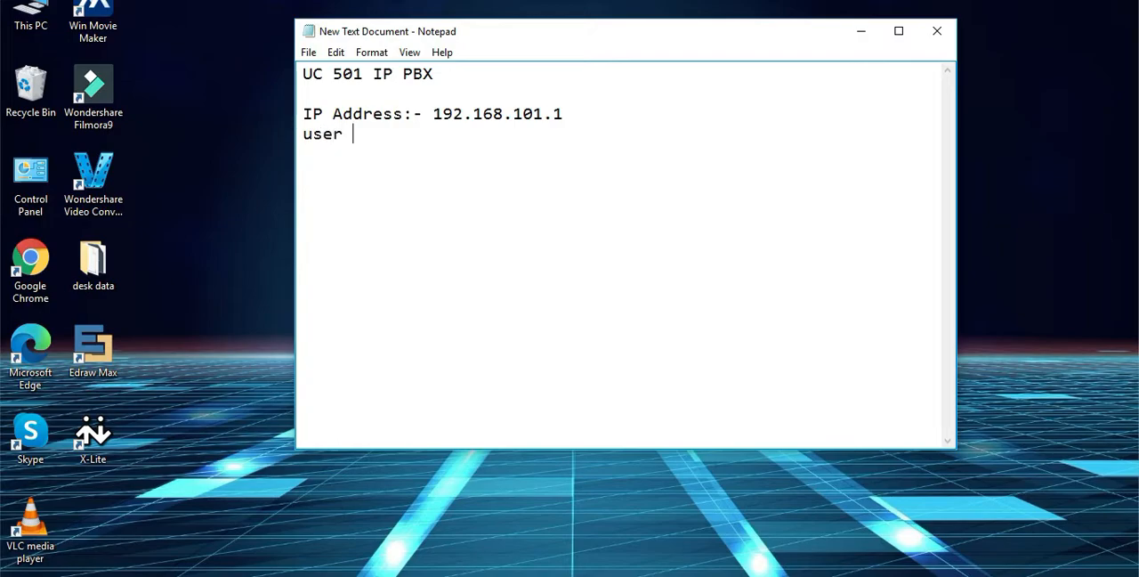
type("name:-")
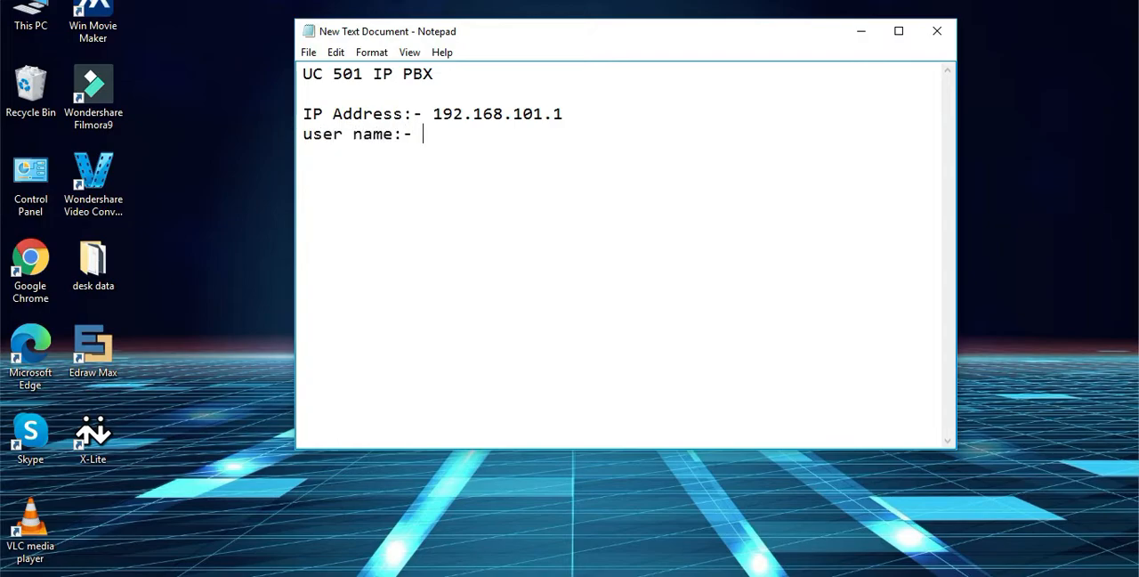
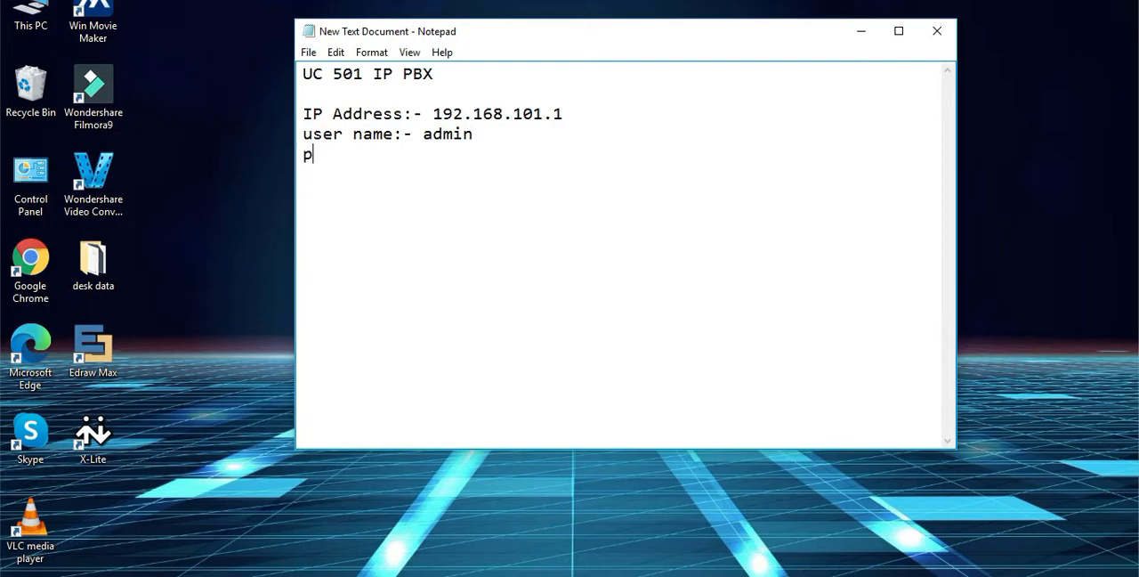
type("assword")
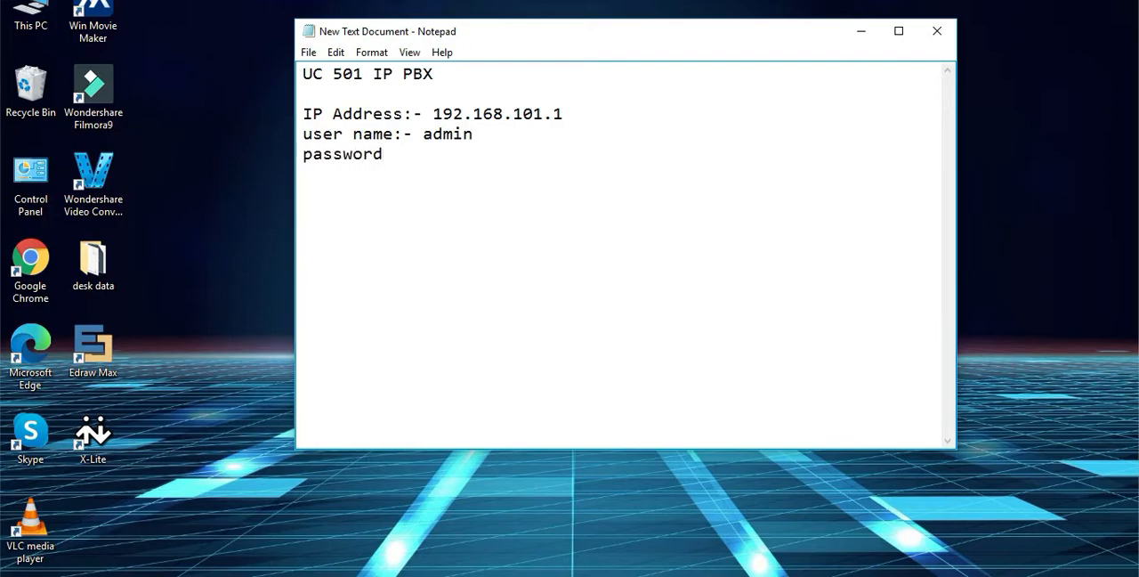
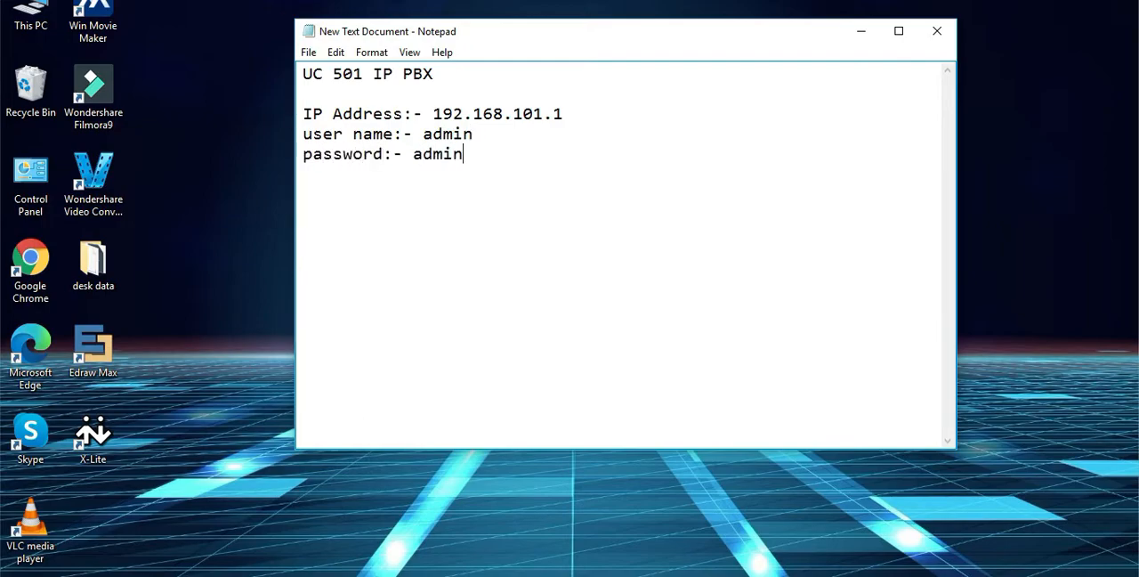
left_click_drag(434, 114, 563, 114)
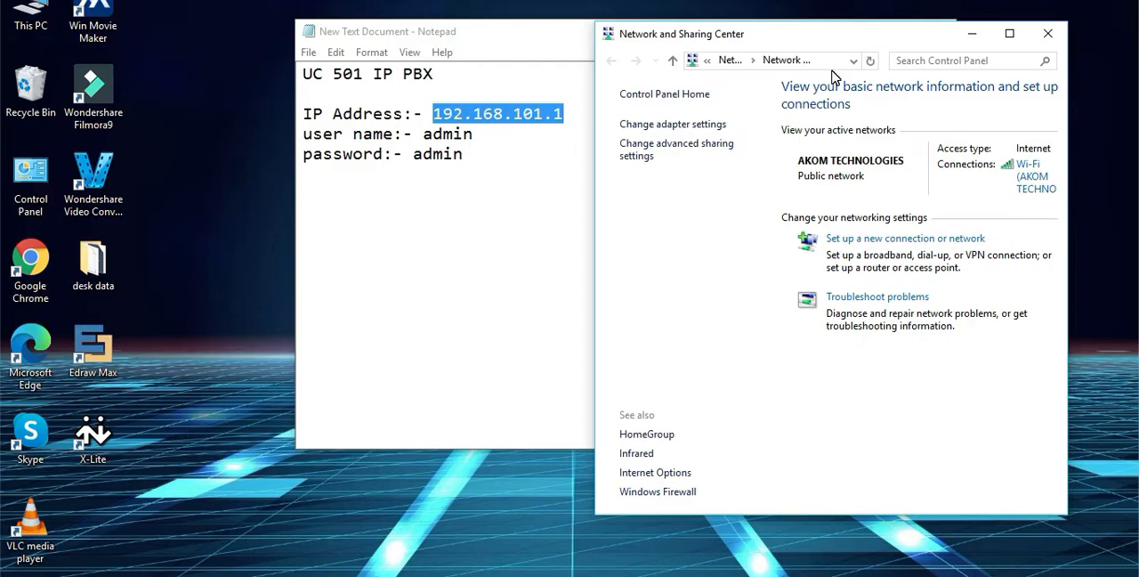
Reach the Wi-Fi adapter's advanced IPv4 address settings from Change adapter settings
left_click(1009, 32)
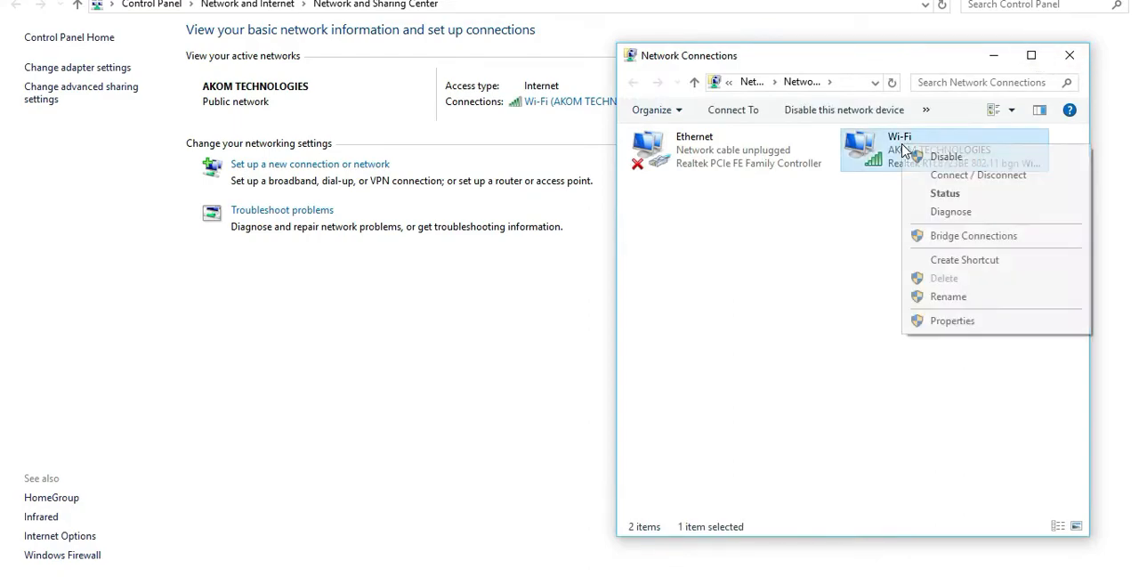
mouse_move(973, 235)
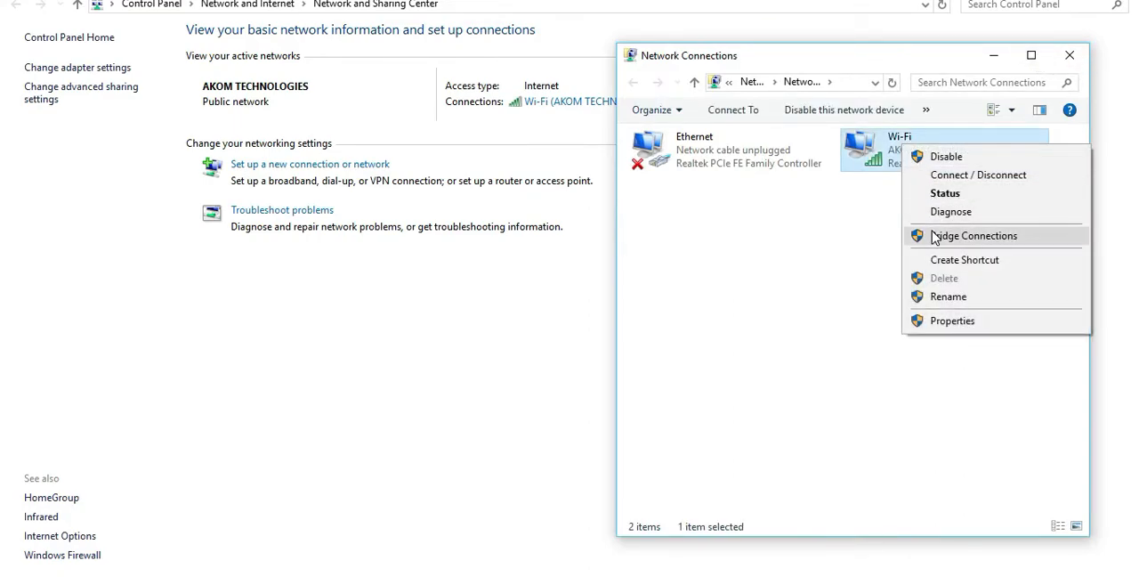
mouse_move(951, 211)
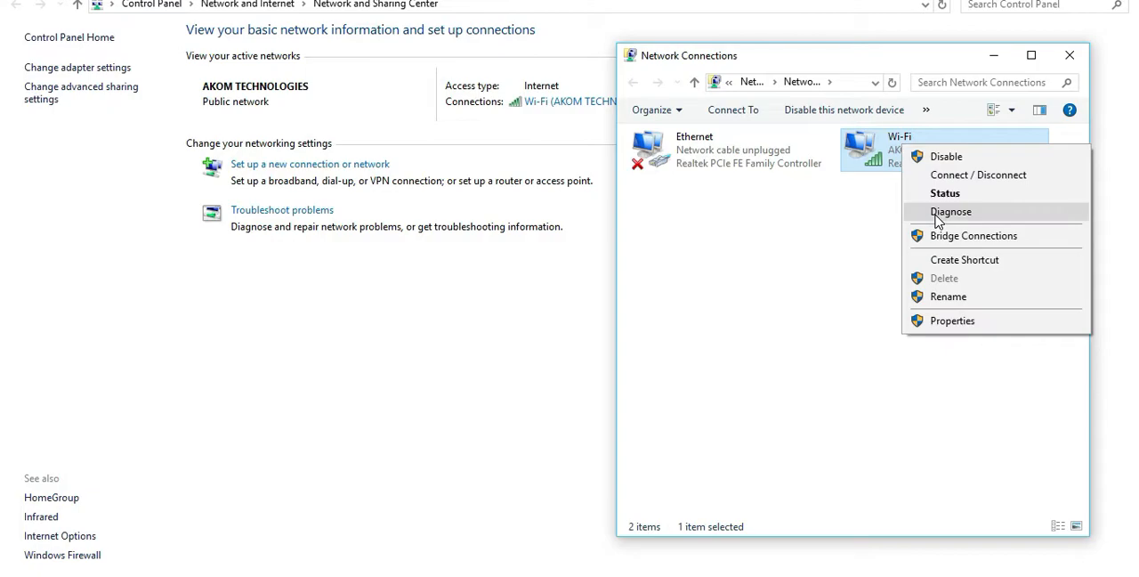
mouse_move(952, 303)
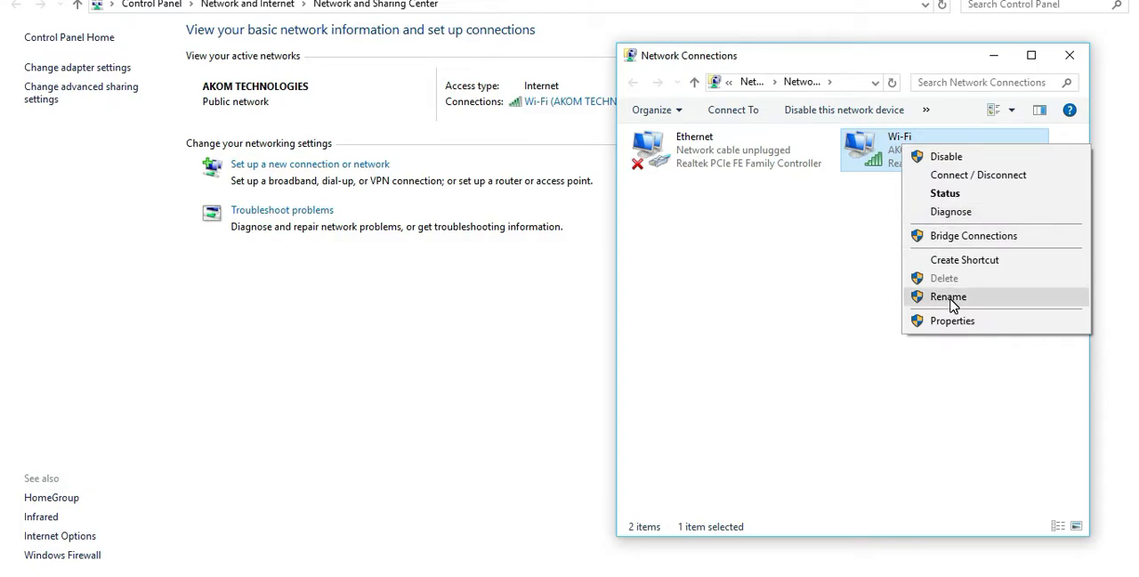
left_click(952, 320)
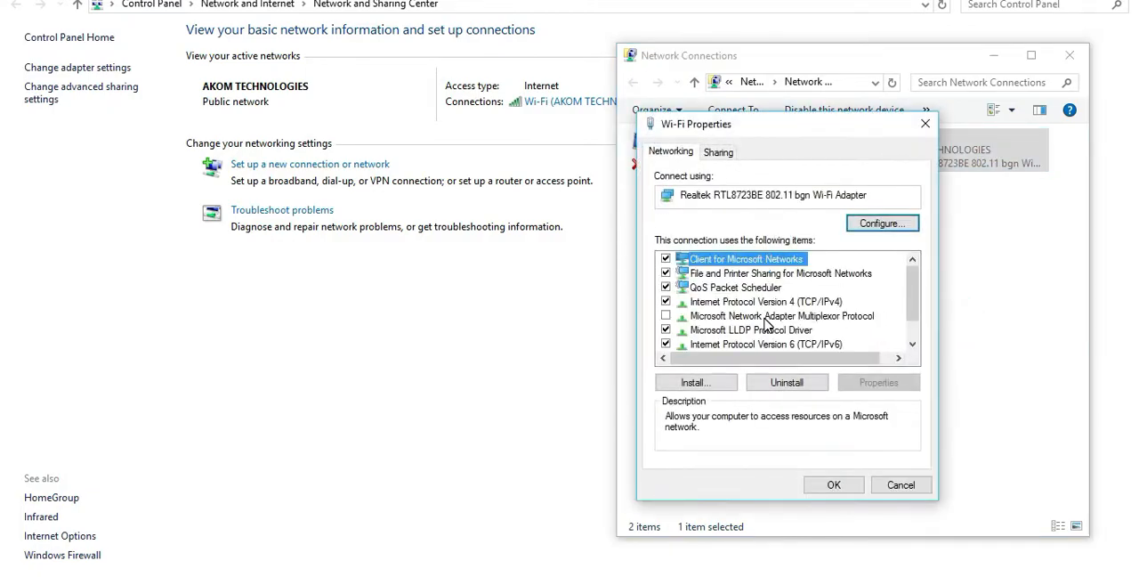
left_click(878, 381)
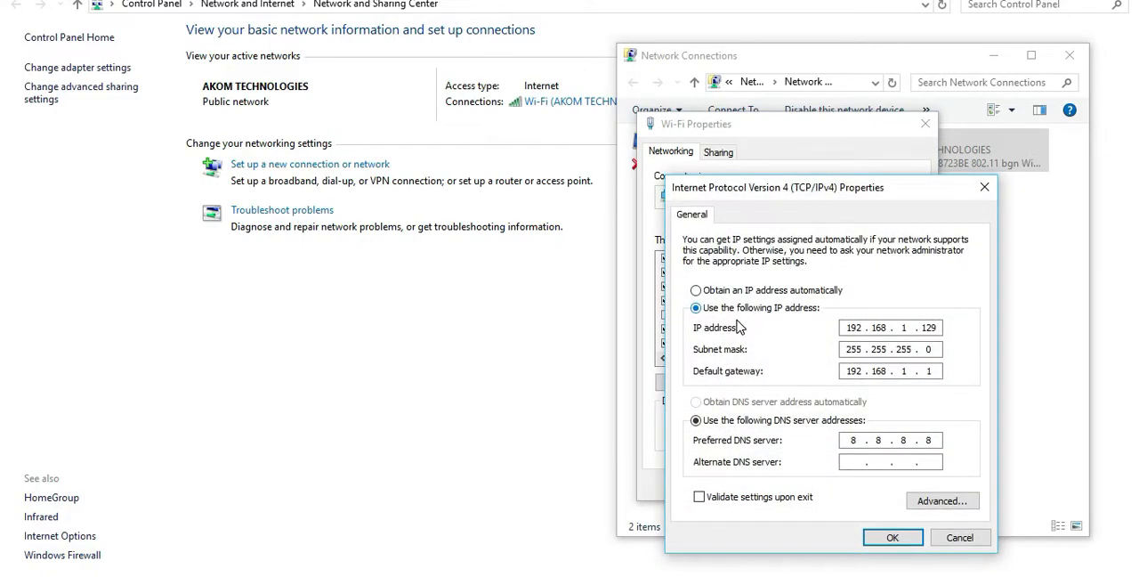
left_click(889, 327)
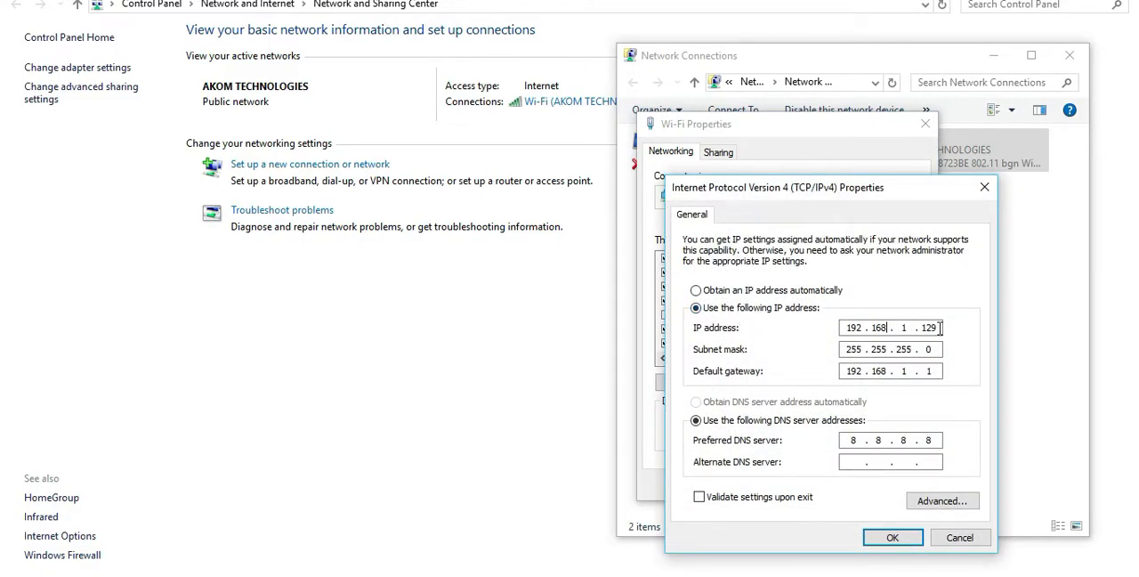
left_click(942, 500)
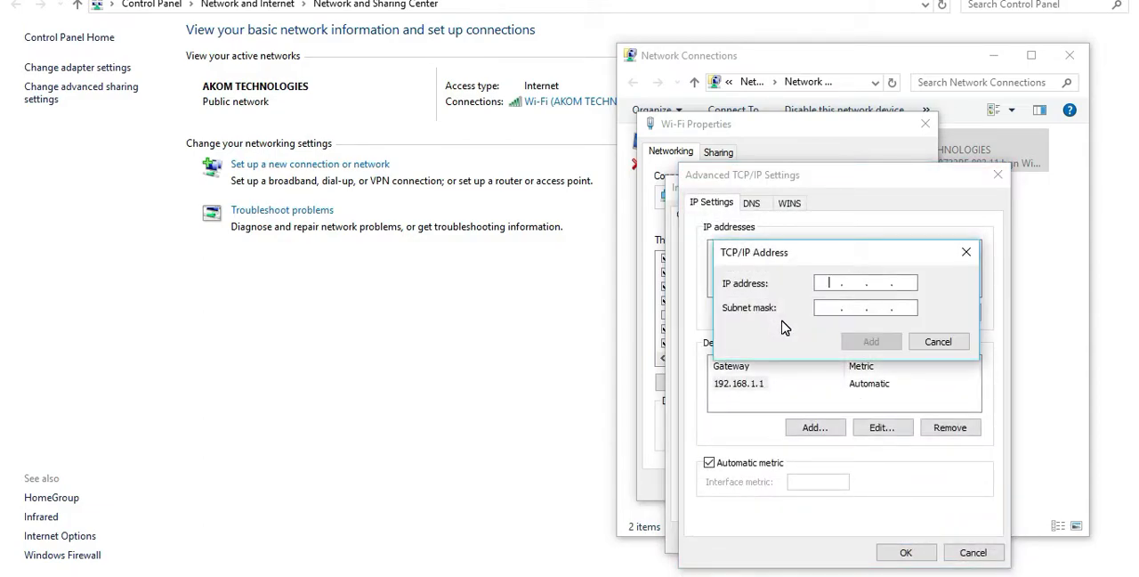
Add 192.168.101.50 with mask 255.255.255.0 as an extra Wi-Fi address and confirm
type("192.168")
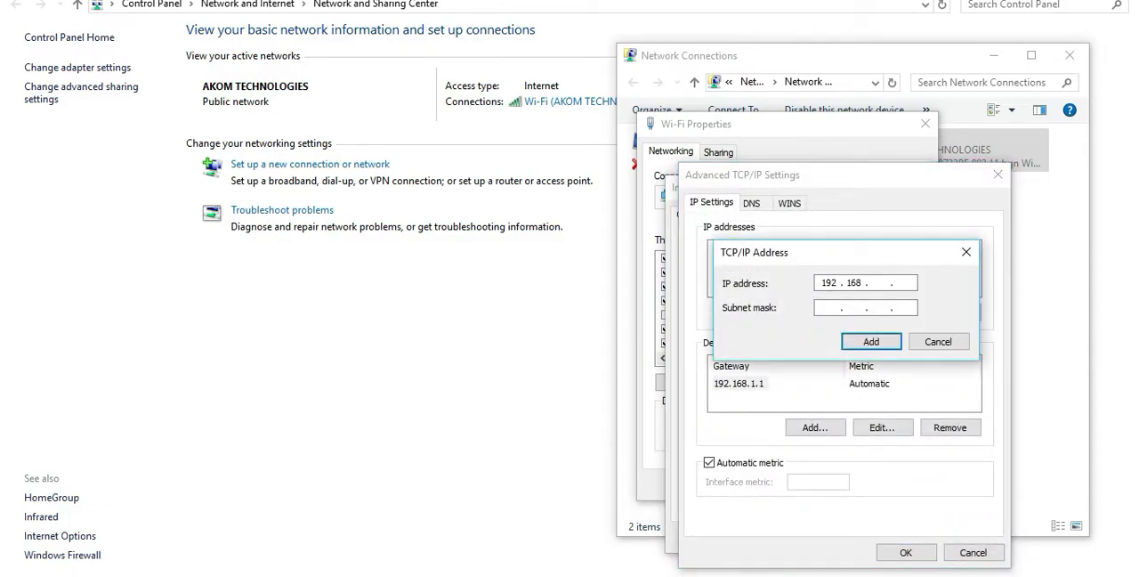
type("101")
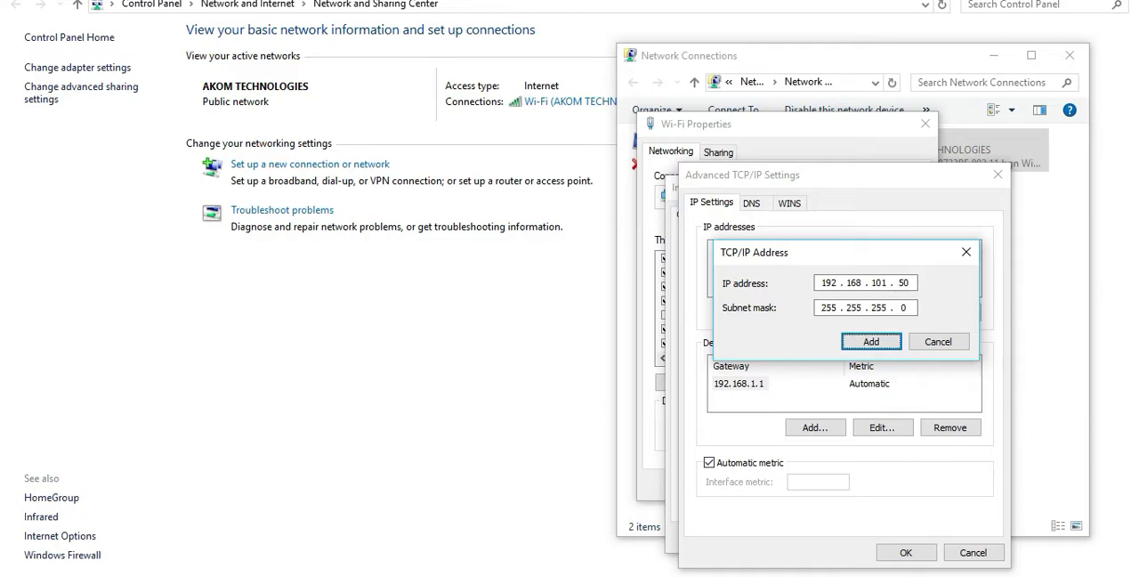
left_click(870, 341)
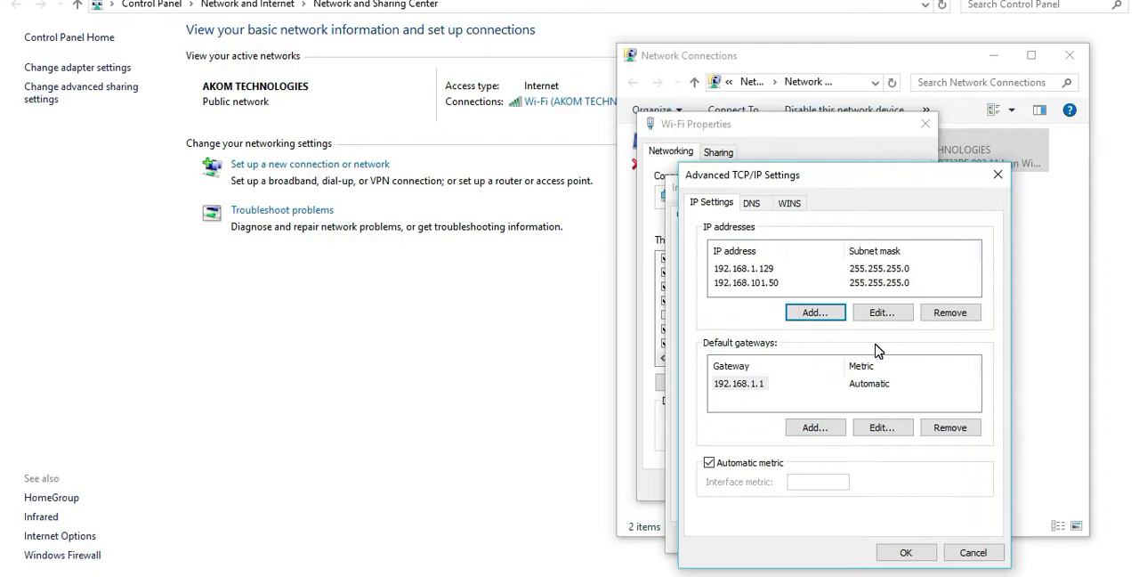
left_click(905, 551)
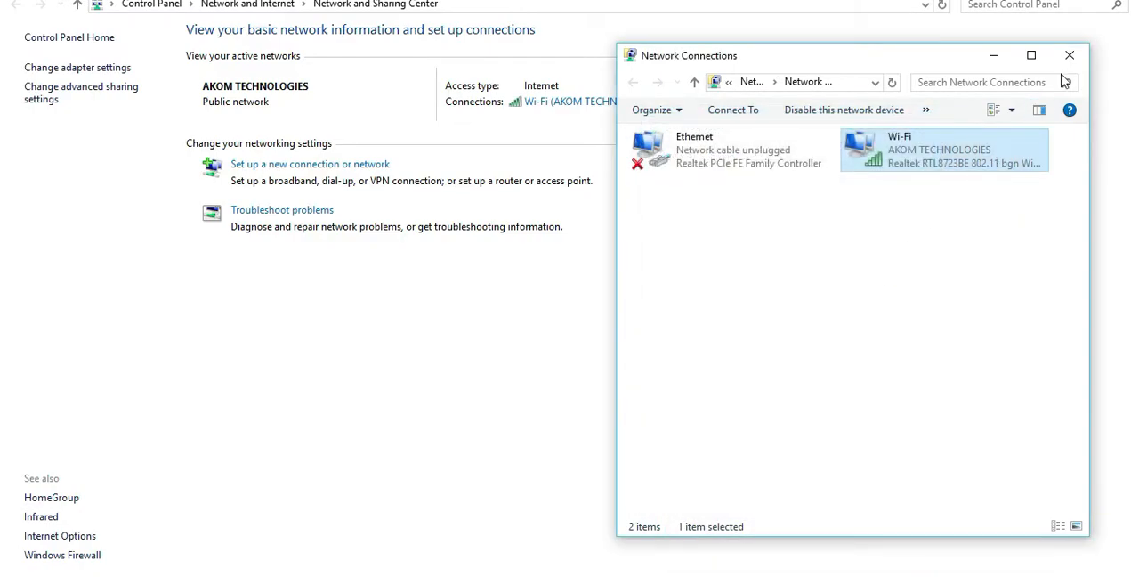
From Run, start a continuous ping -t to the PBX and watch for replies
left_click(1068, 55)
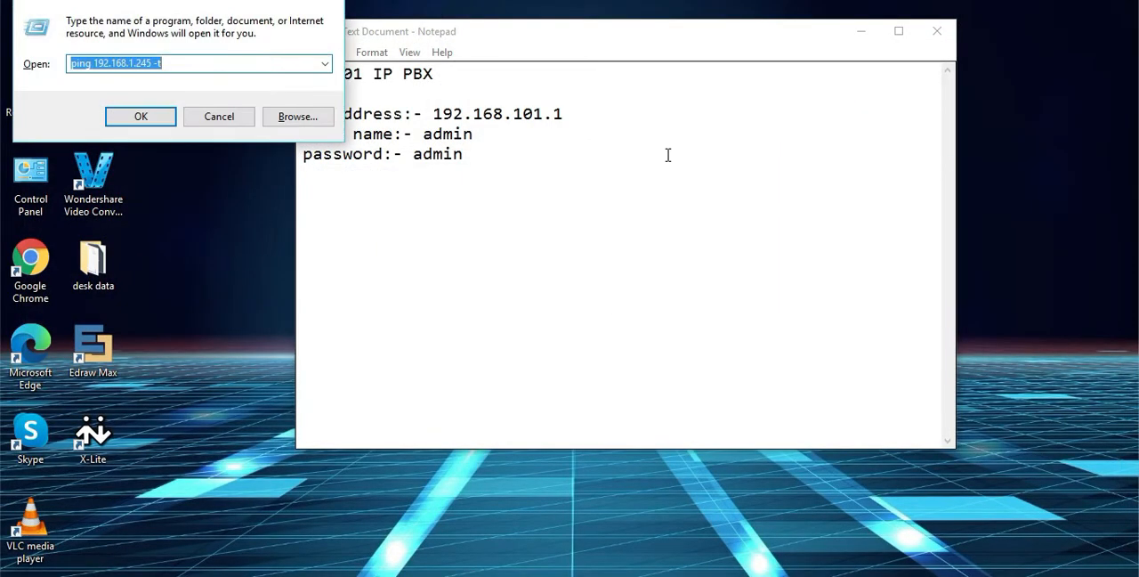
type("ping 192.168.1.2 -t")
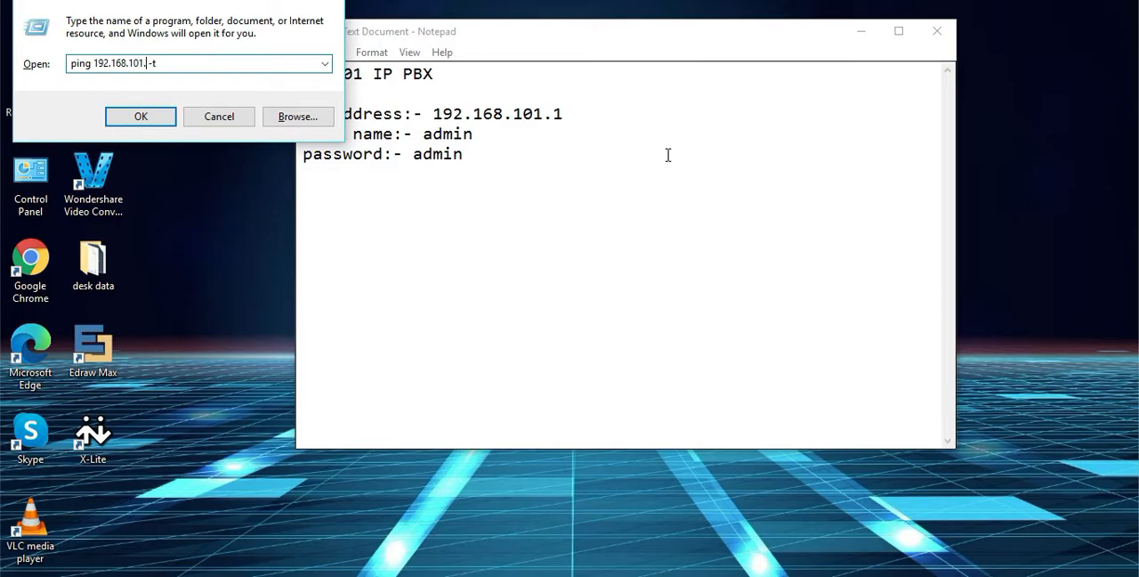
left_click(138, 118)
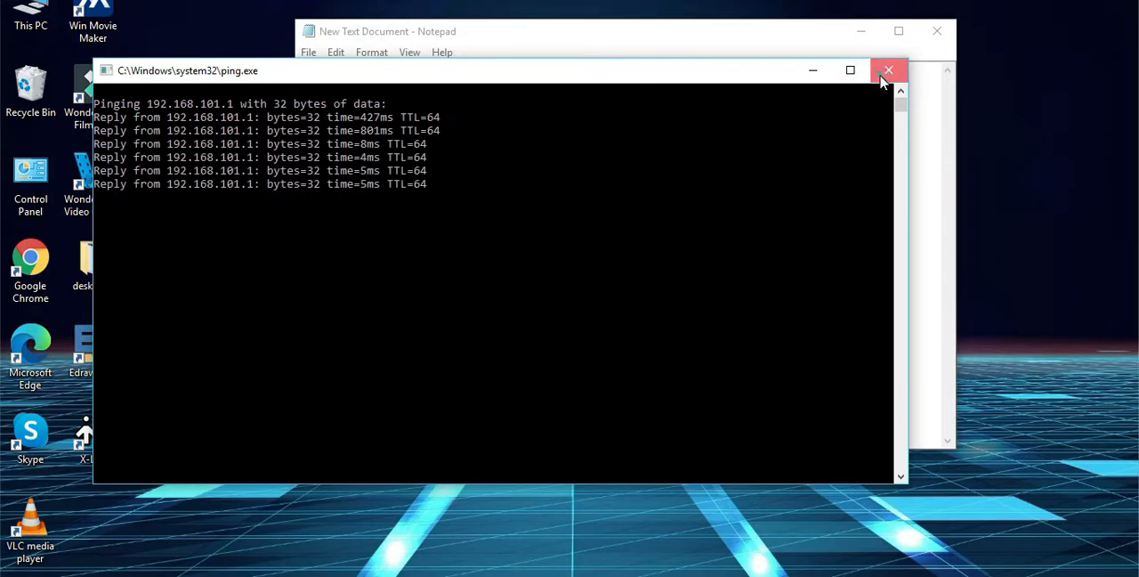
Browse to 192.168.101.1 and log in with the saved admin username and its password
left_click(886, 71)
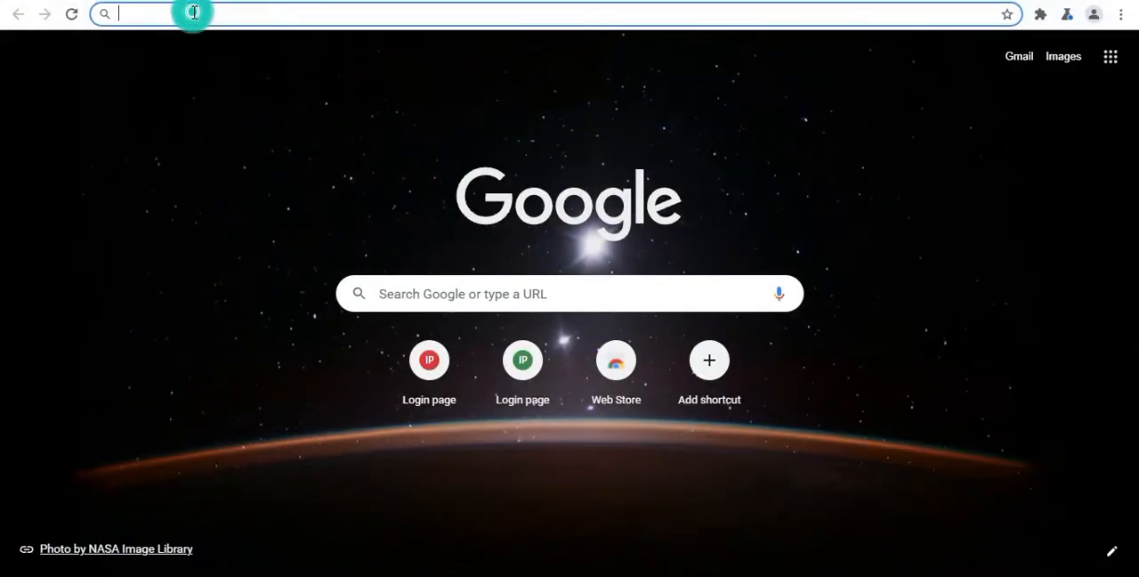
type("192.168.101.1")
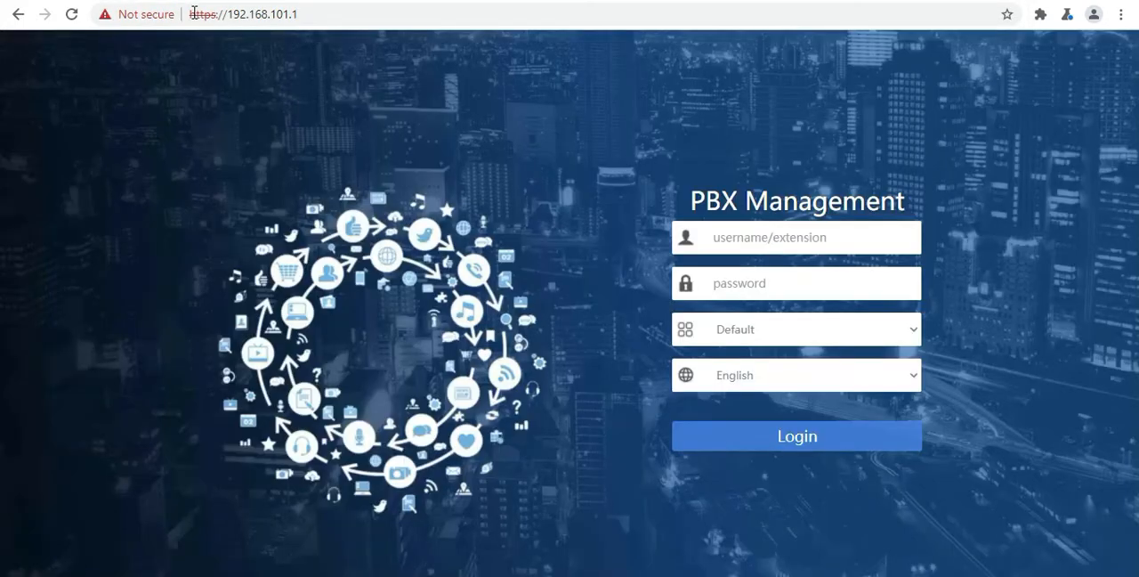
left_click(792, 236)
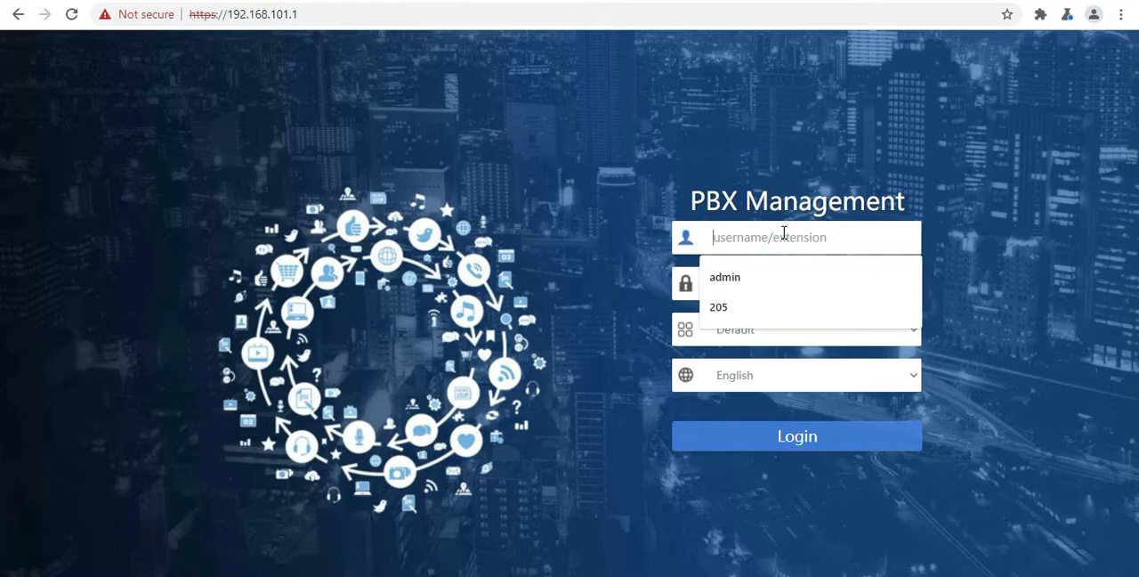
left_click(724, 278)
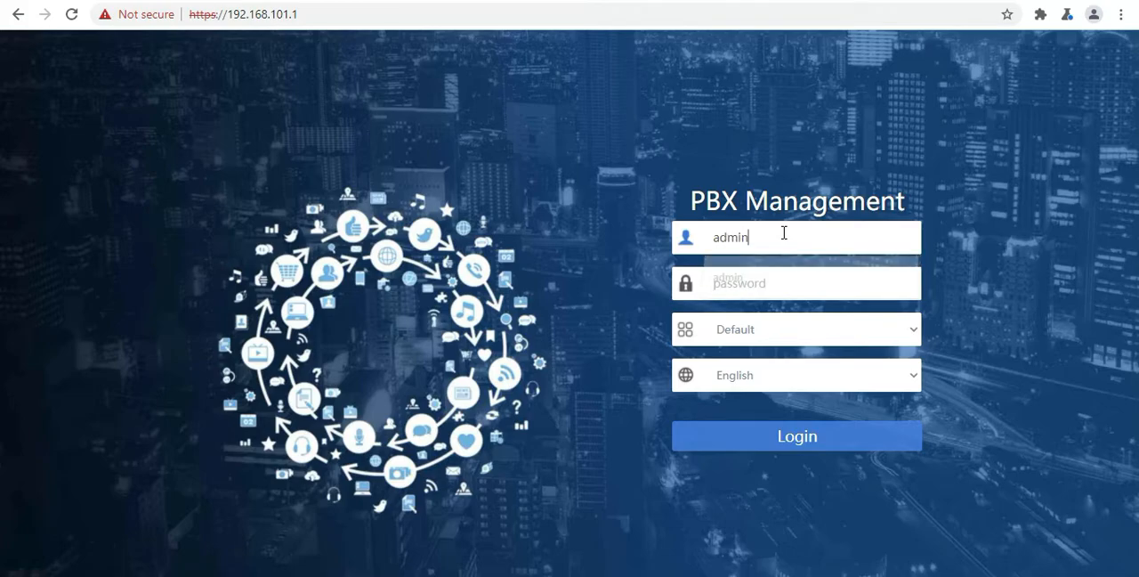
type("•••••")
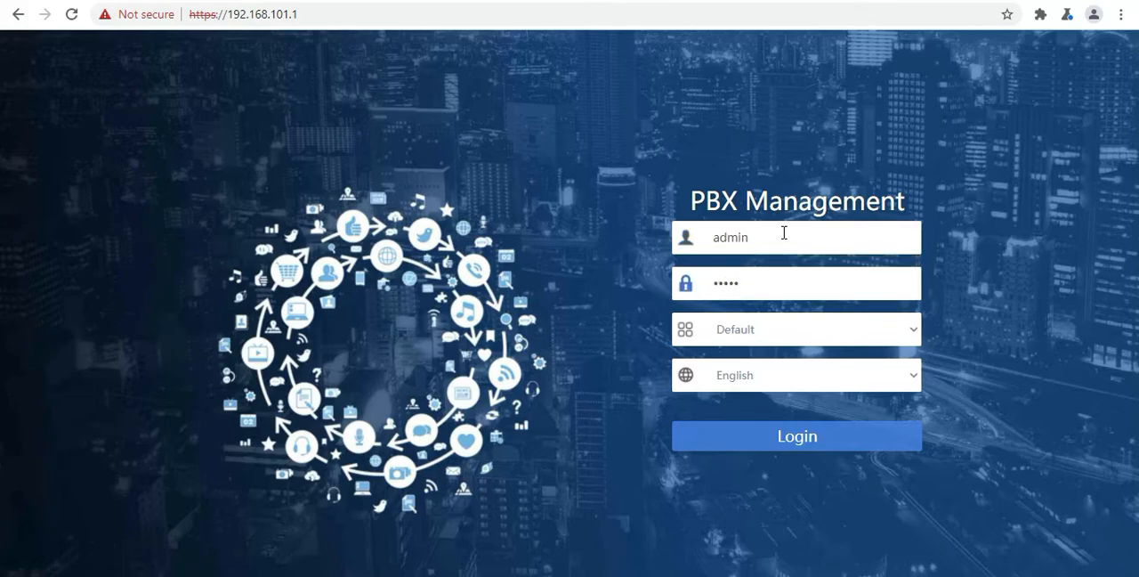
left_click(795, 435)
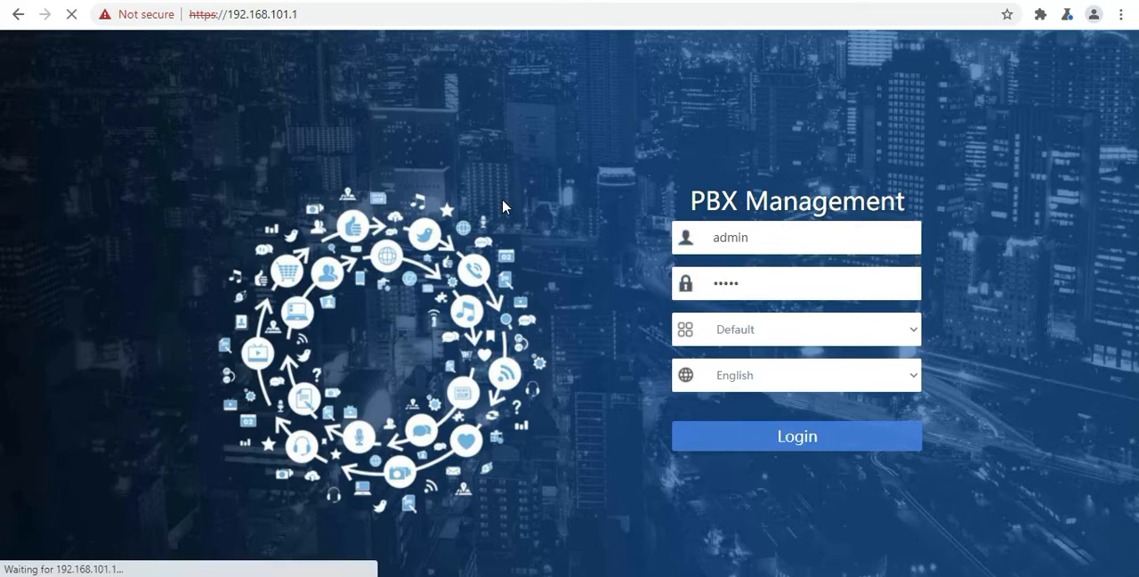
left_click(796, 435)
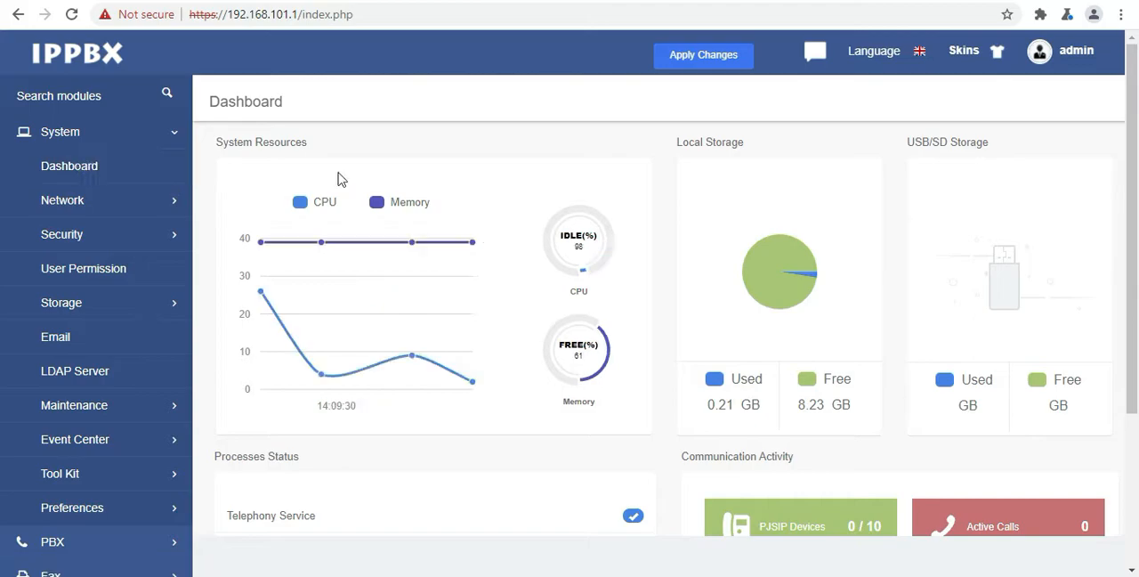
Scroll through the Dashboard's resource and storage panels, then expand System > Network
double_click(259, 143)
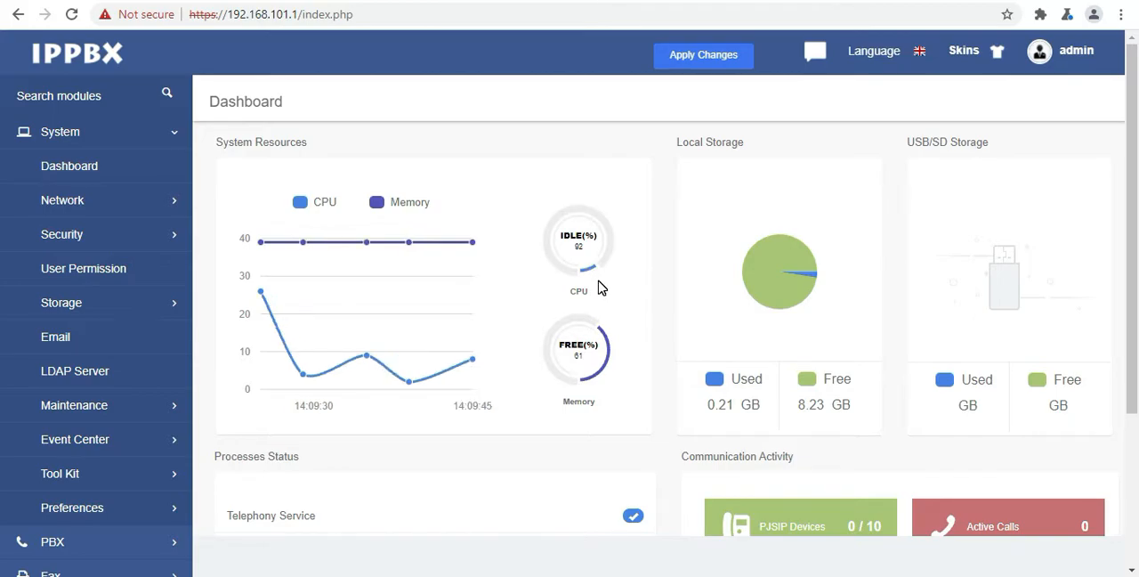
mouse_move(709, 158)
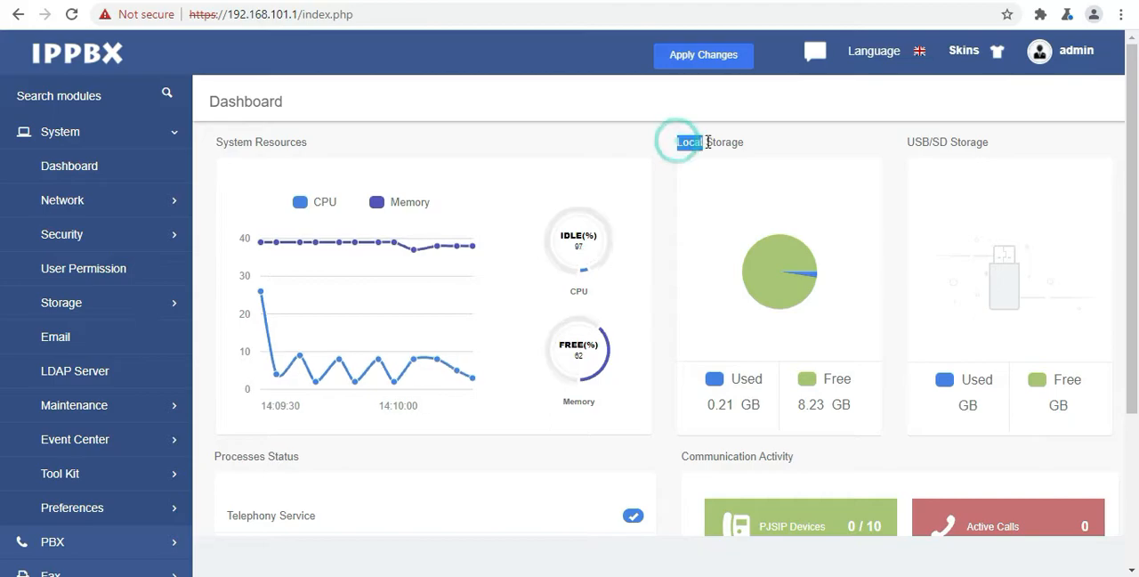
scroll("down", 3)
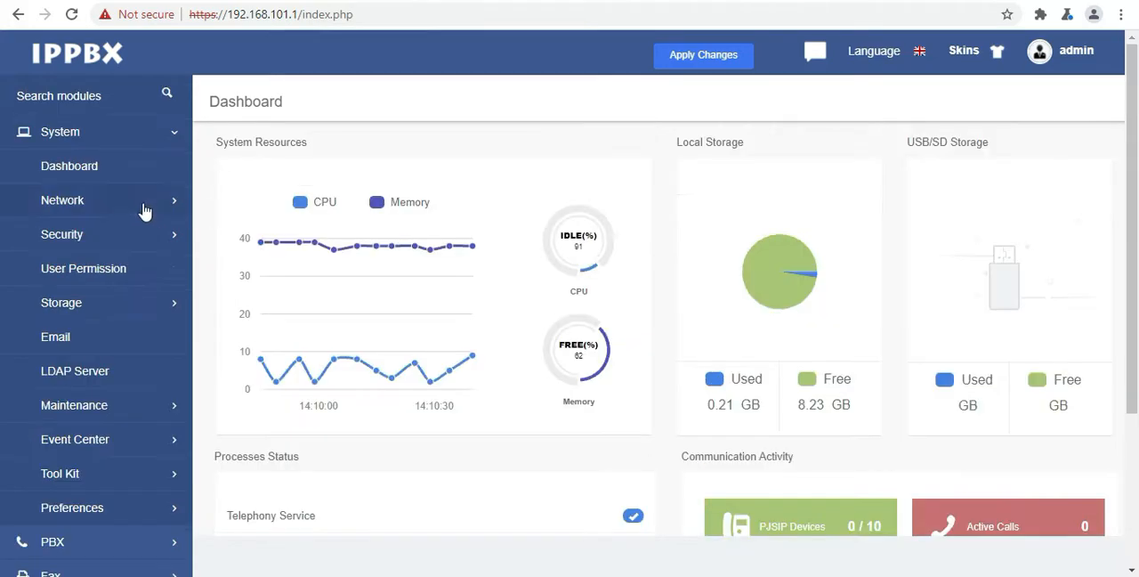
left_click(63, 199)
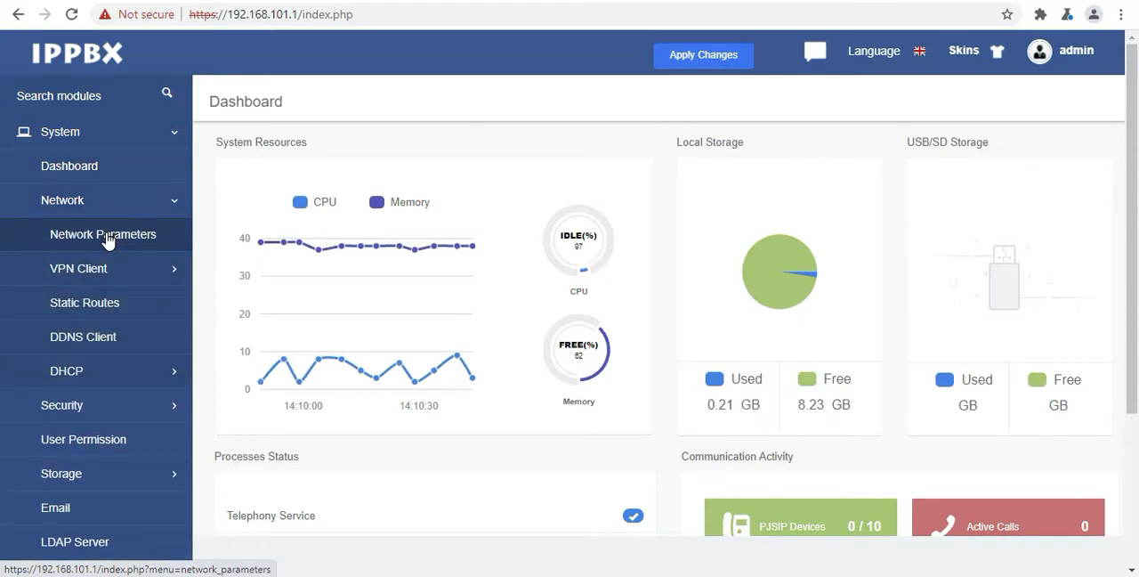
Show the Network Parameters Basic tab with the WAN and LAN static IP settings
left_click(104, 233)
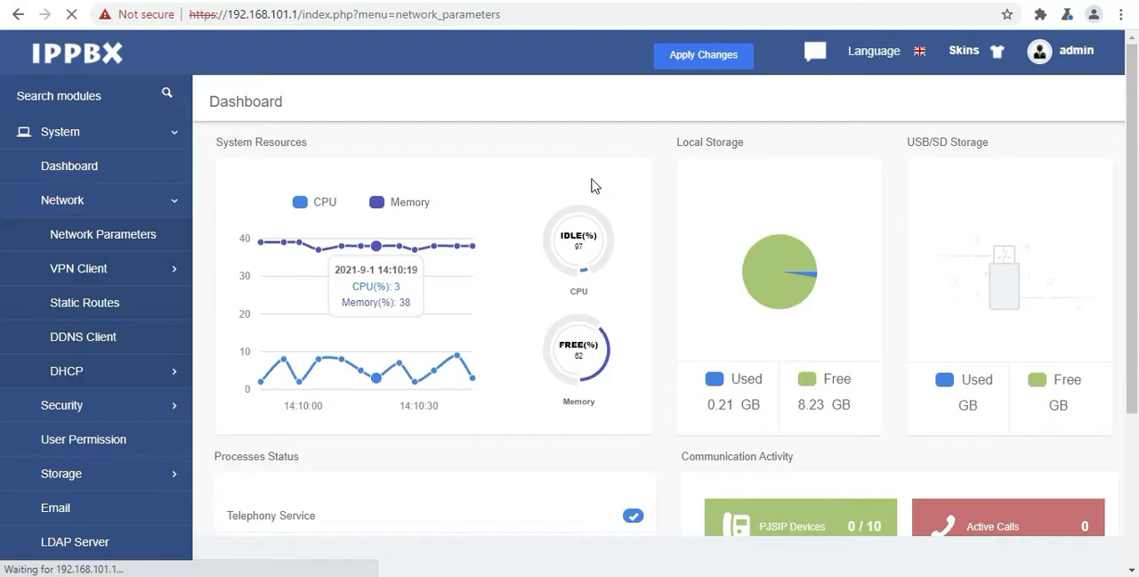
left_click(103, 235)
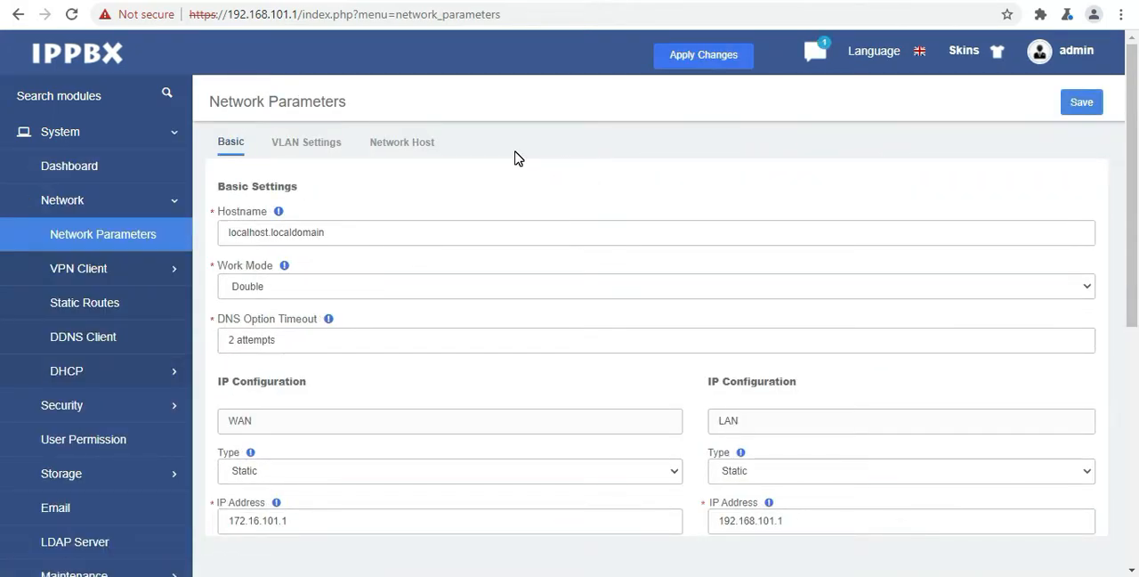
mouse_move(402, 143)
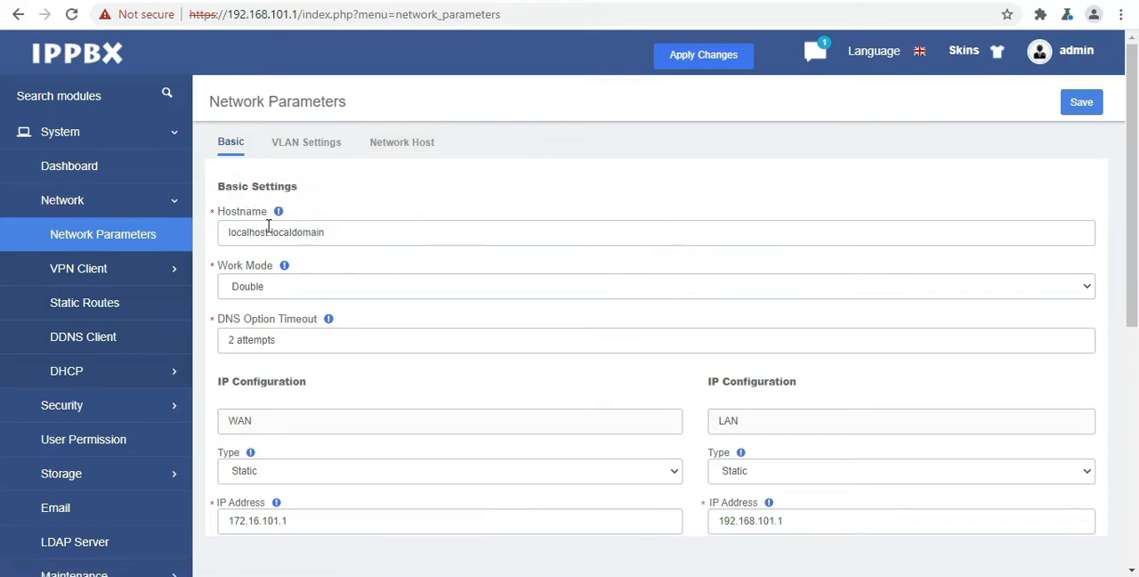
mouse_move(278, 211)
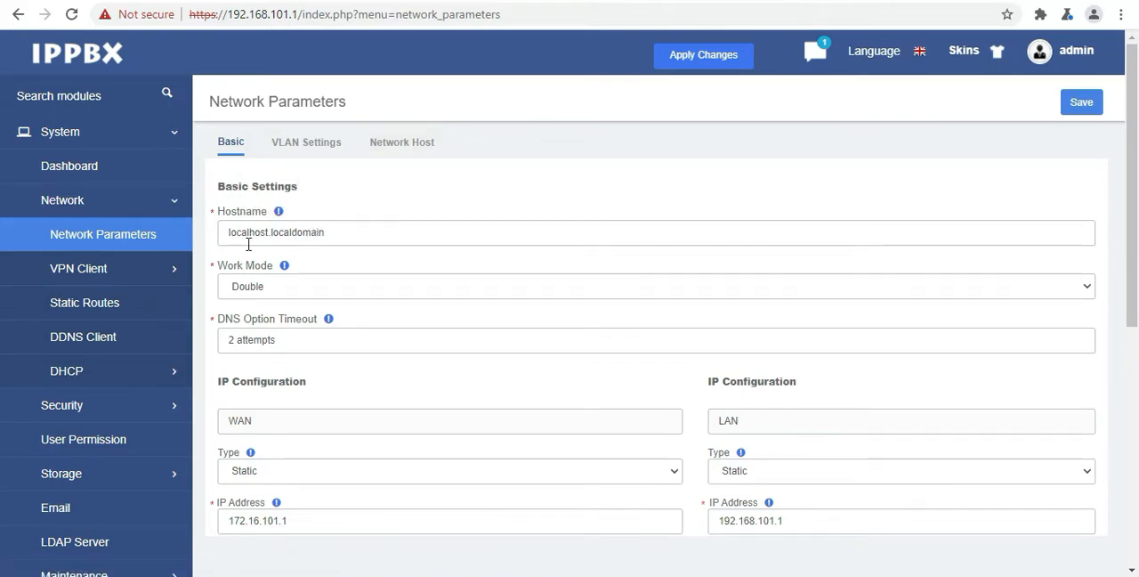
mouse_move(321, 255)
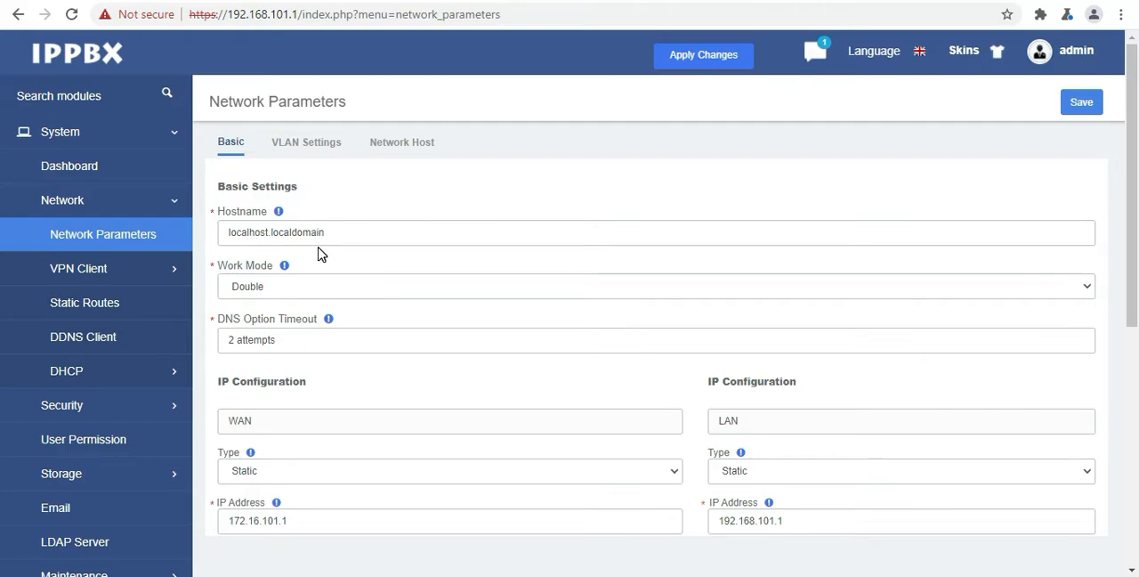
mouse_move(306, 299)
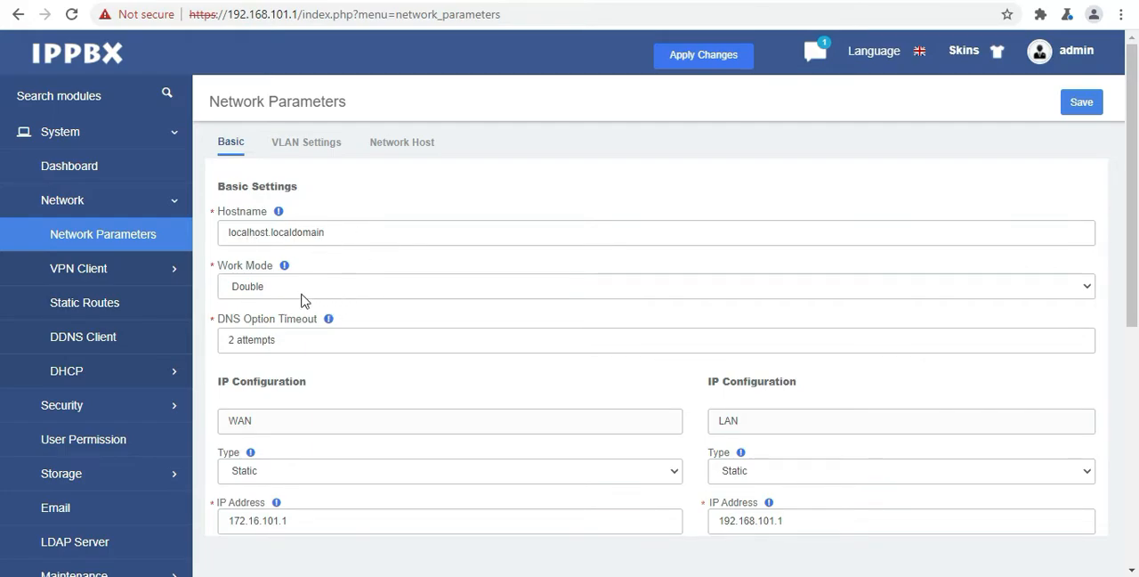
left_click(657, 285)
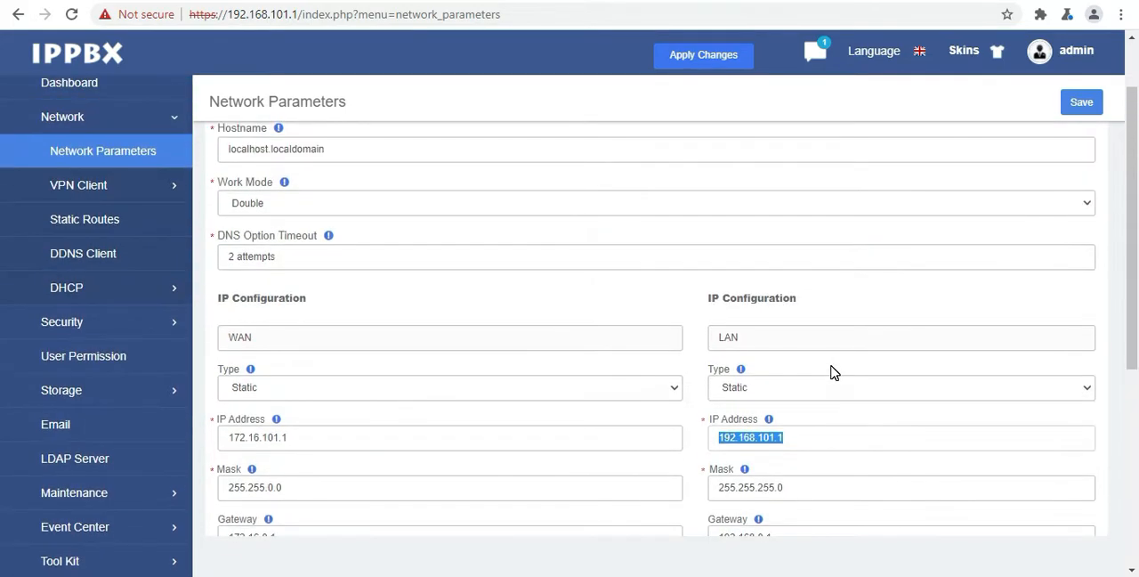
Set the LAN IP to 192.168.1.245 with gateway and DNS1 192.168.1.1 and save
scroll("down", 3)
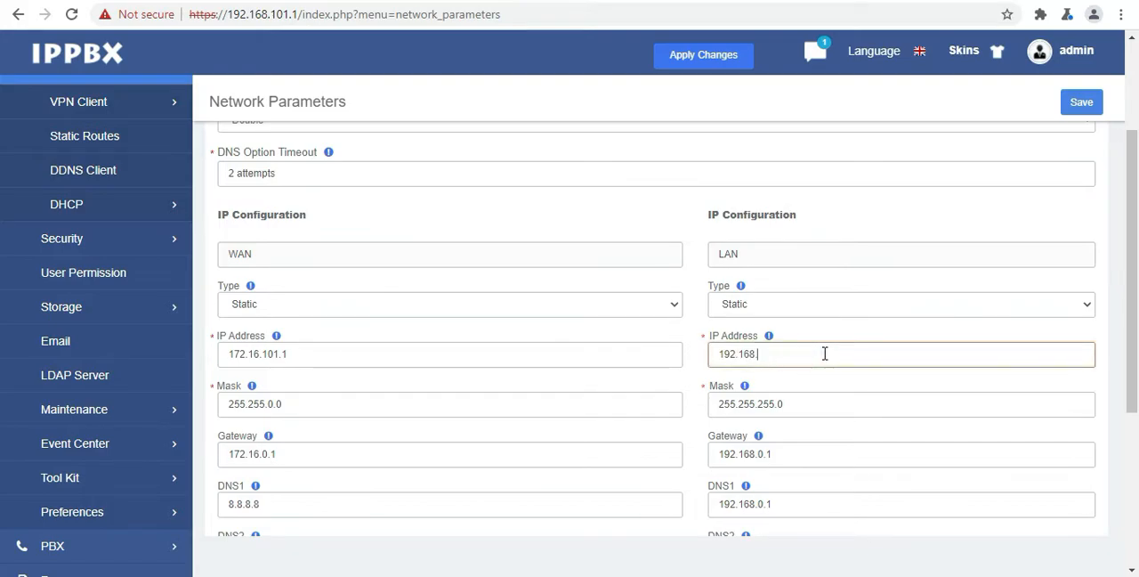
type(".1")
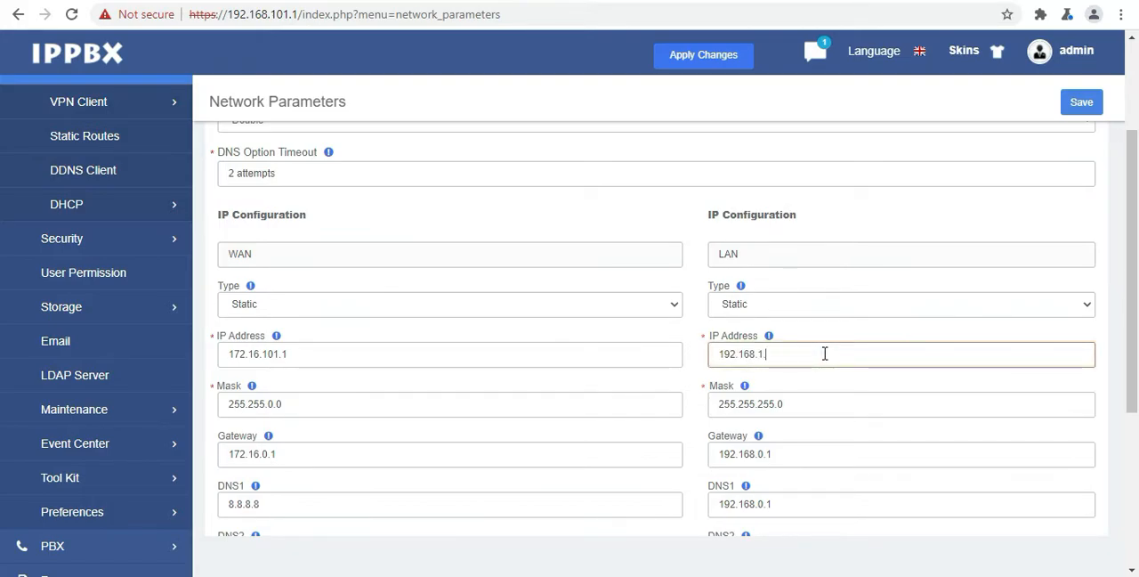
type("245")
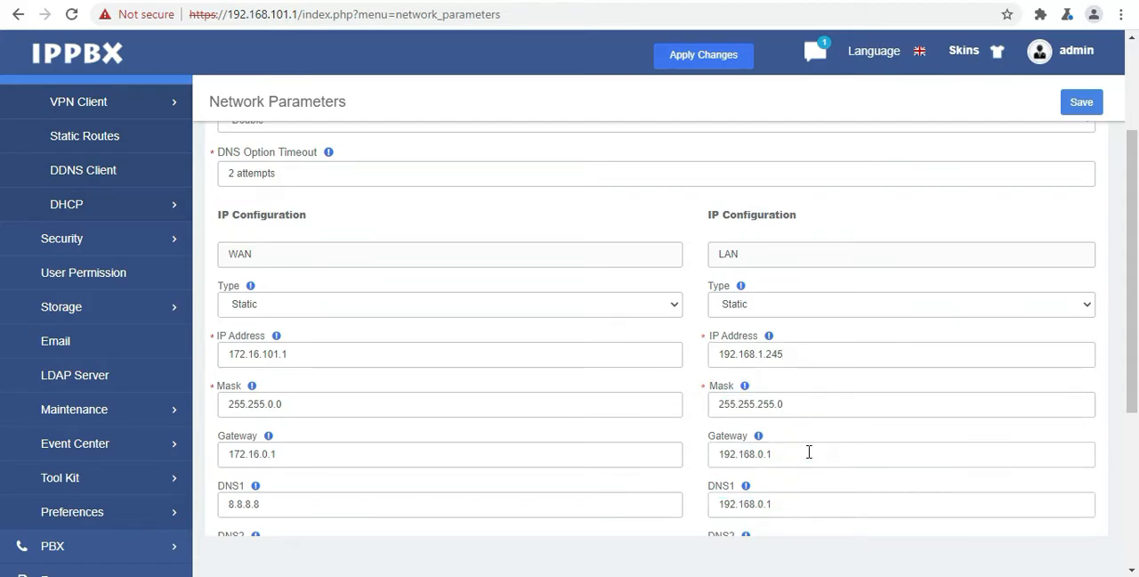
left_click(899, 453)
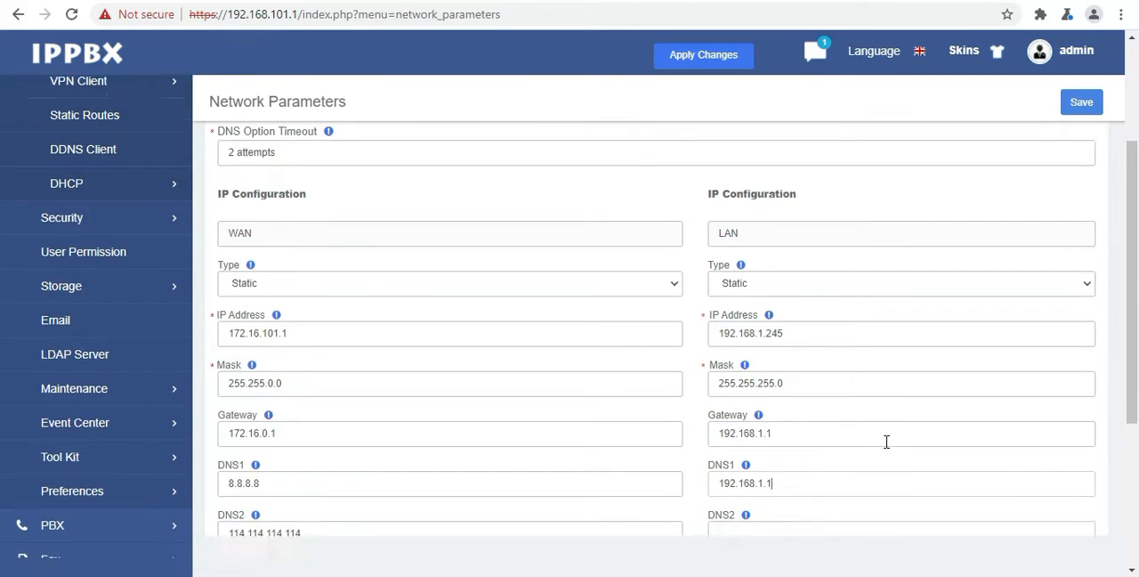
left_click(1083, 101)
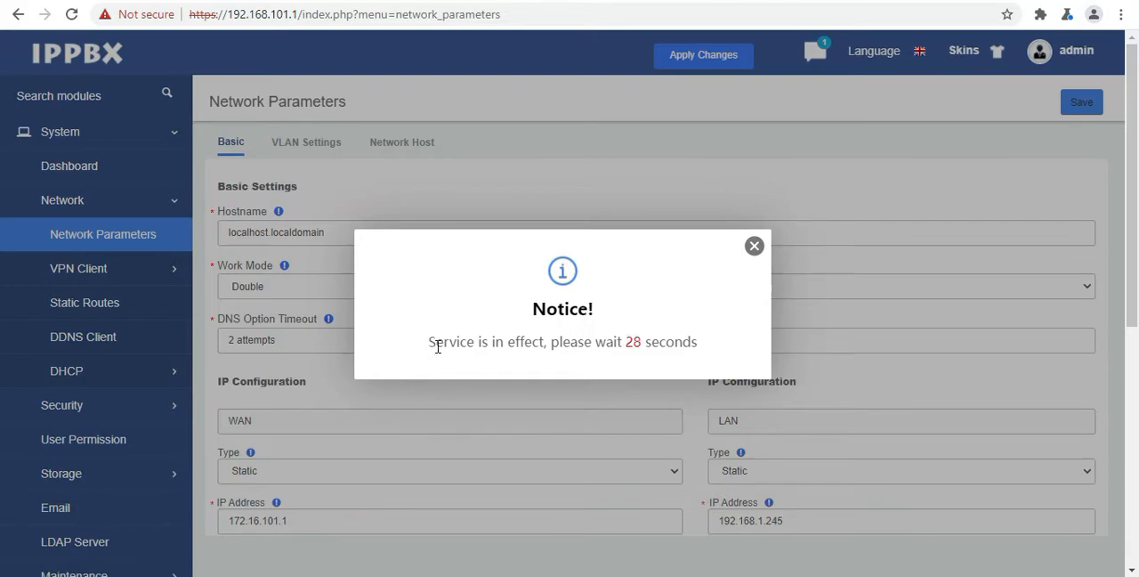
mouse_move(698, 285)
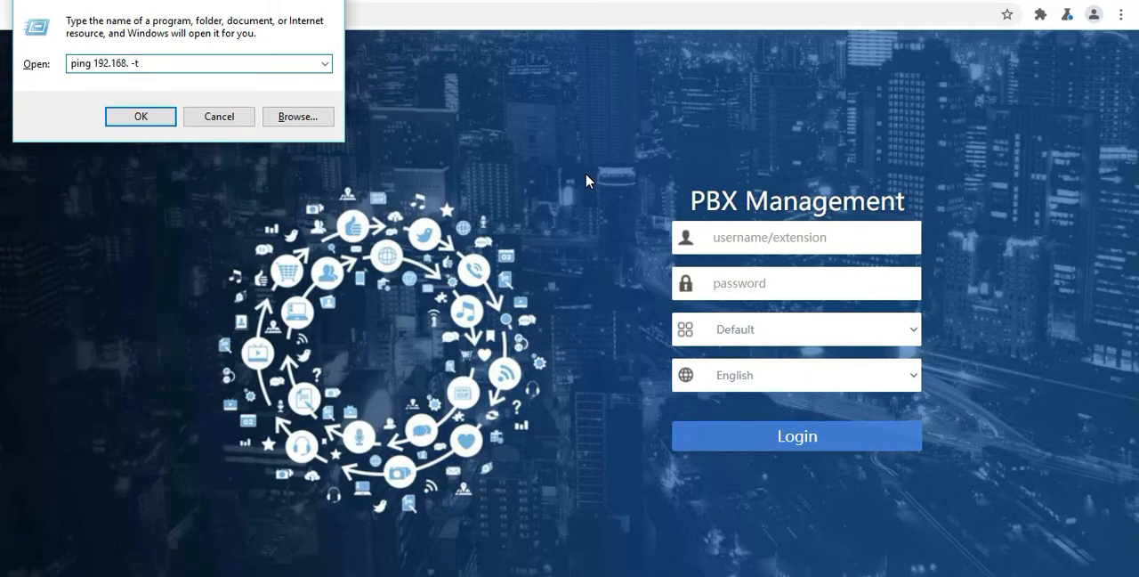
left_click(139, 117)
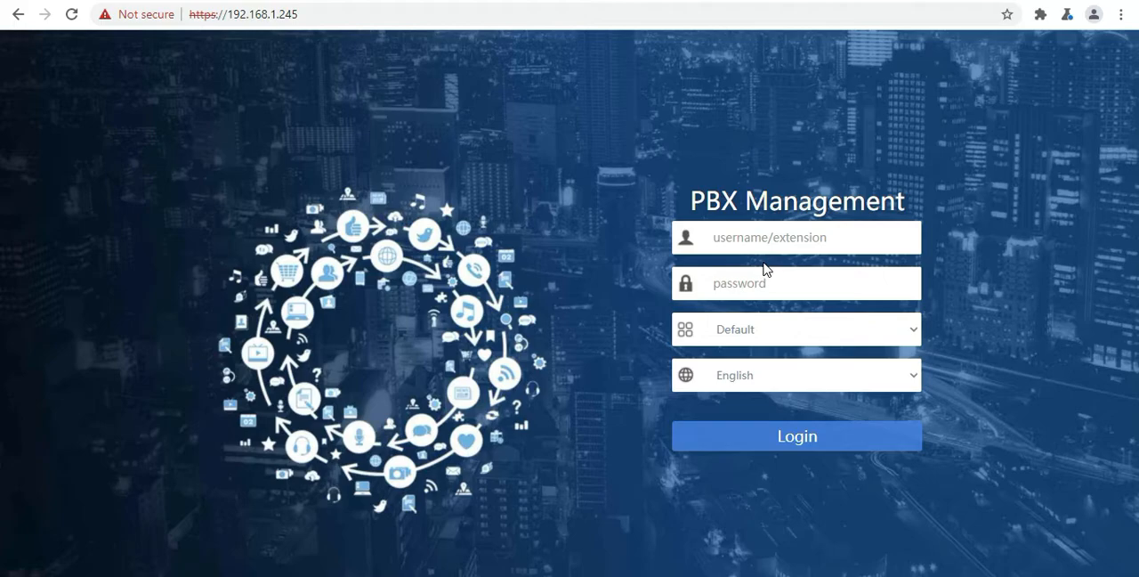
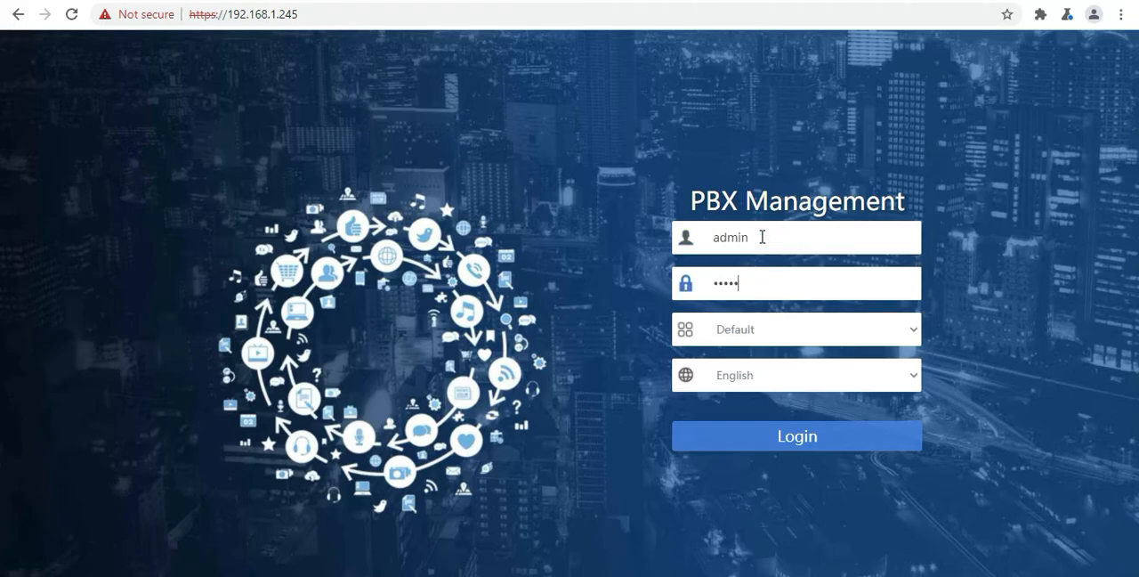
left_click(797, 435)
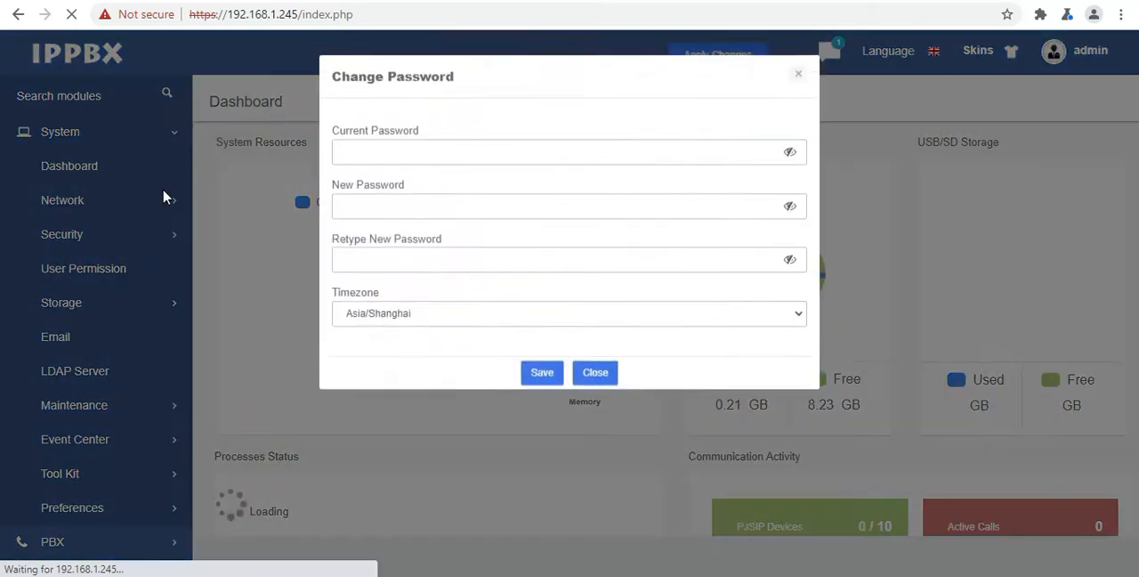
left_click(595, 372)
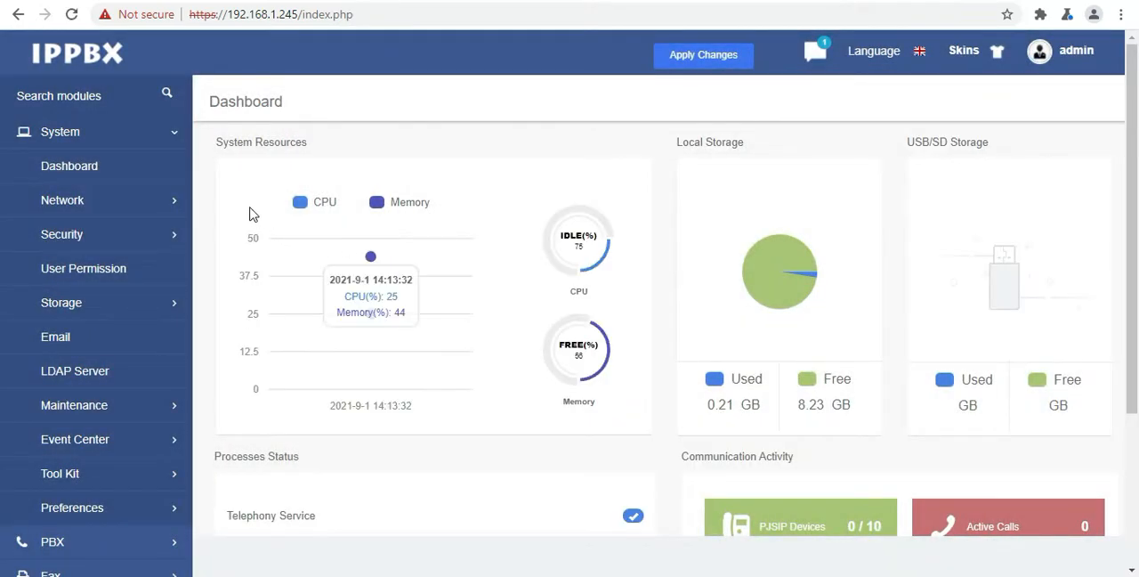
View the VLAN Settings and Network Host tabs of Network Parameters, then expand VPN Client
left_click(62, 199)
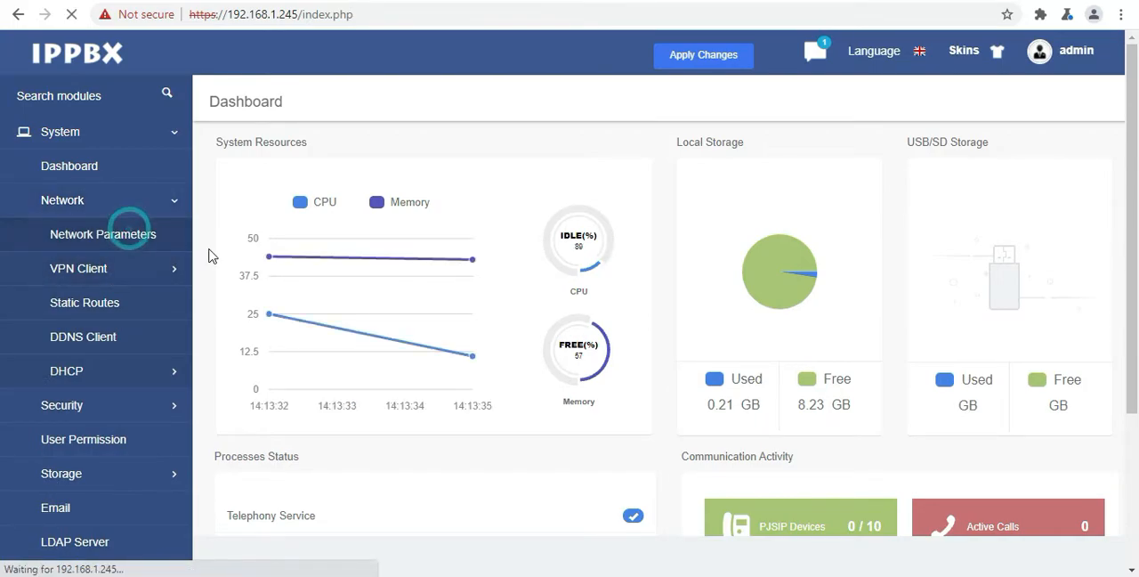
left_click(103, 233)
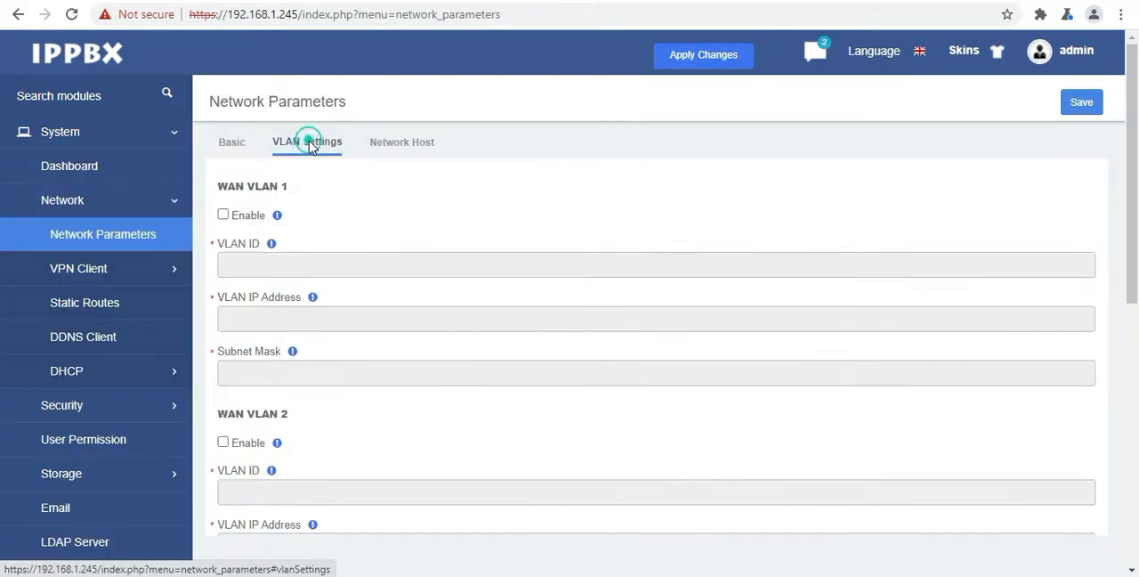
left_click(306, 143)
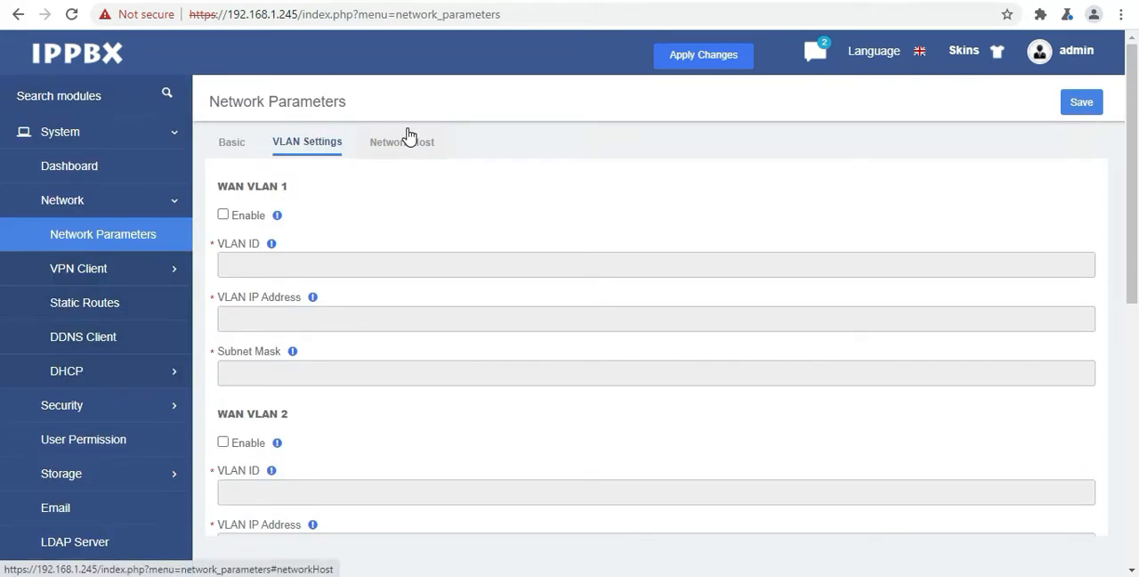
left_click(402, 143)
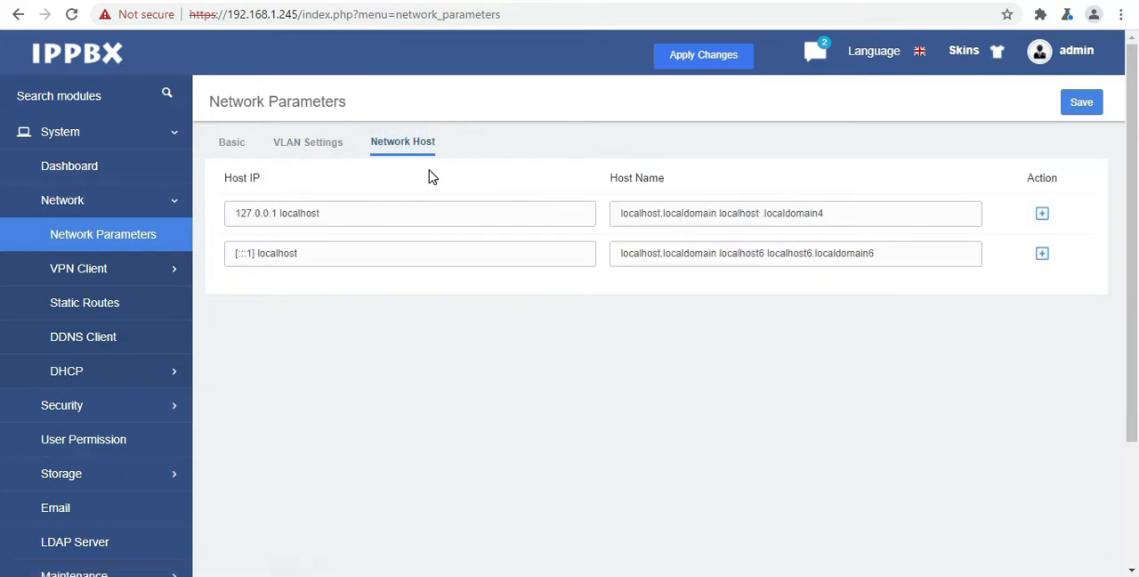
left_click(78, 267)
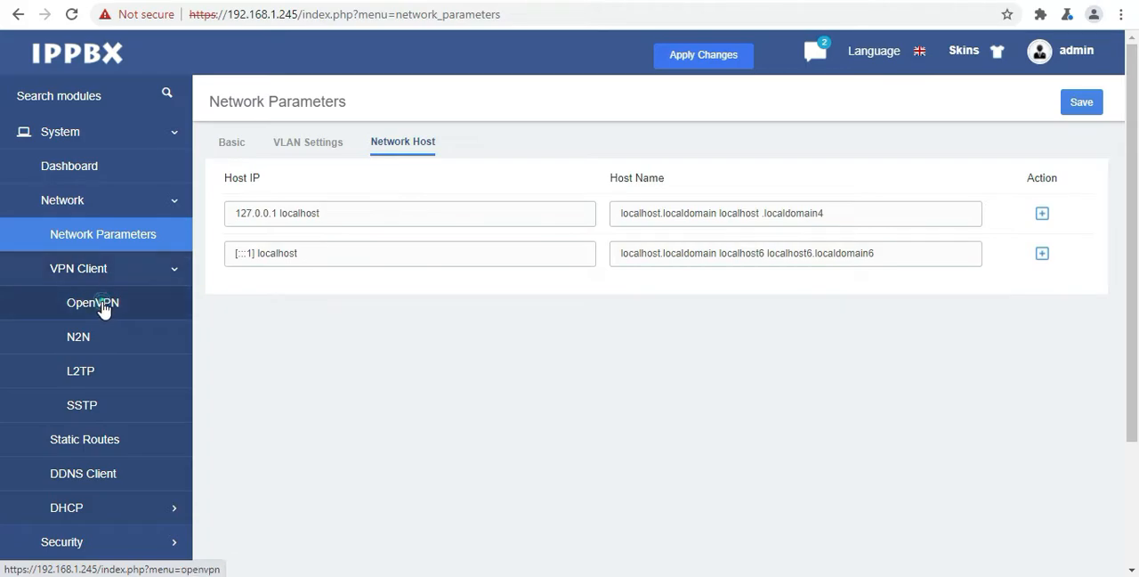
On the OpenVPN page, tick Enable and keep Manual configuration as the type
left_click(93, 302)
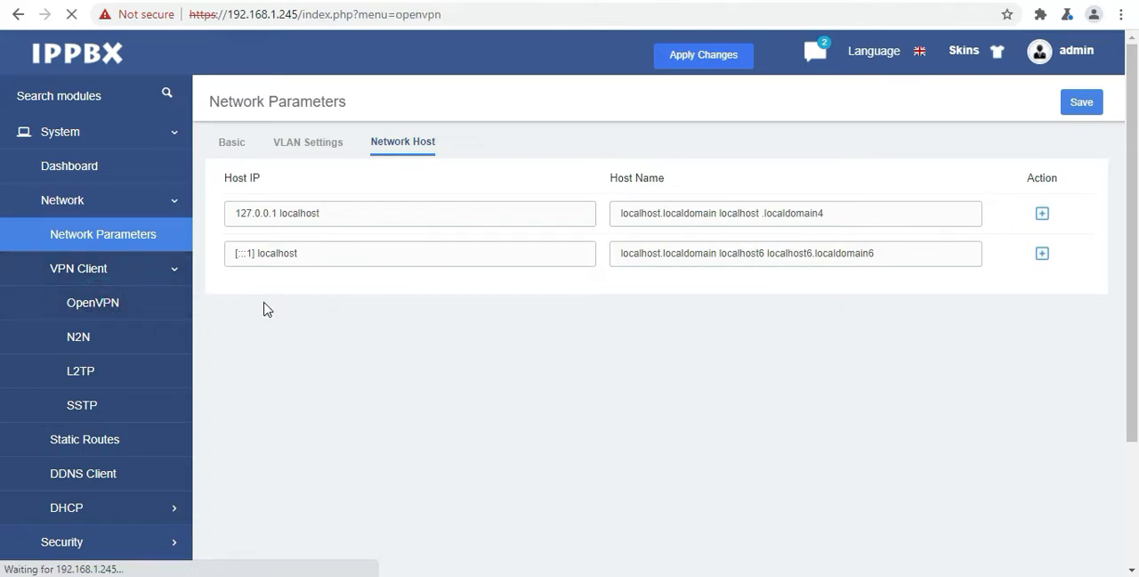
left_click(93, 302)
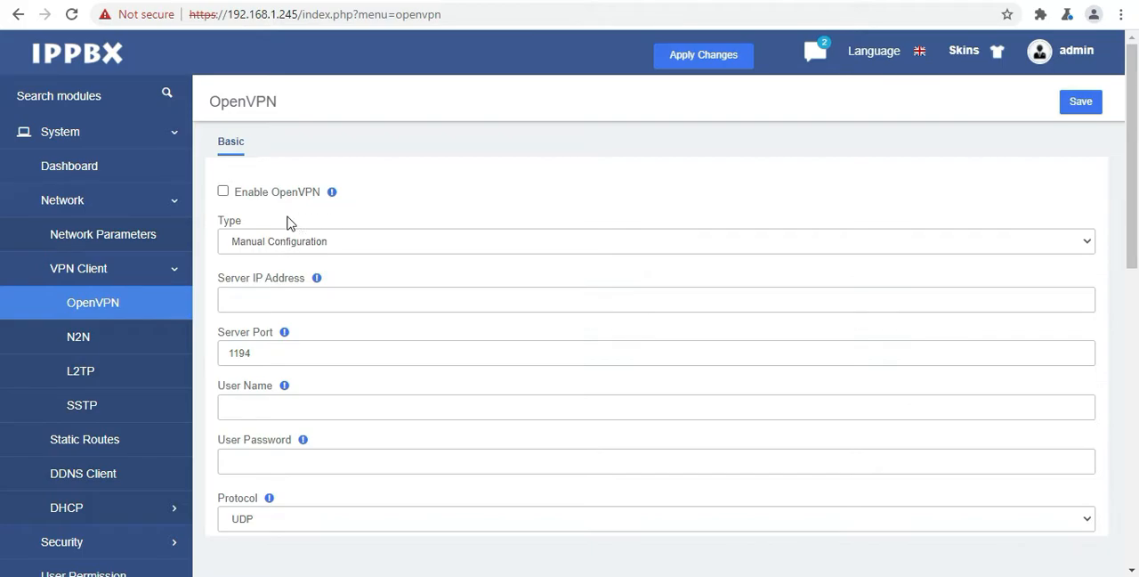
left_click(224, 190)
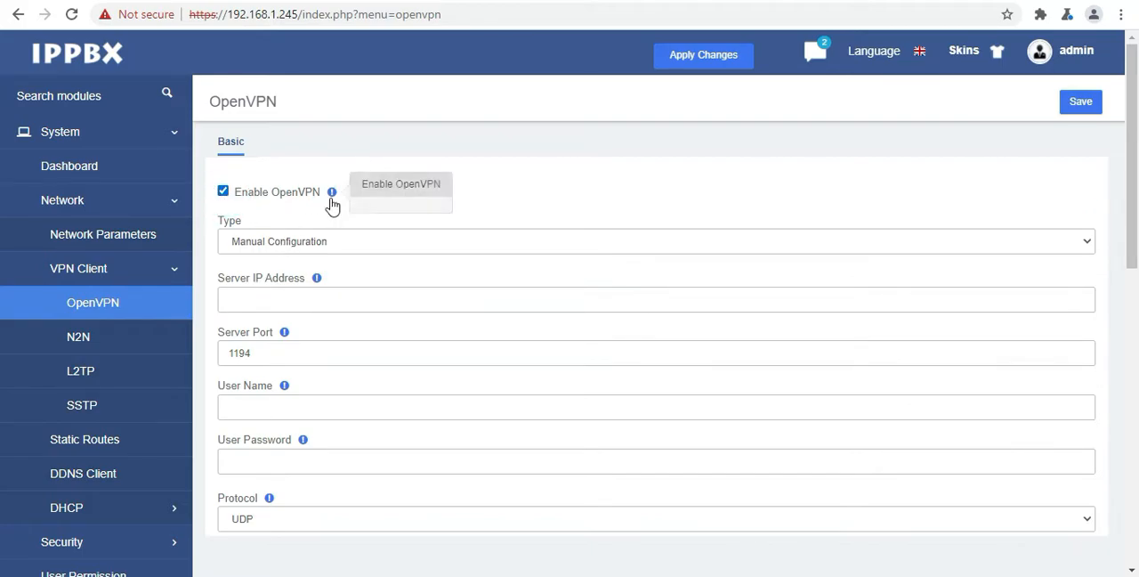
left_click(657, 242)
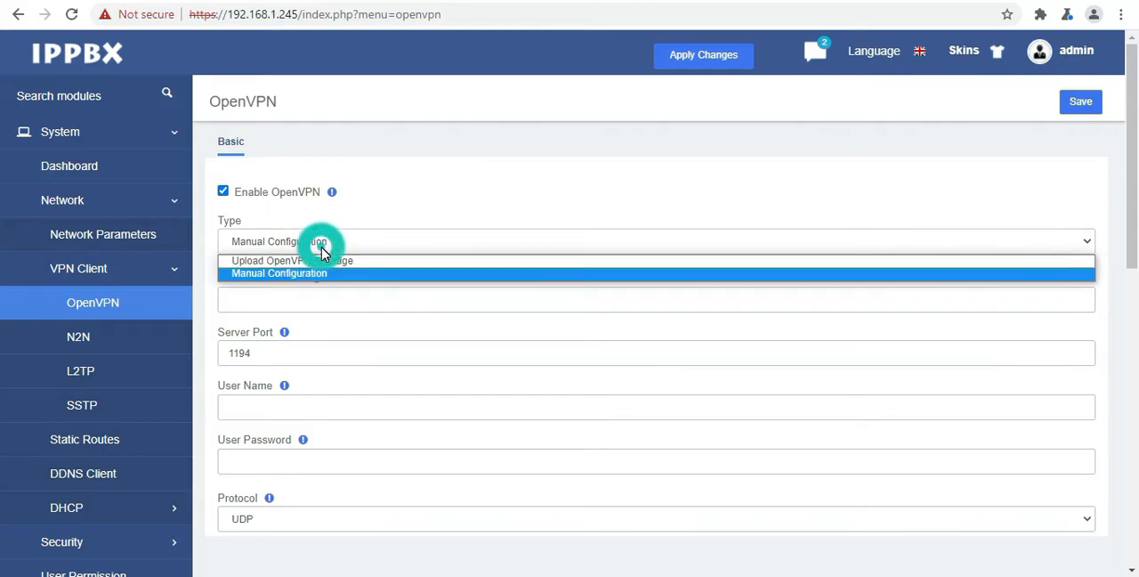
mouse_move(317, 260)
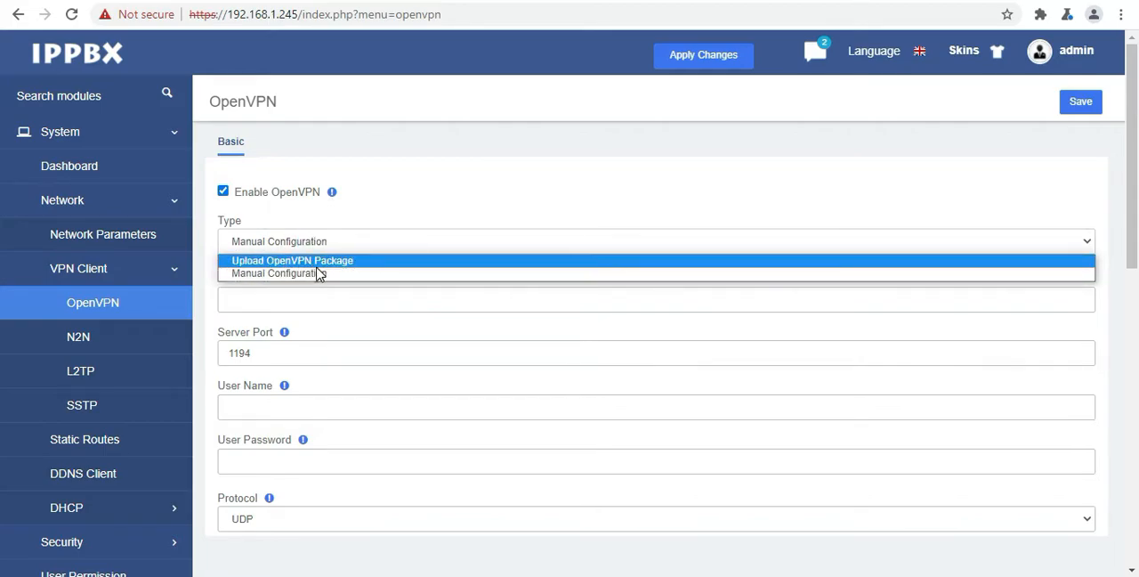
left_click(277, 274)
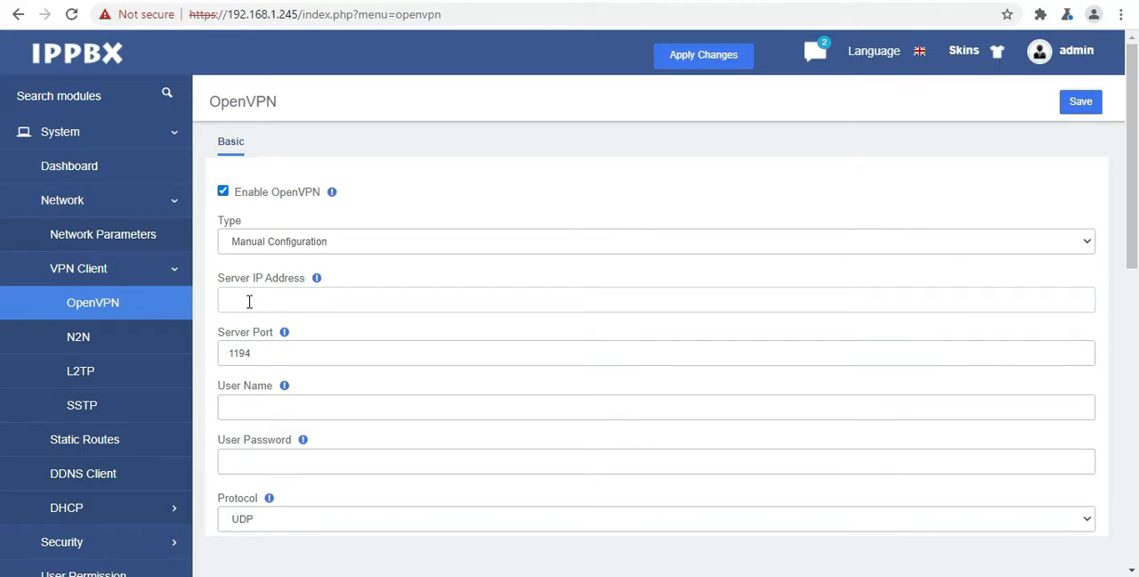
mouse_move(297, 359)
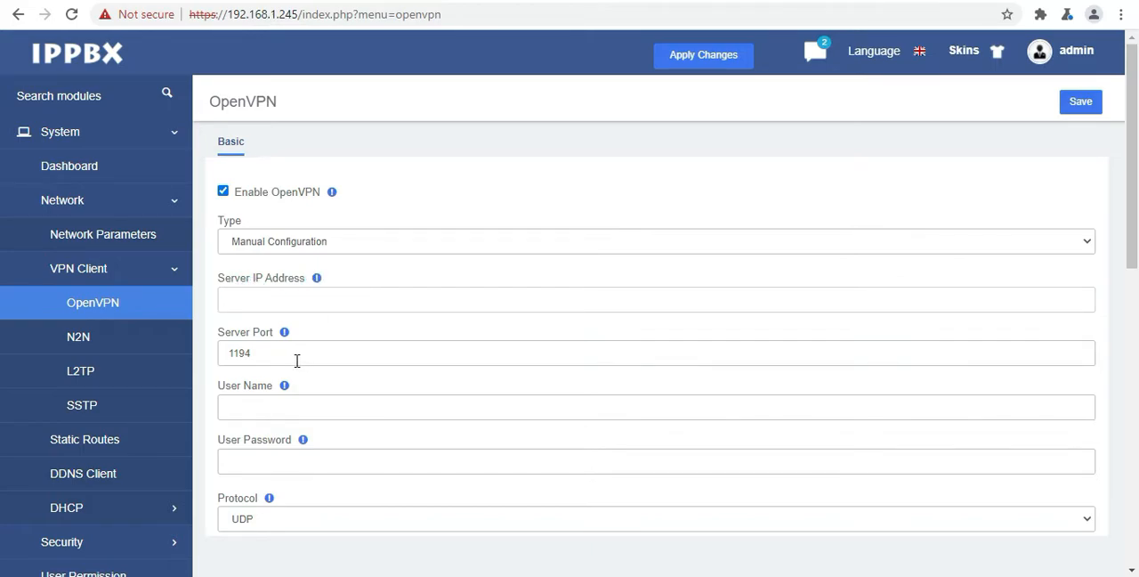
Download the .ovpn and .tar.gz sample configurations, then reload OpenVPN leaving it disabled
scroll("down", 3)
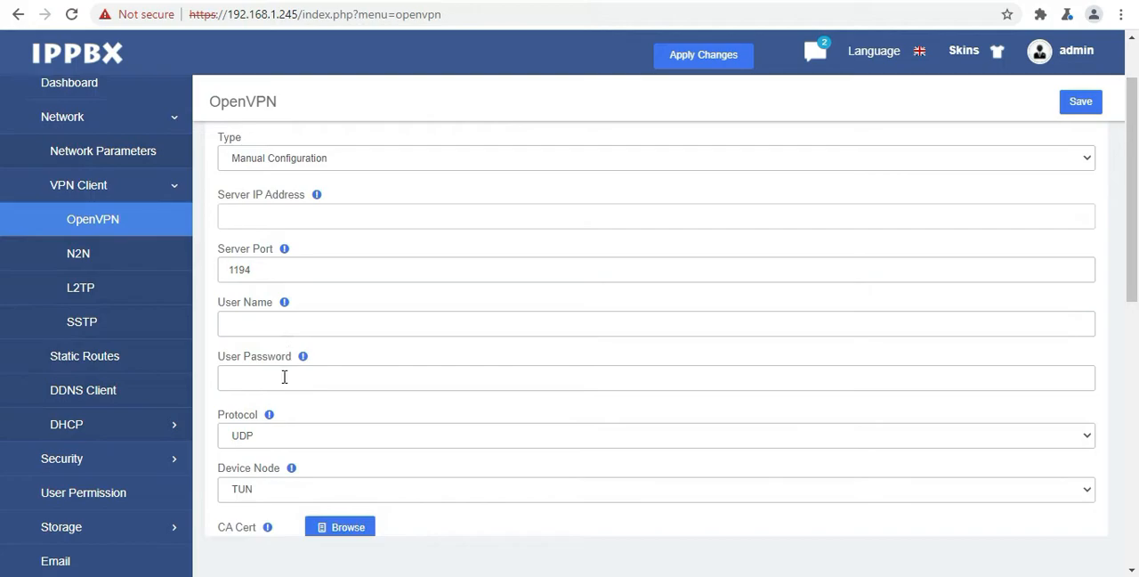
scroll("down", 3)
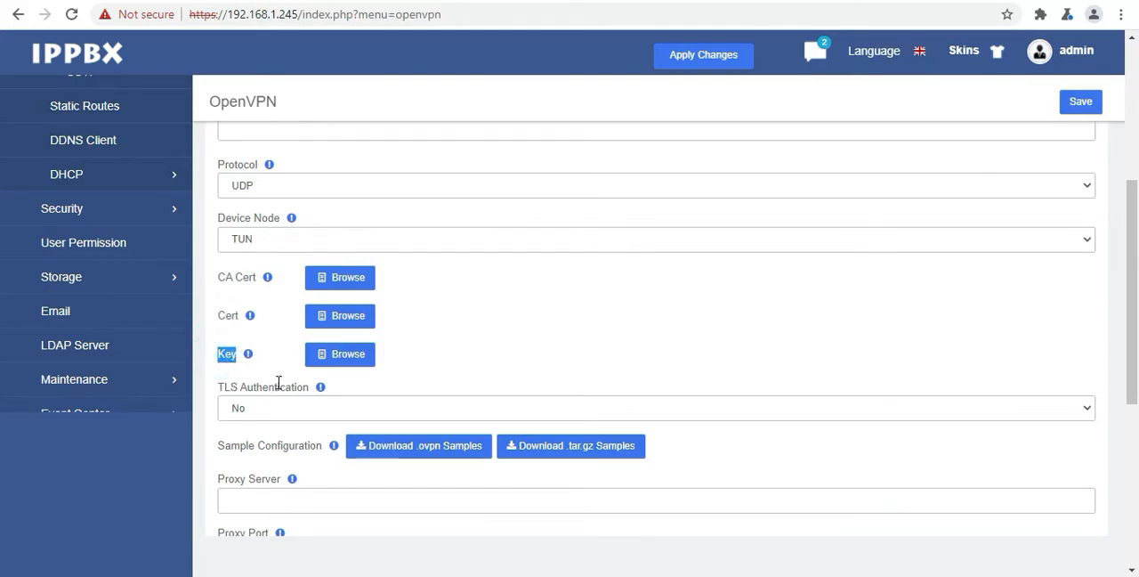
scroll("down", 3)
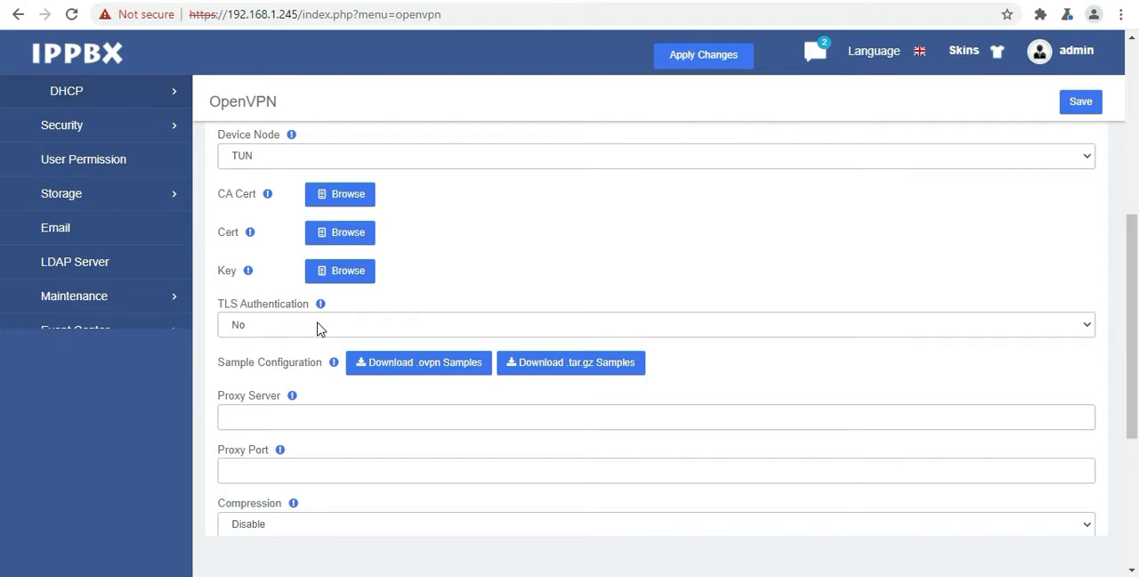
left_click(655, 324)
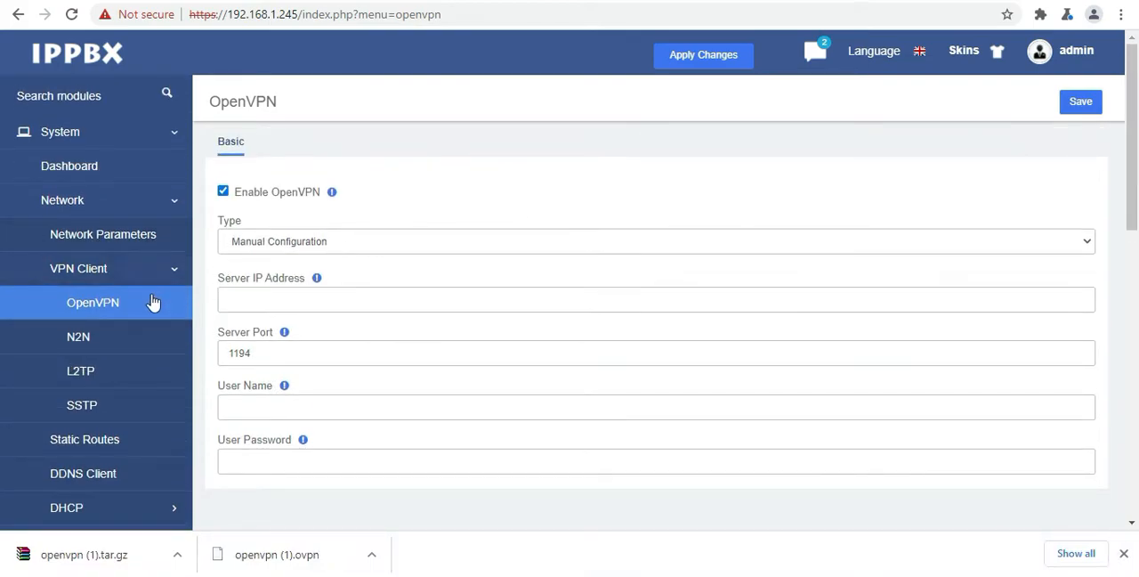
left_click(224, 190)
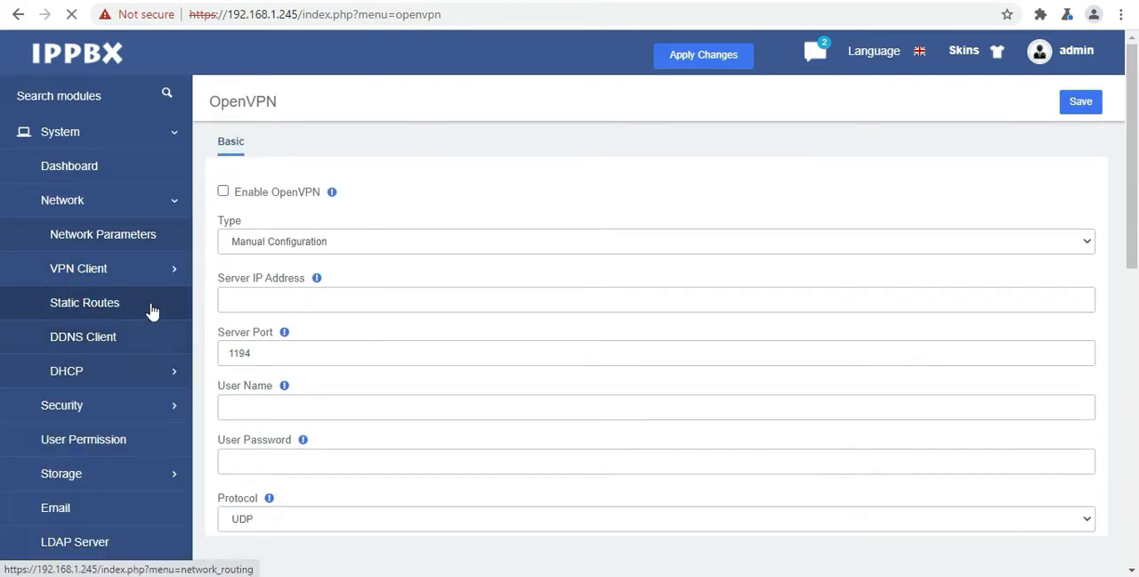
Review the Routing Table, then add a blank static route on the WAN interface and focus its destination field
left_click(86, 302)
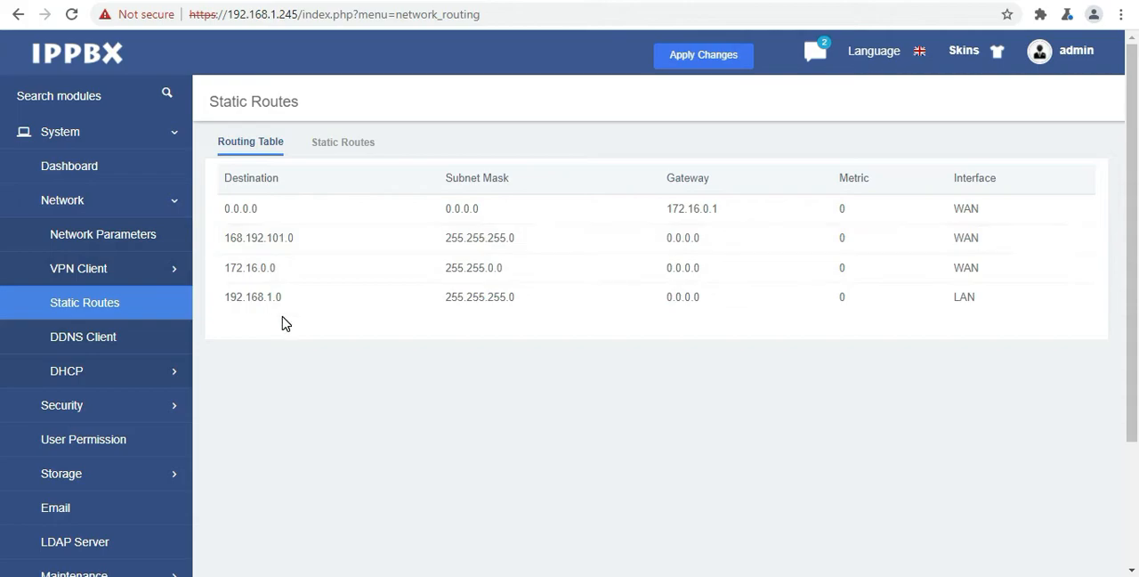
double_click(258, 238)
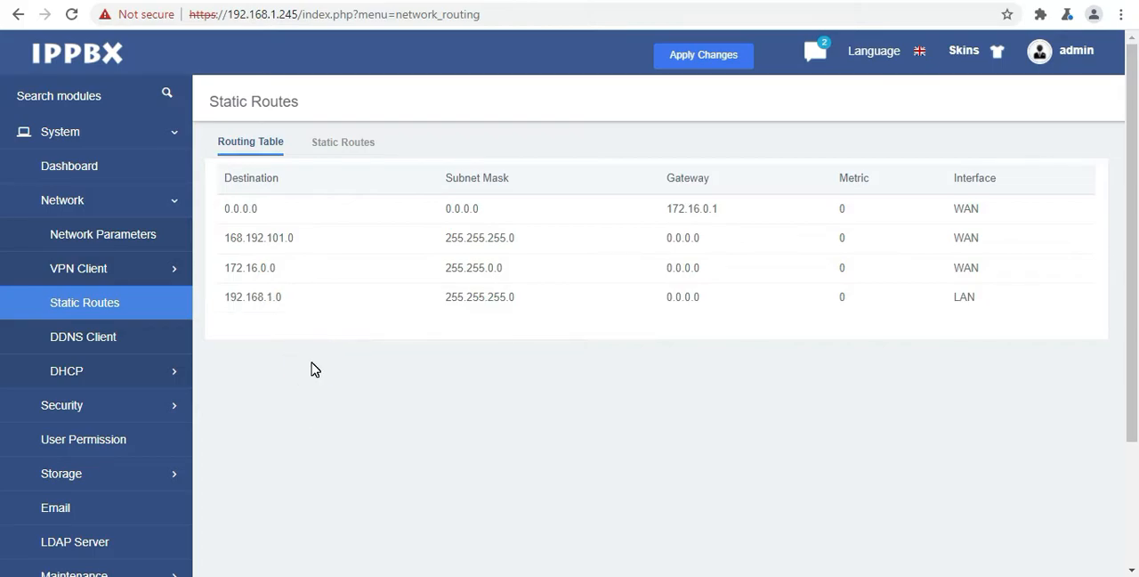
left_click(342, 142)
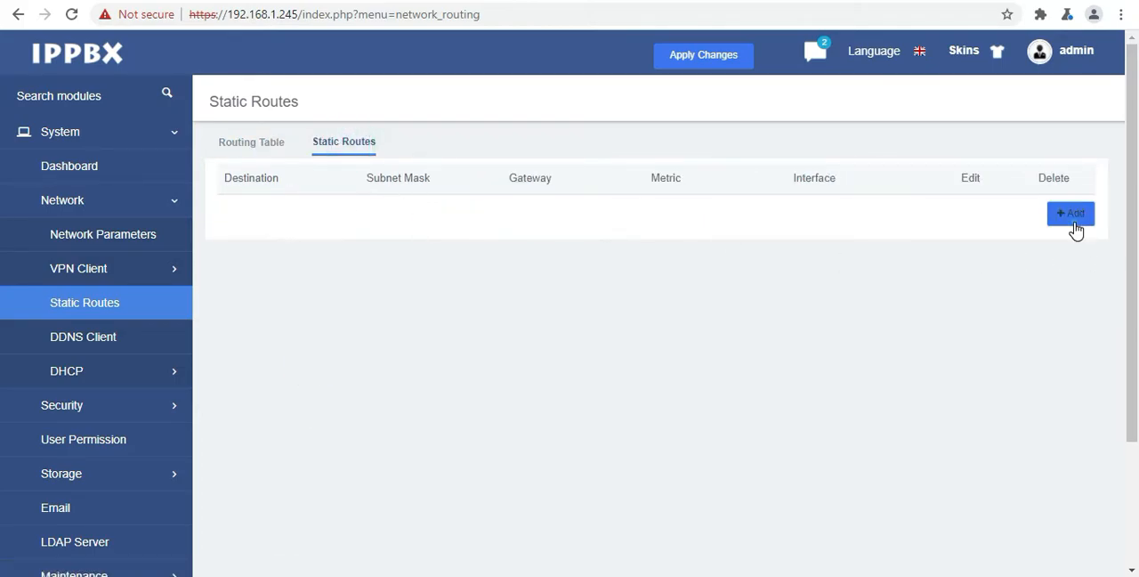
left_click(1072, 214)
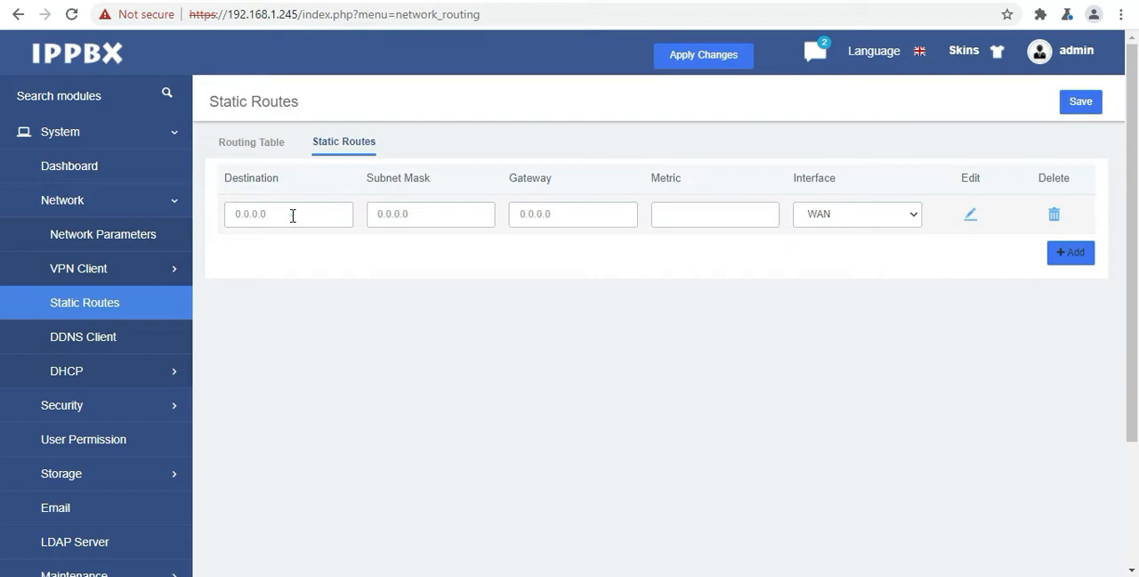
left_click(856, 214)
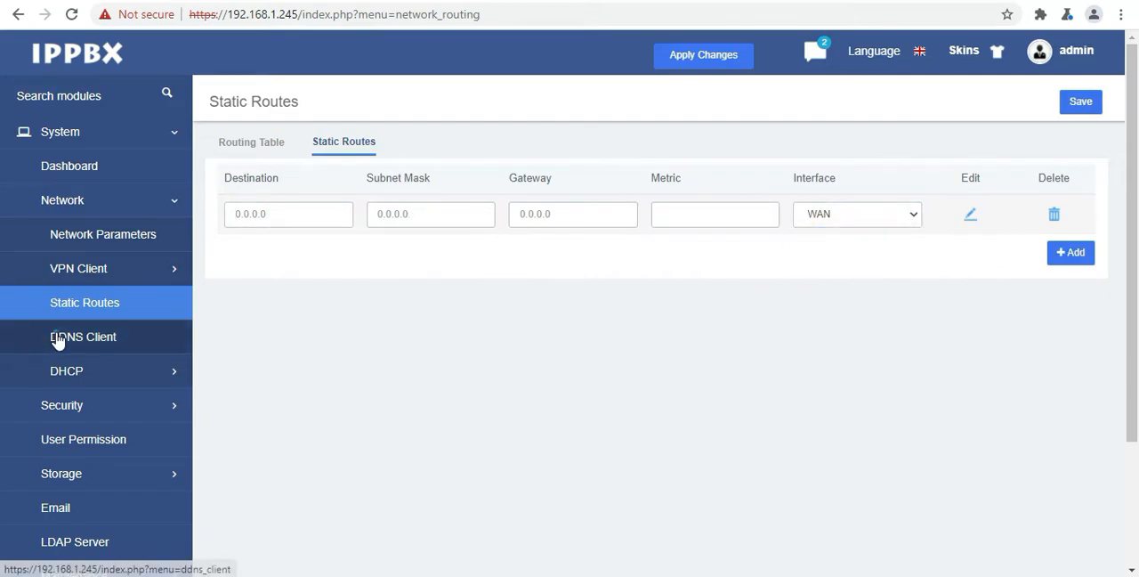
Visit the DDNS Client page, then enable the DHCP server and check the interface choices (LAN)
left_click(82, 337)
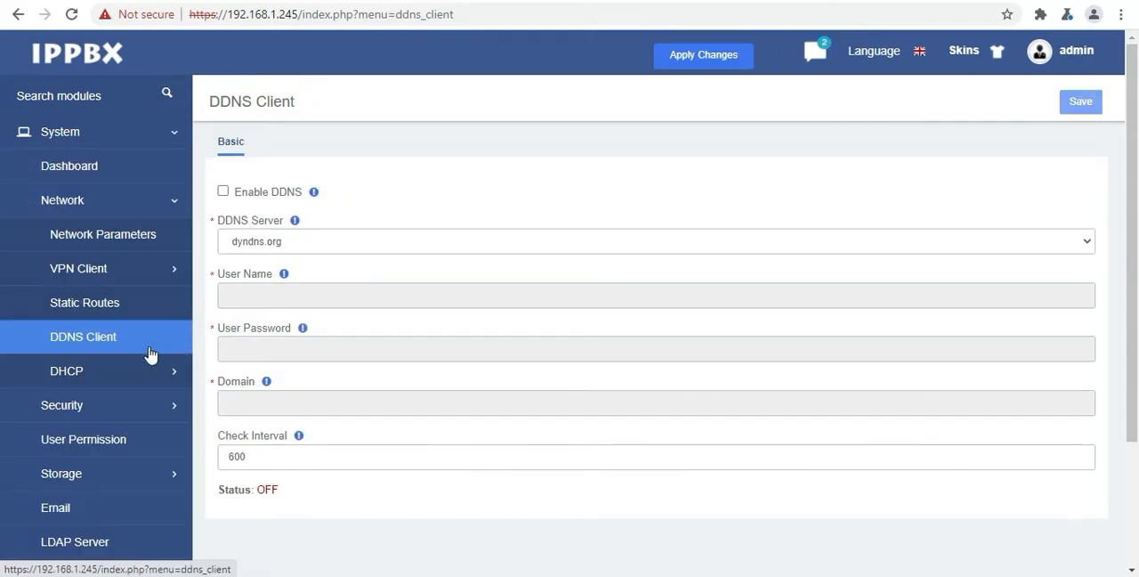
left_click(66, 370)
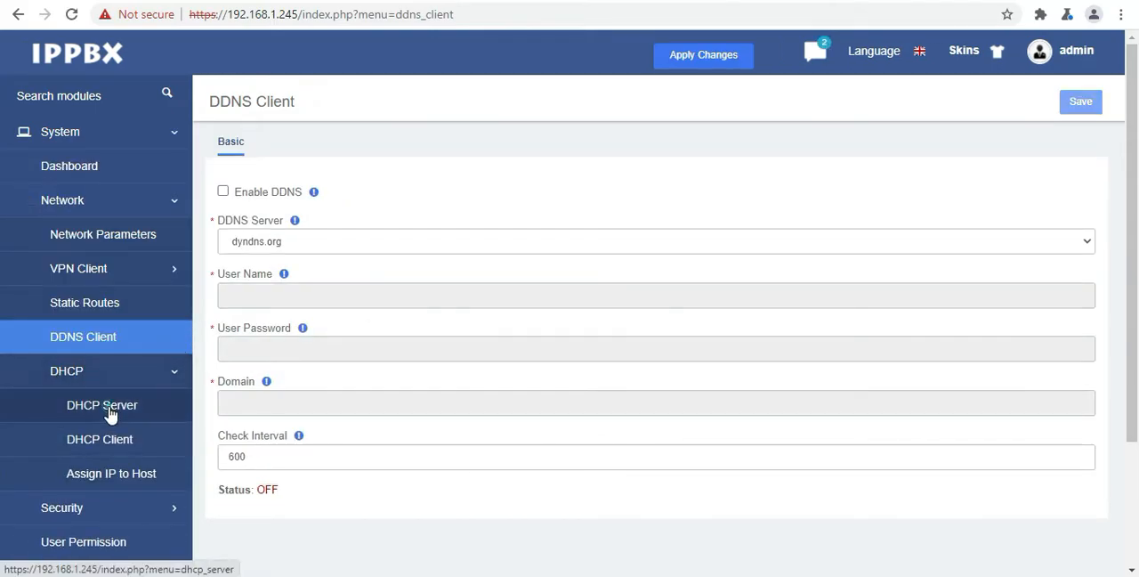
left_click(102, 405)
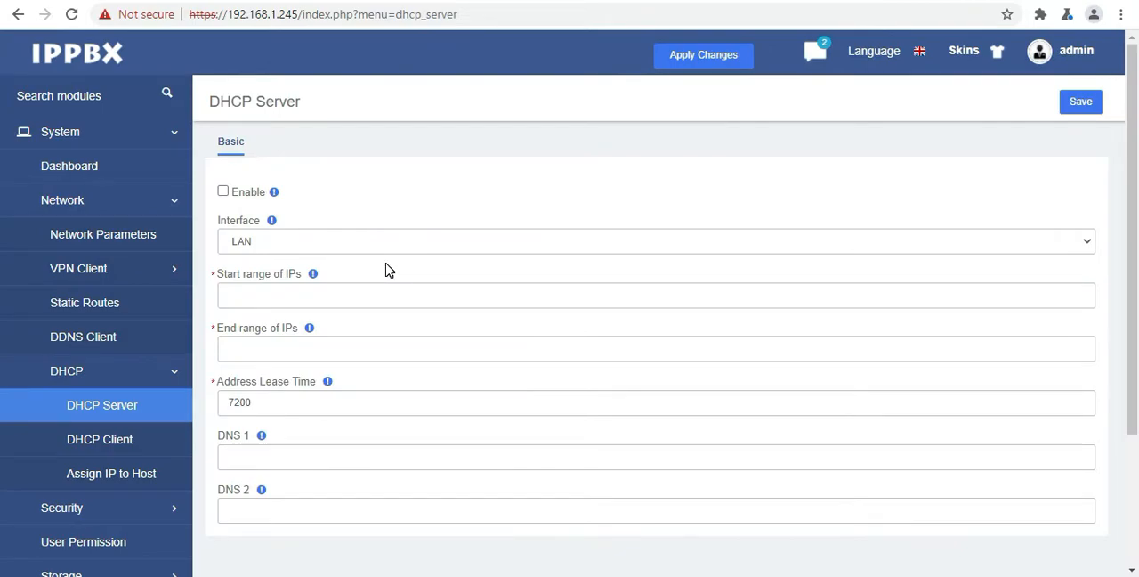
mouse_move(374, 185)
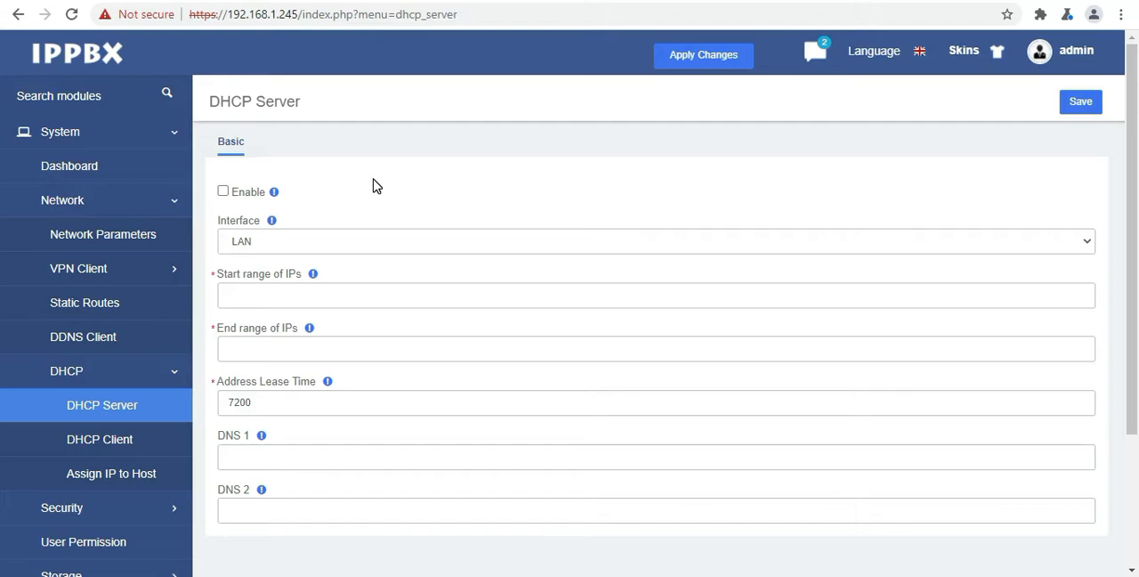
left_click(224, 190)
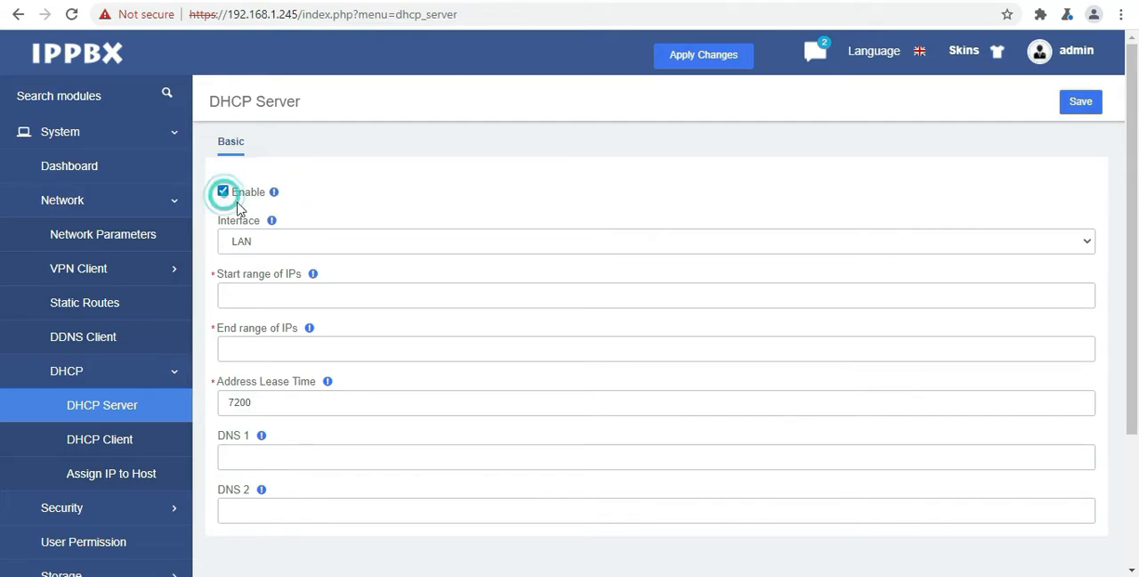
left_click(655, 240)
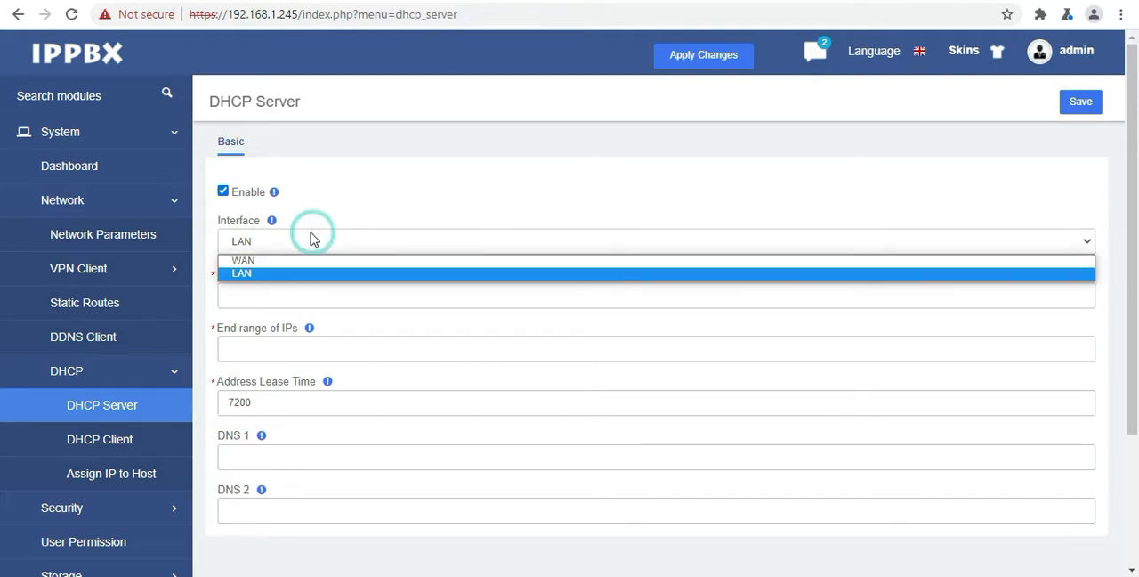
mouse_move(270, 260)
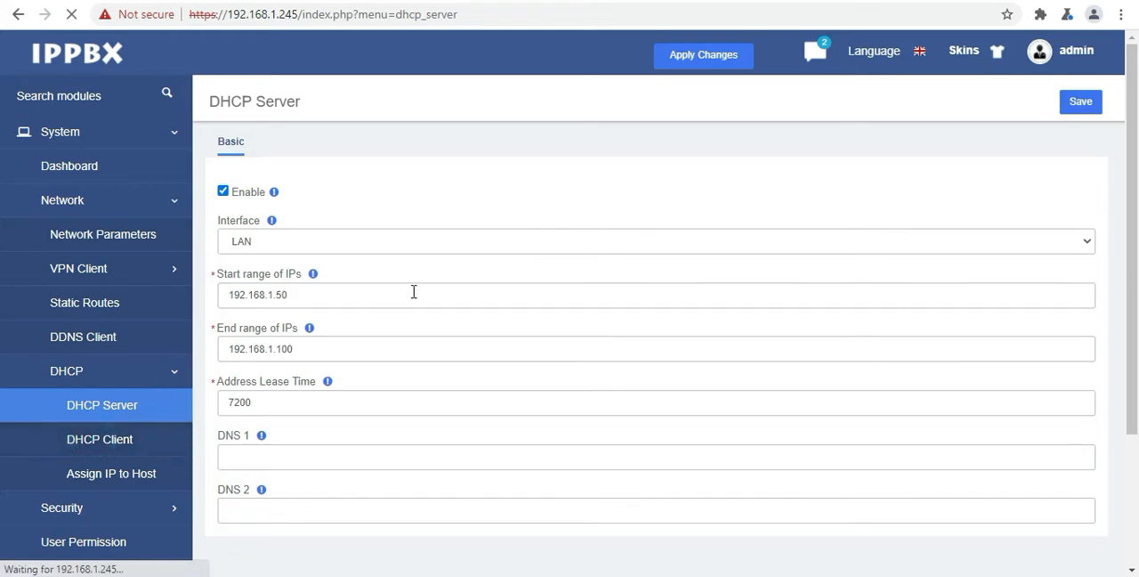
View DHCP Client and Assign IP to Host pages, select the first login message in the Audit log, then go to Hot Standby
left_click(100, 439)
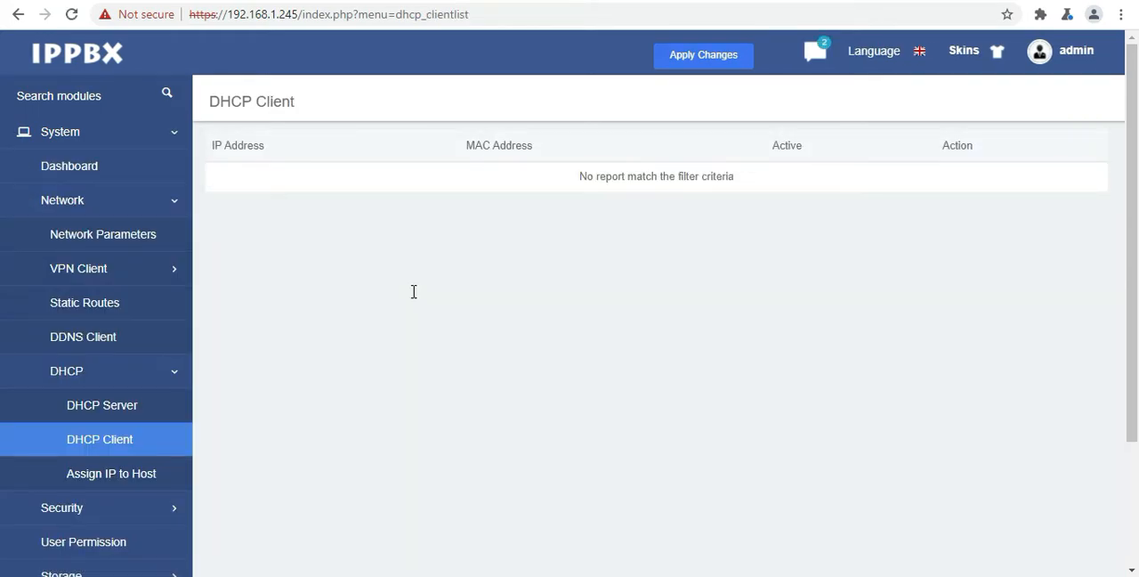
mouse_move(331, 270)
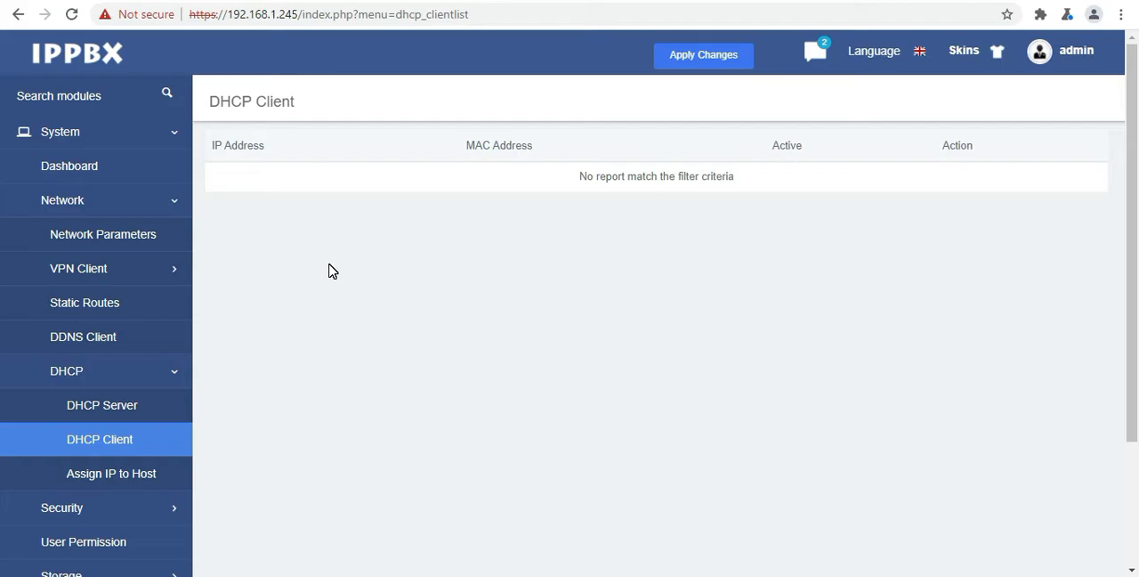
left_click(110, 473)
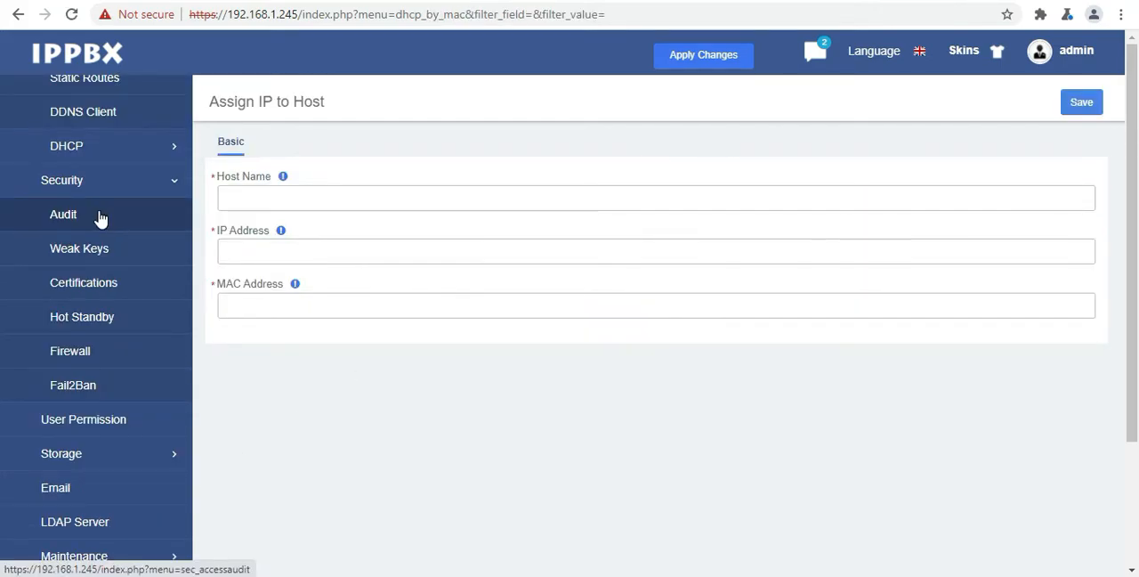
left_click(64, 214)
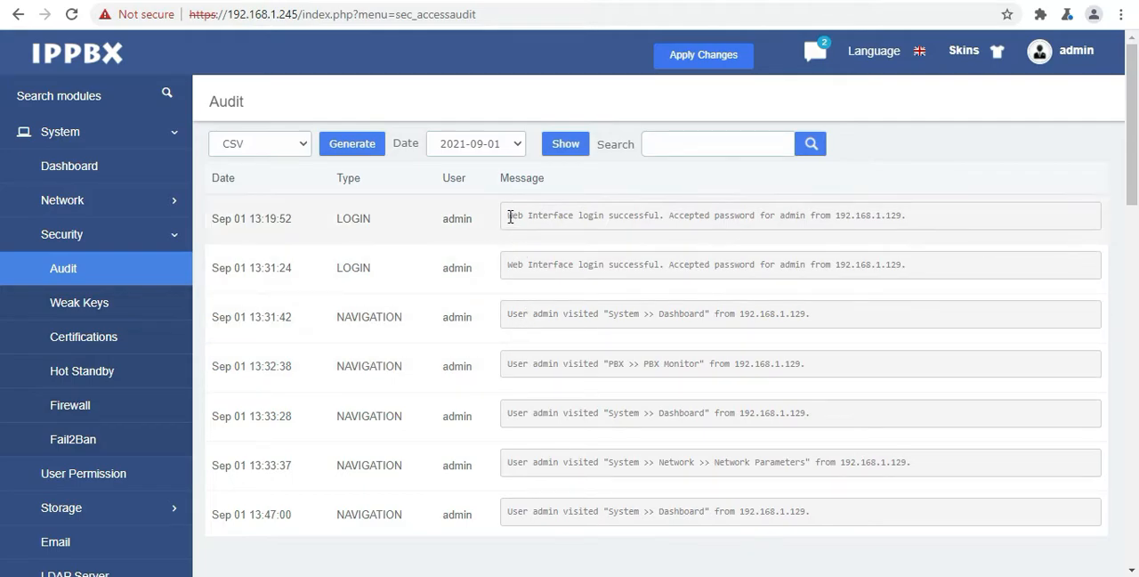
left_click_drag(507, 214, 854, 214)
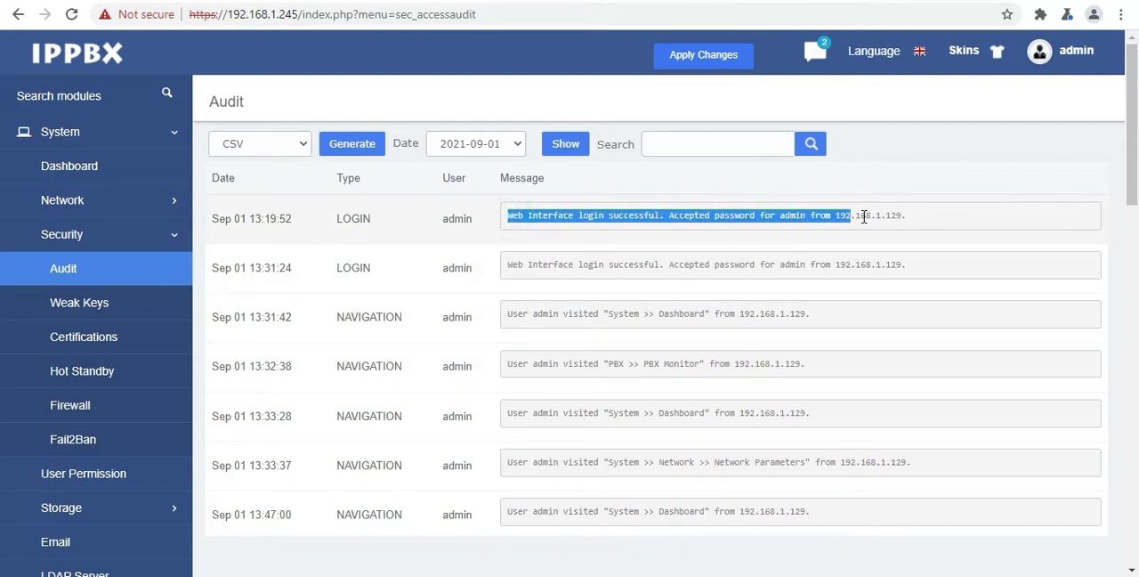
left_click(82, 370)
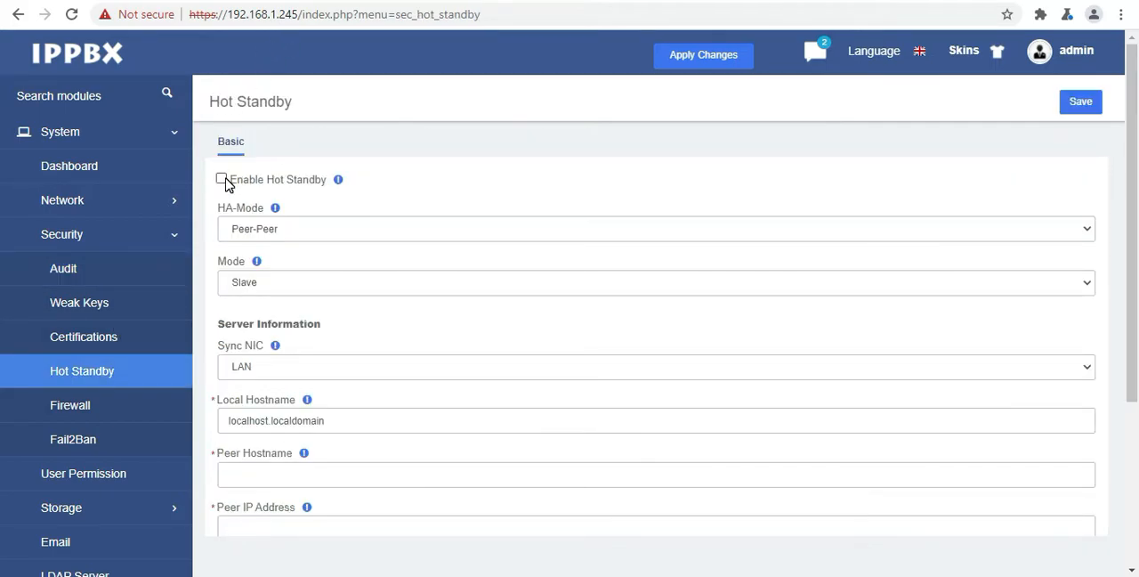
Enable Hot Standby keeping Peer-Peer HA mode, then show the Firewall rules list
left_click(221, 178)
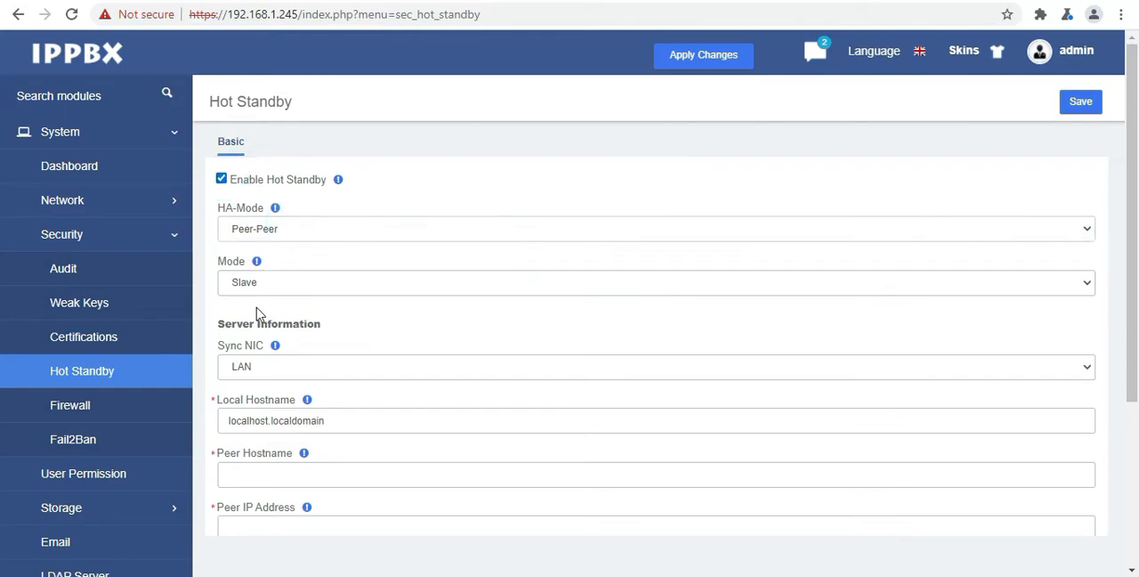
left_click(655, 281)
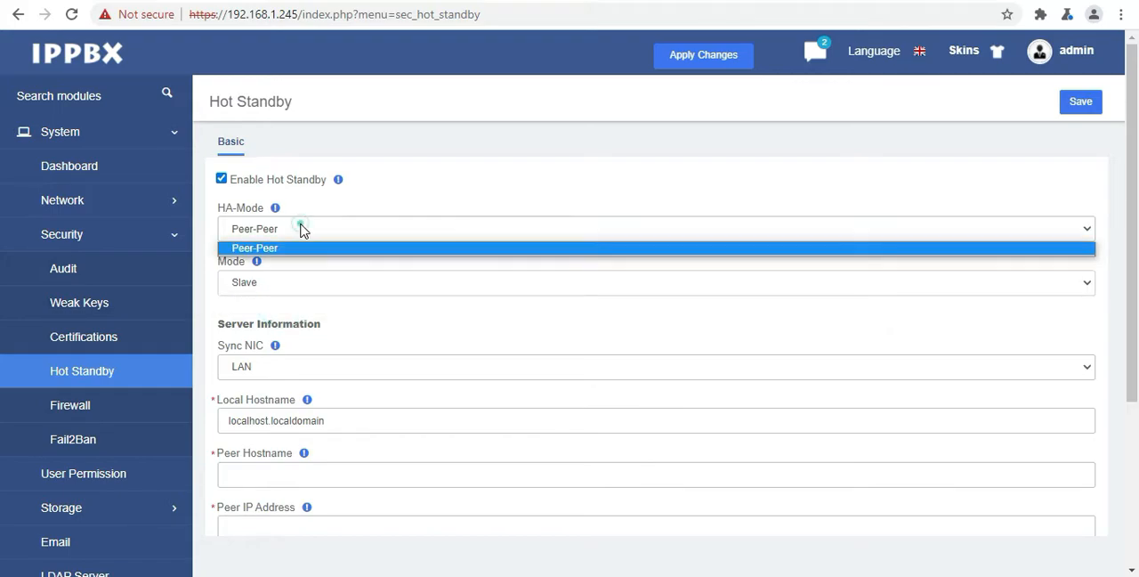
left_click(254, 247)
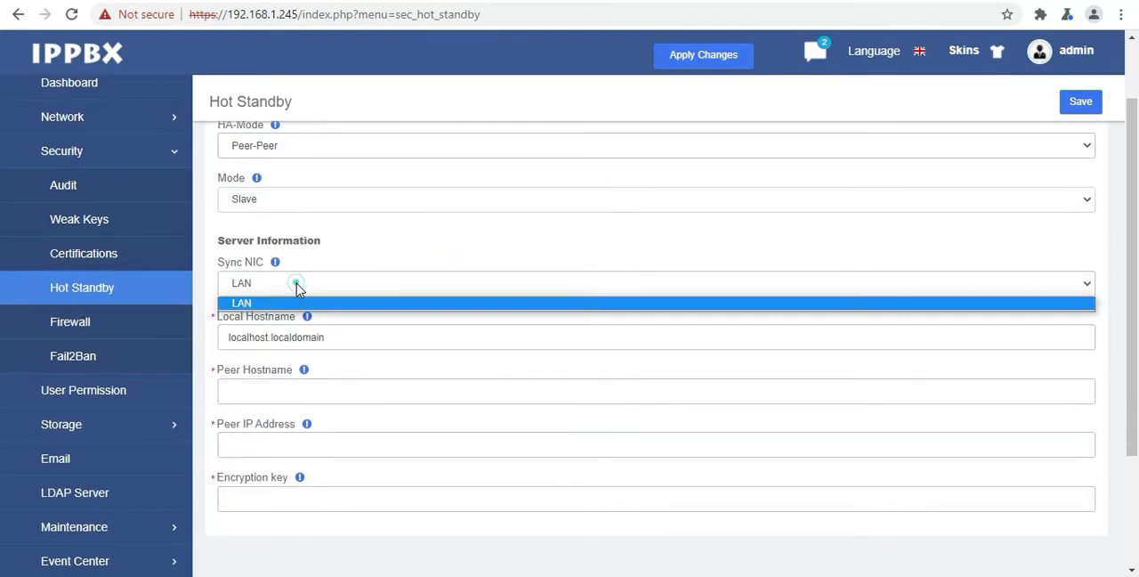
left_click(242, 303)
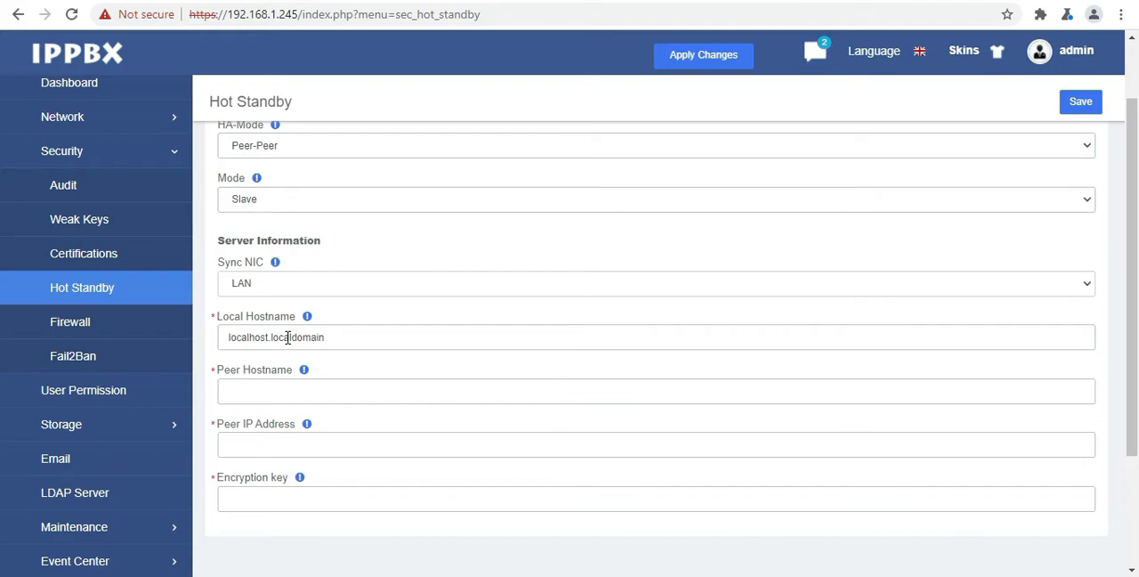
left_click(69, 321)
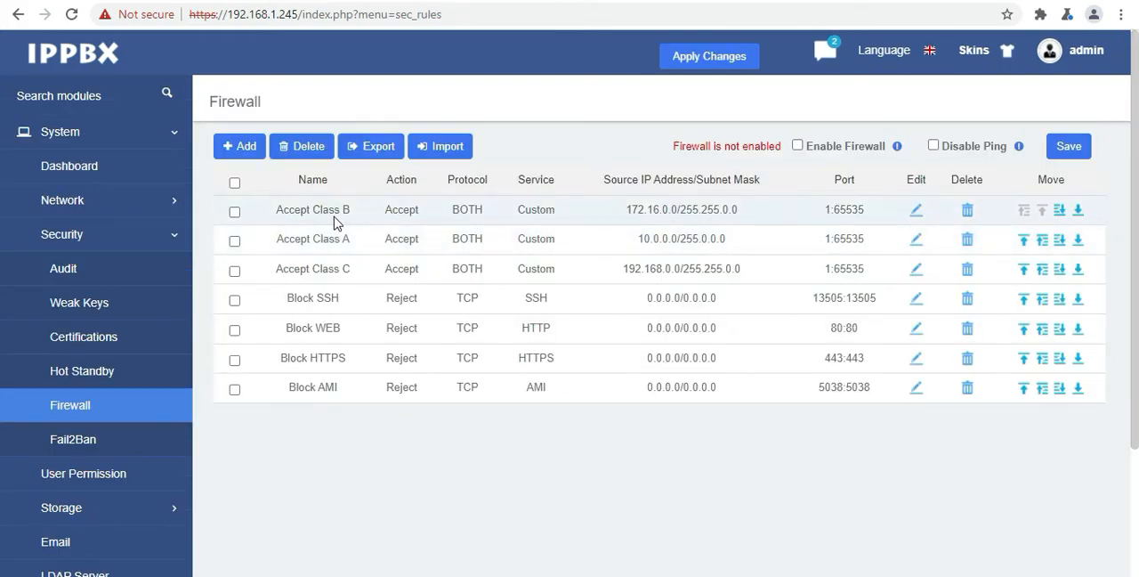
Look at the Add Firewall Rule dialog and close it
left_click(239, 146)
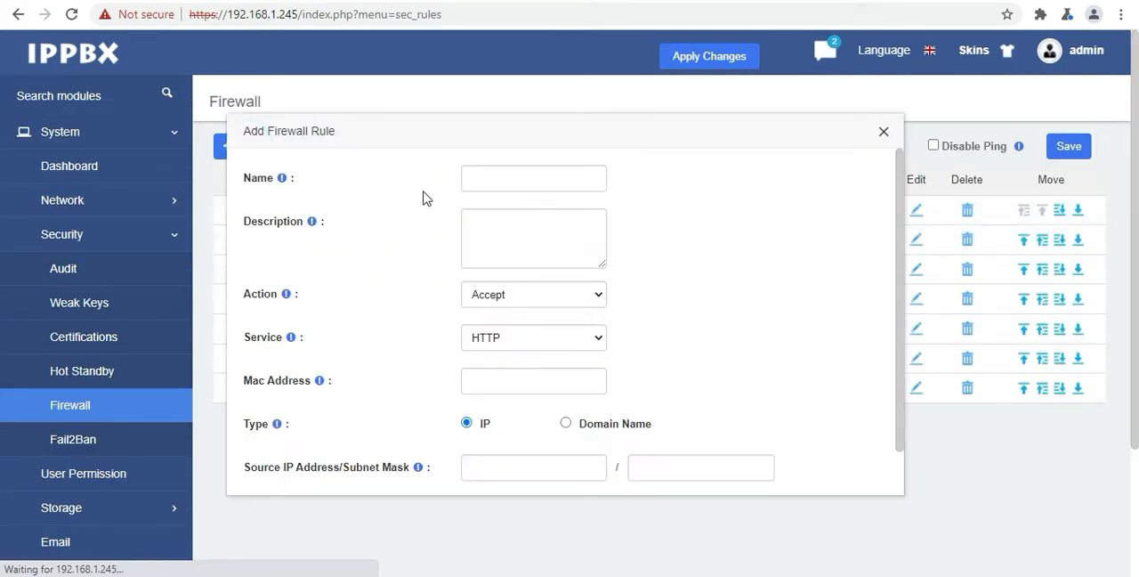
left_click(534, 294)
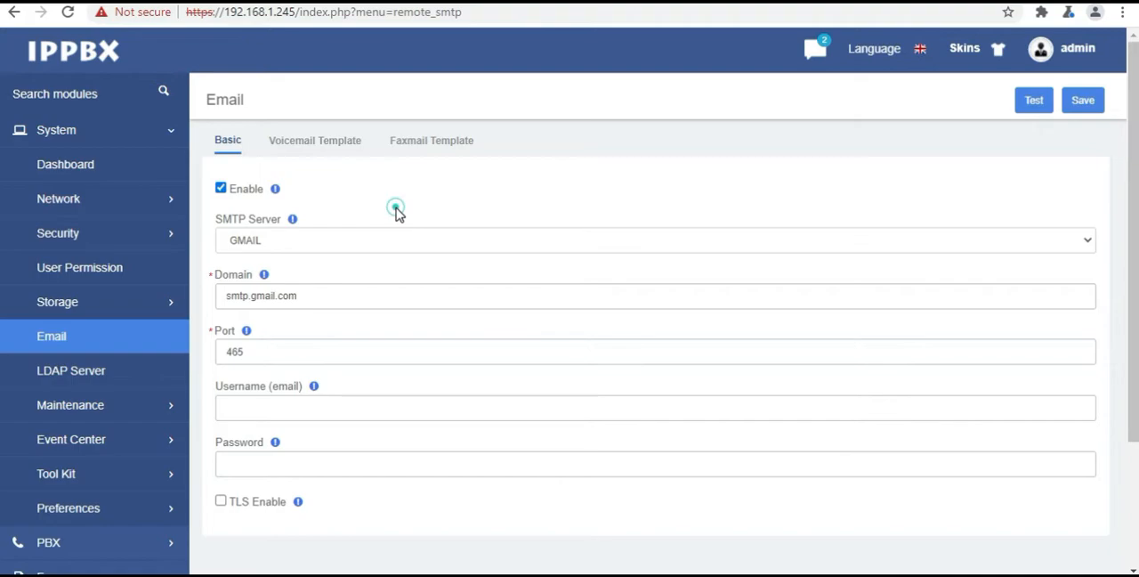
Start a new user permission for user 101 with all System permissions ticked
left_click(78, 267)
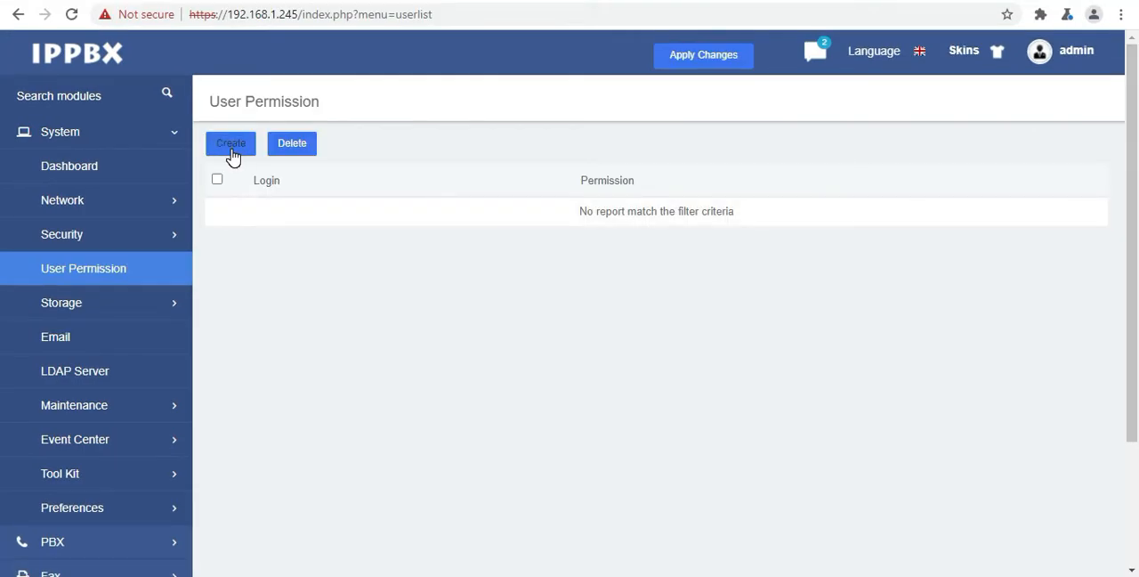
left_click(230, 142)
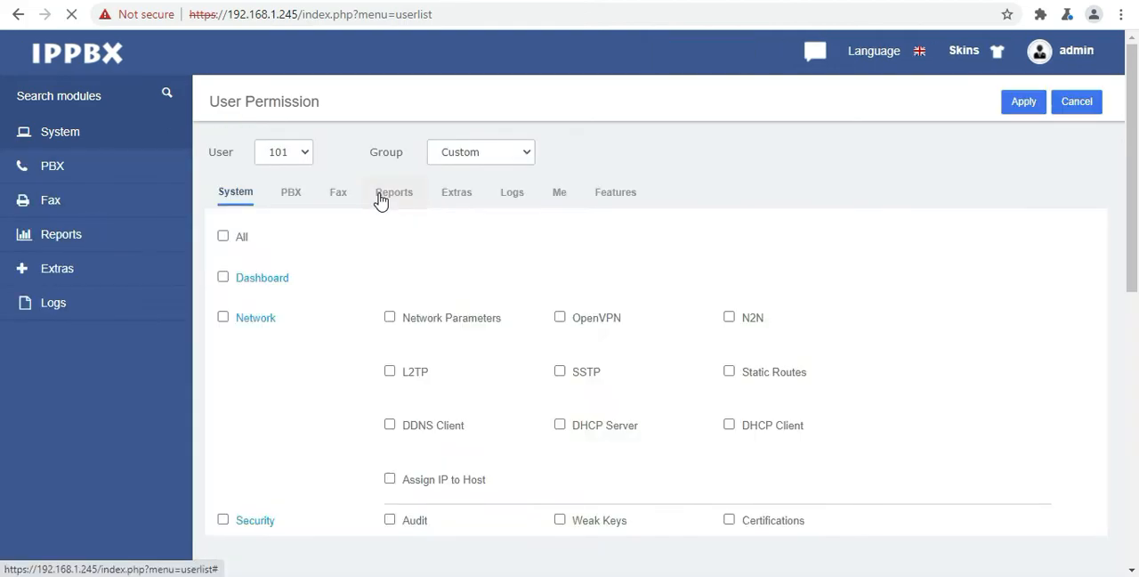
left_click(283, 151)
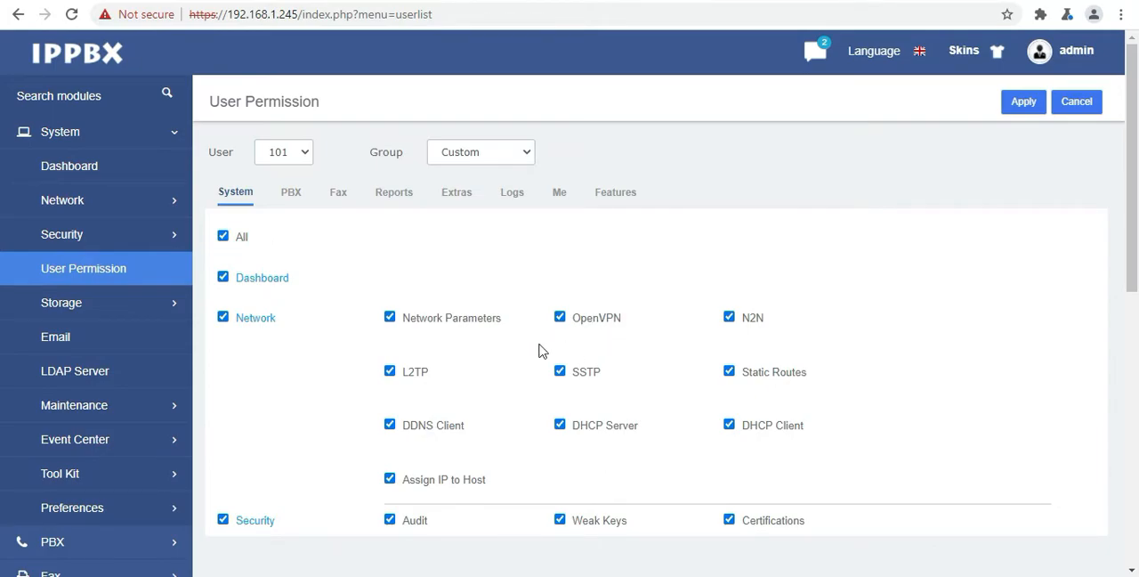
mouse_move(627, 288)
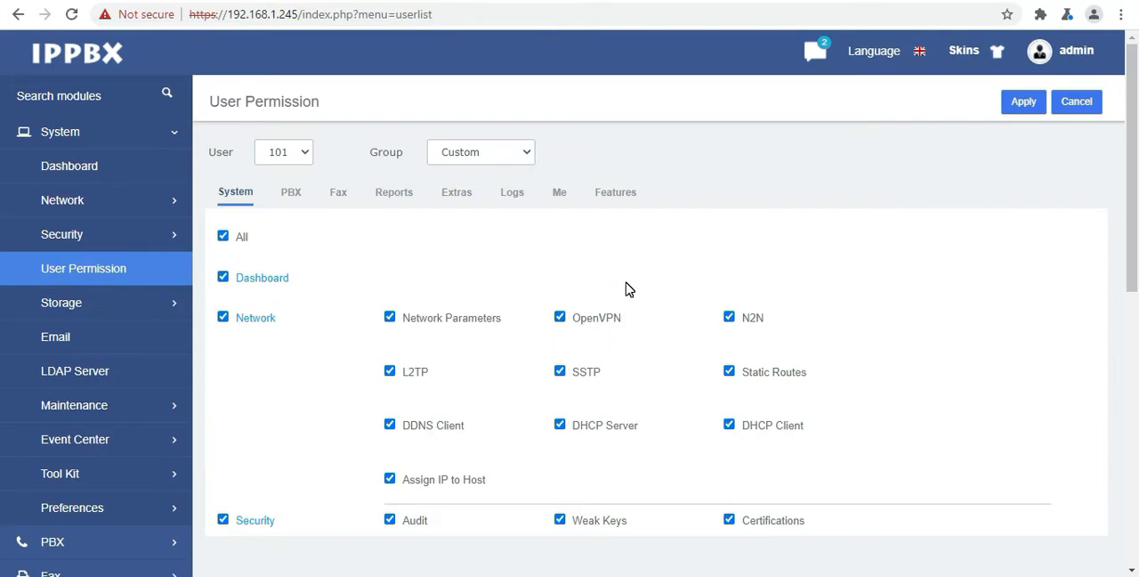
mouse_move(381, 271)
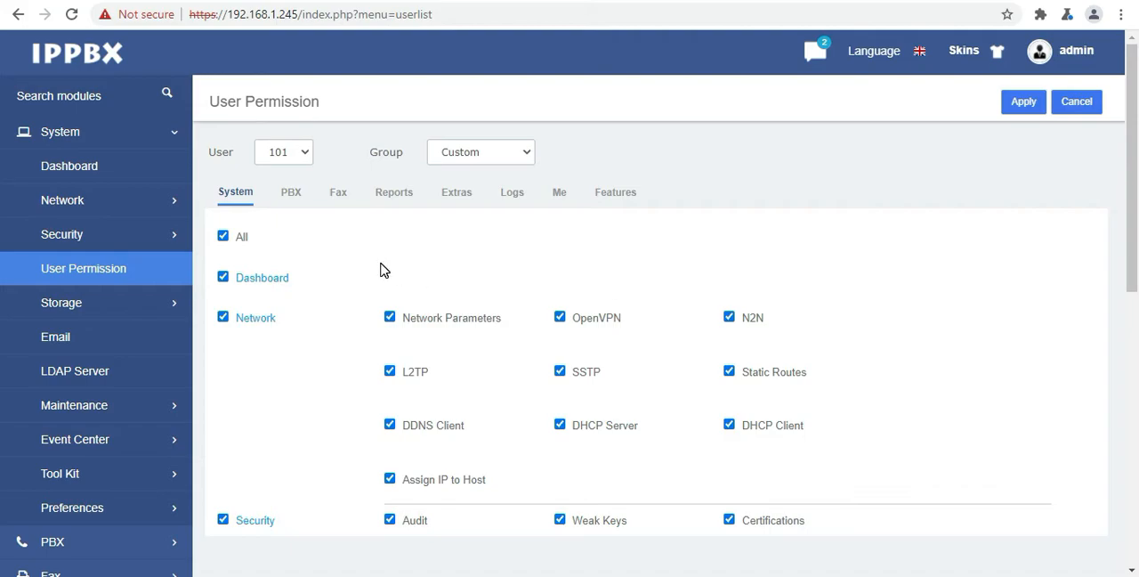
mouse_move(290, 190)
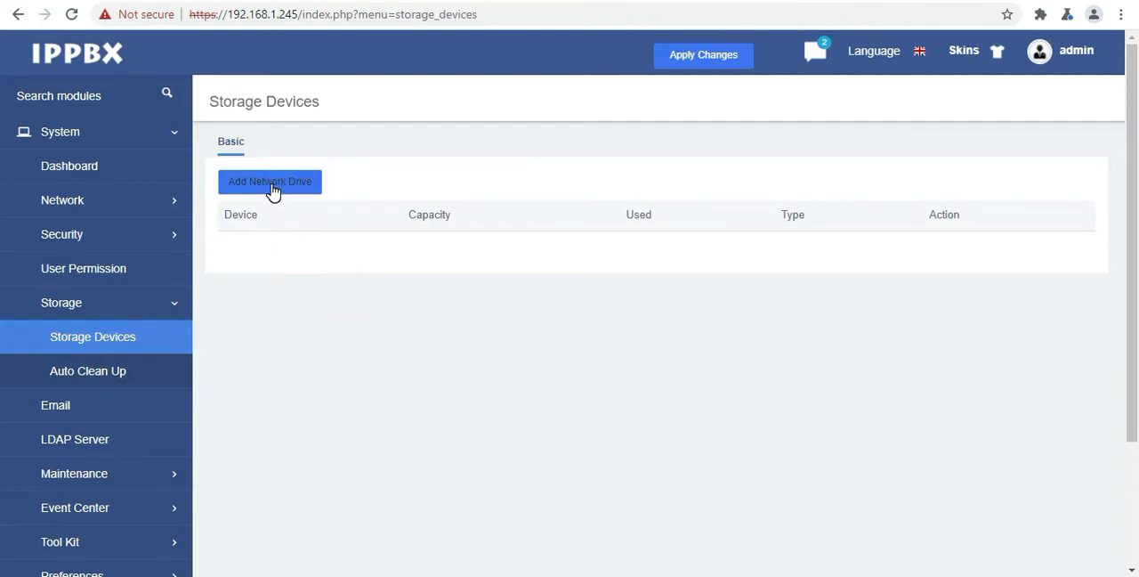
Add a network drive with server 192.168.1.69, user AKOM and its password
left_click(271, 181)
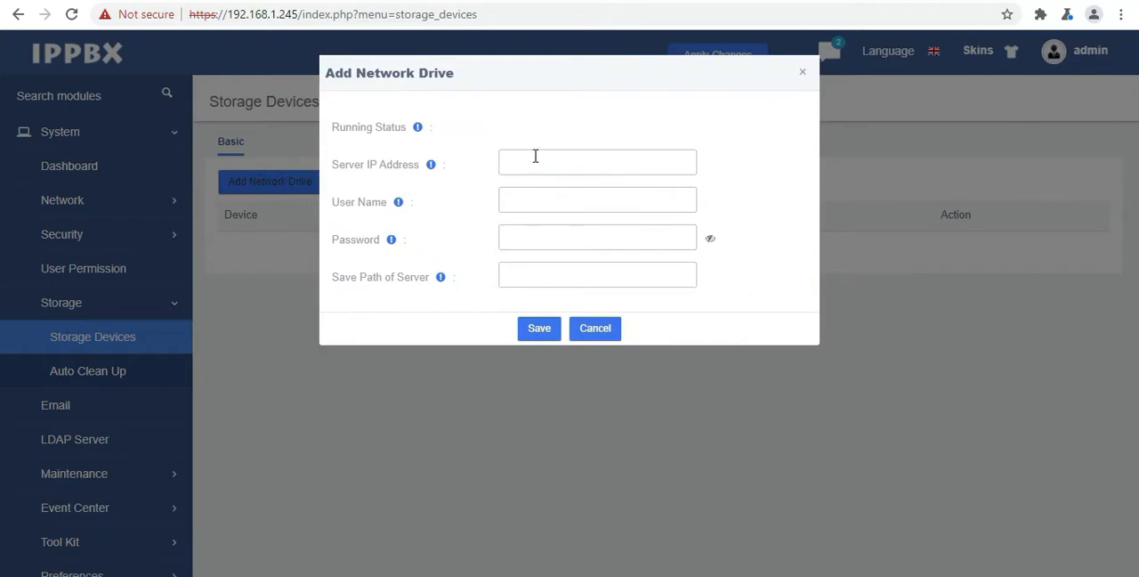
type("192.168.1.69")
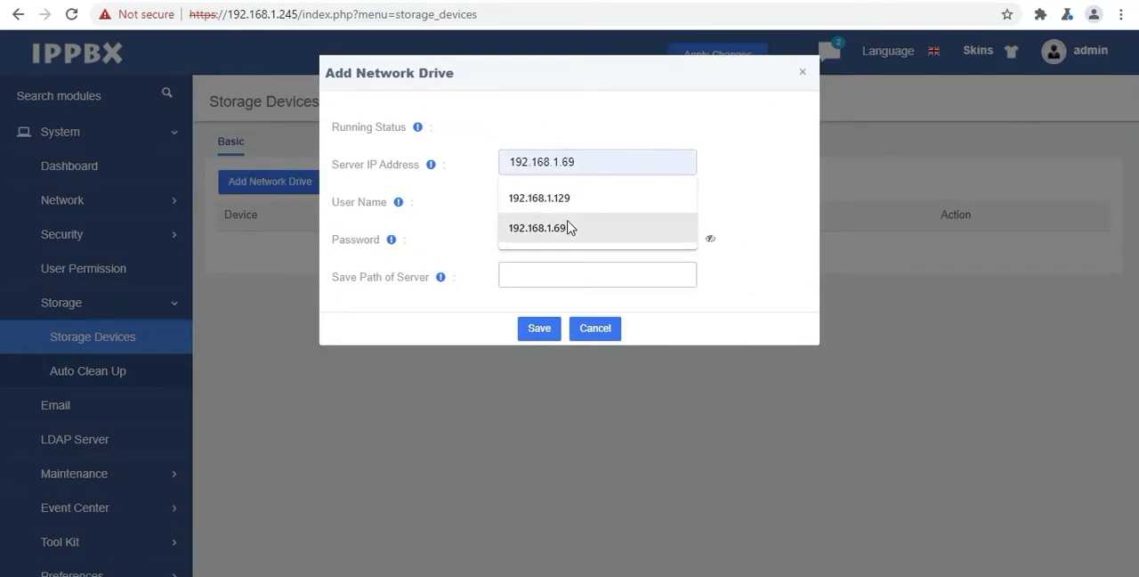
left_click(538, 228)
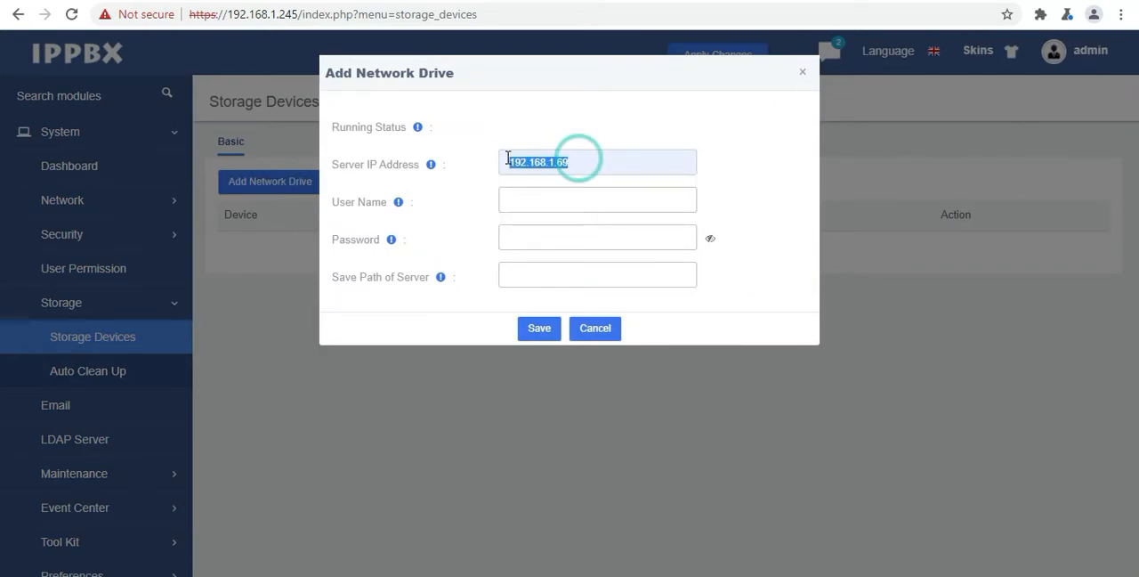
left_click(598, 199)
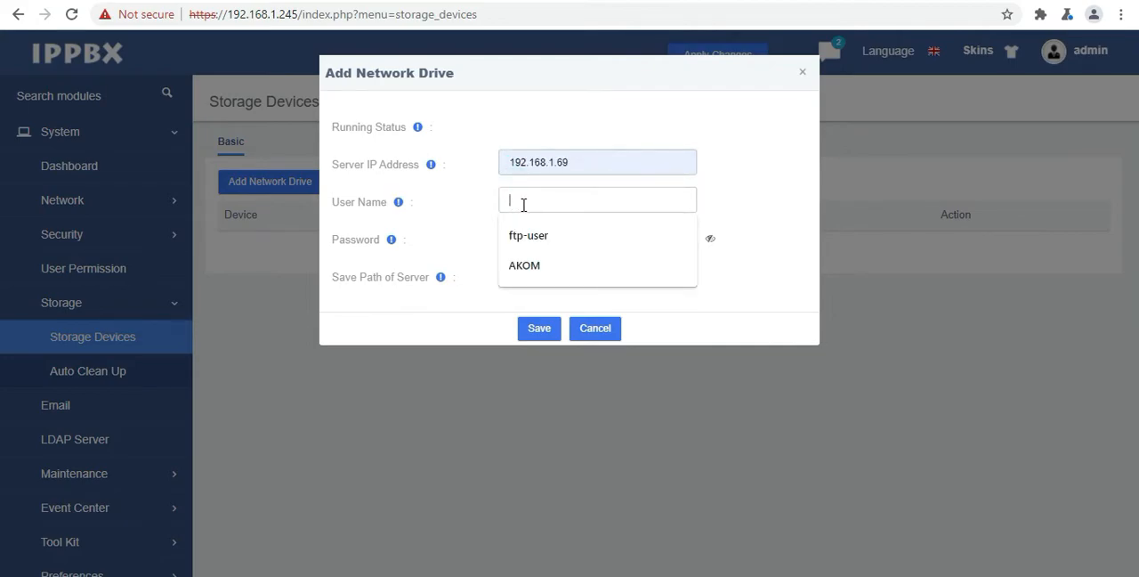
left_click(523, 265)
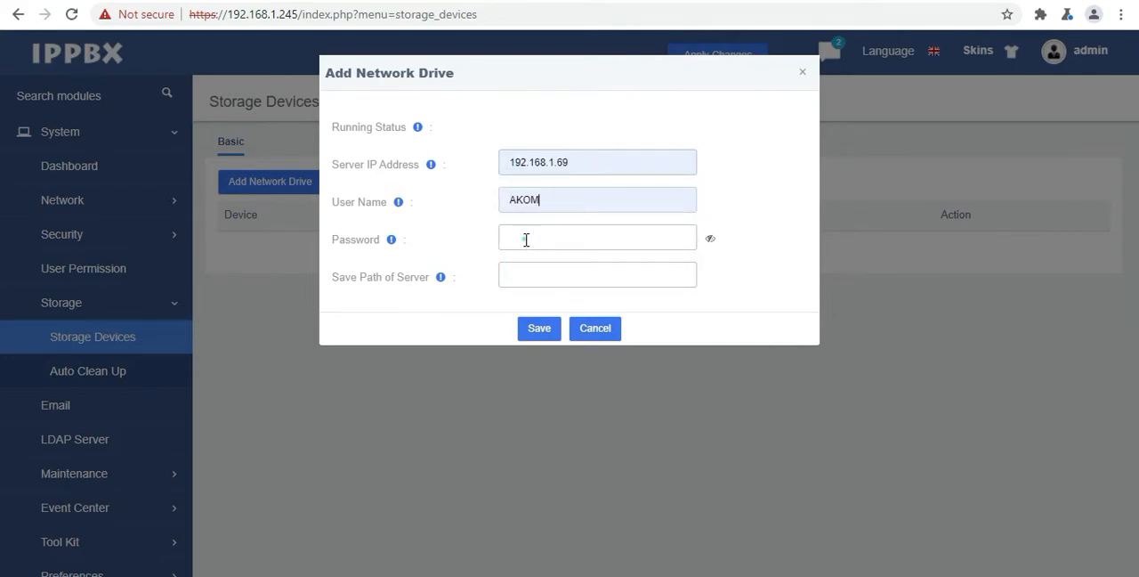
mouse_move(545, 238)
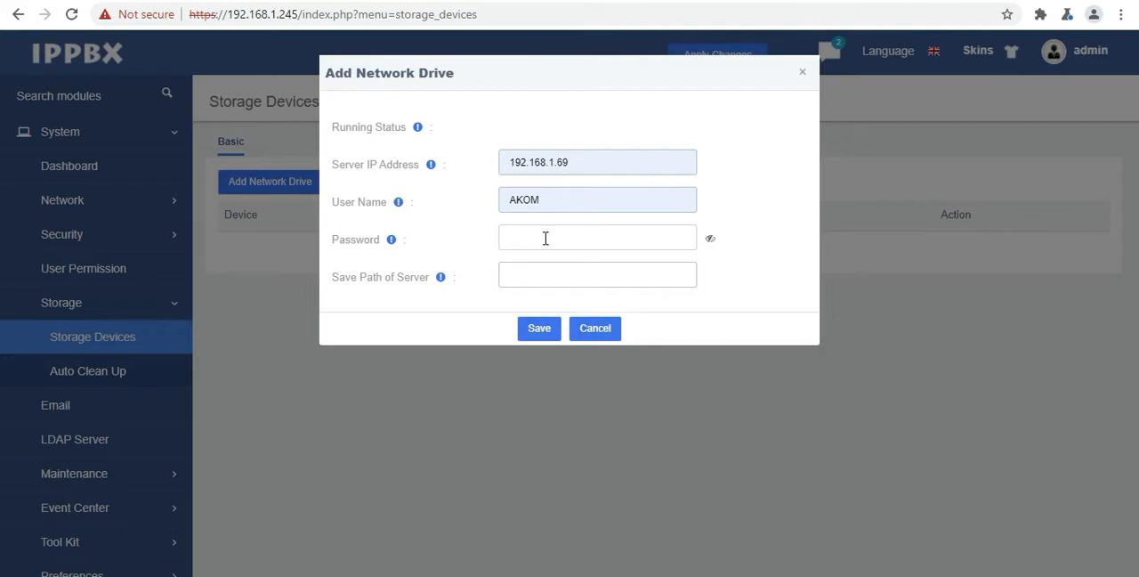
type("password")
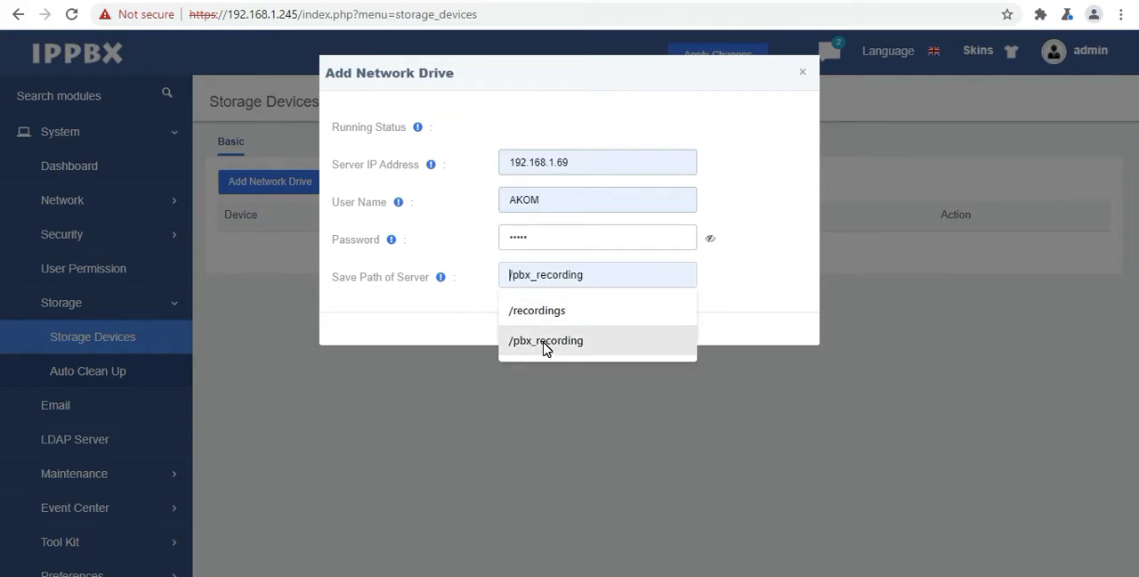
Set save path /pbx_recording, save and mount the drive, then go to Auto Clean Up
left_click(545, 340)
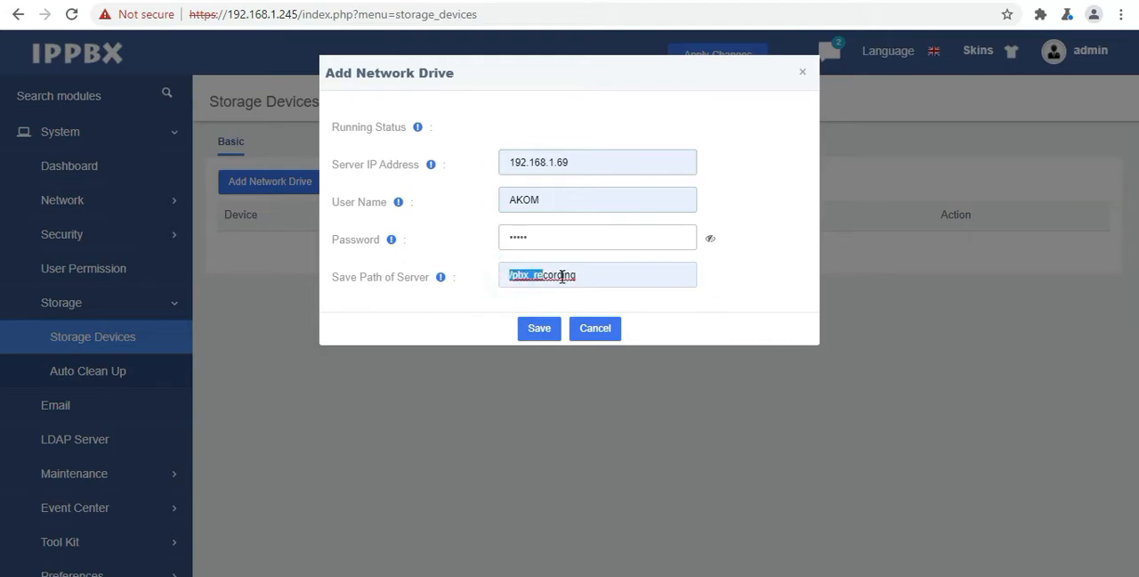
left_click(537, 327)
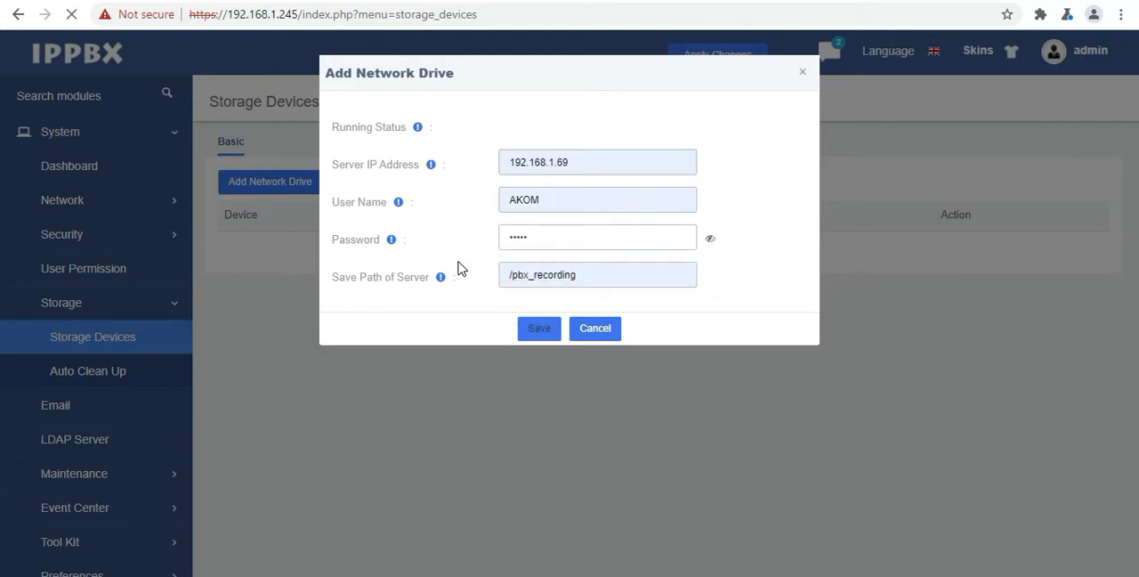
left_click(538, 328)
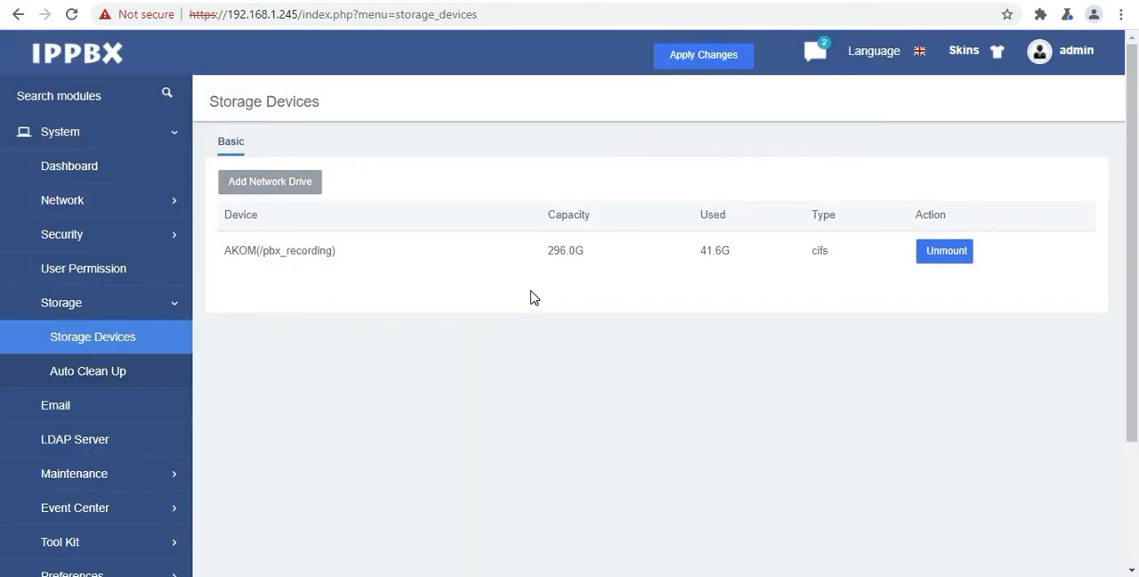
double_click(279, 249)
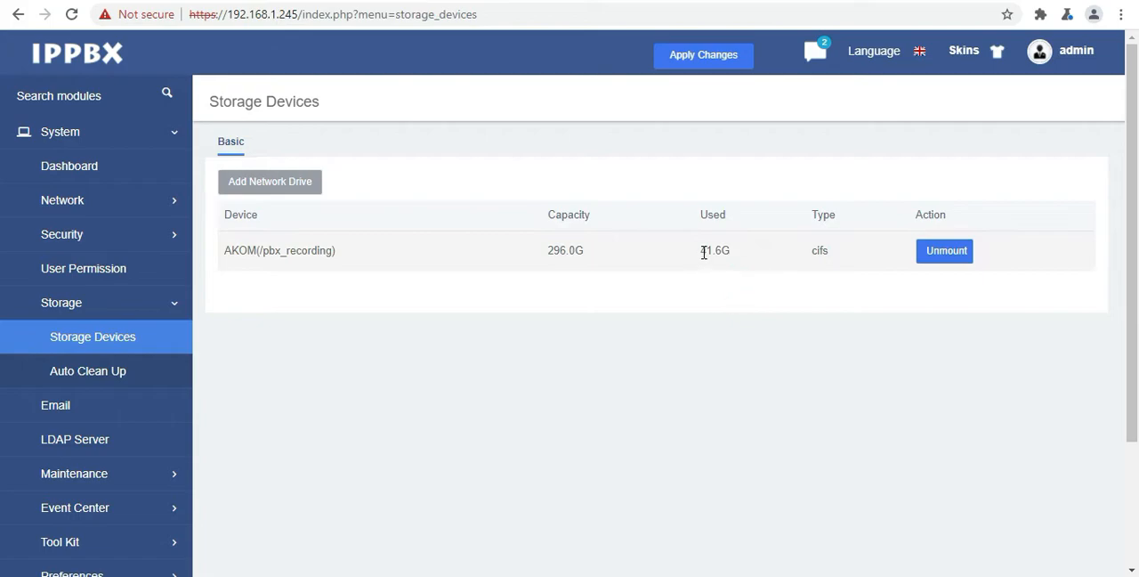
left_click(87, 370)
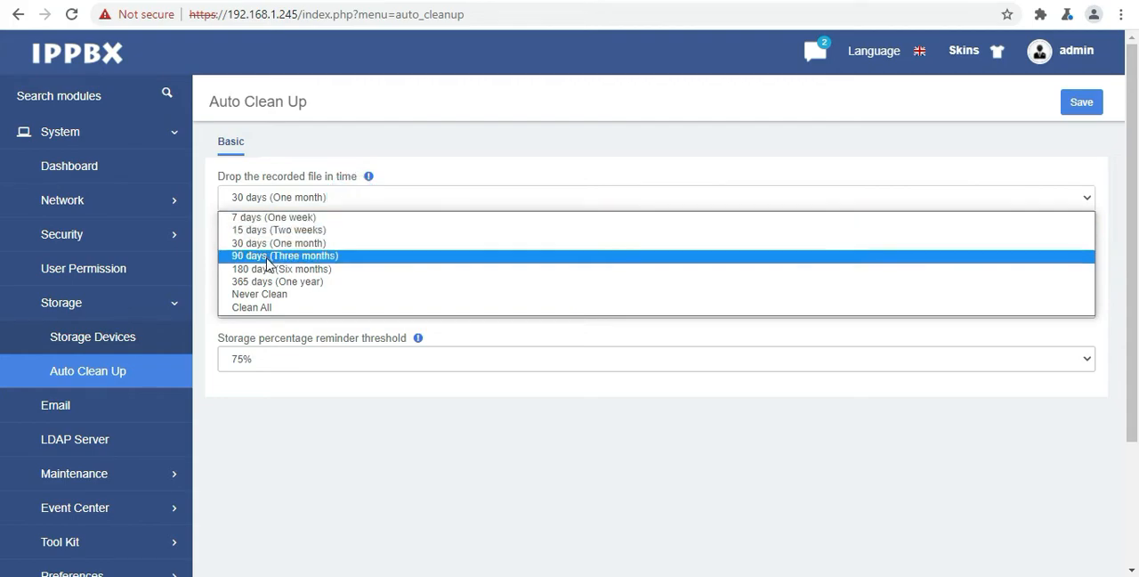
Check the recording retention dropdown on the Auto Clean Up page
left_click(55, 406)
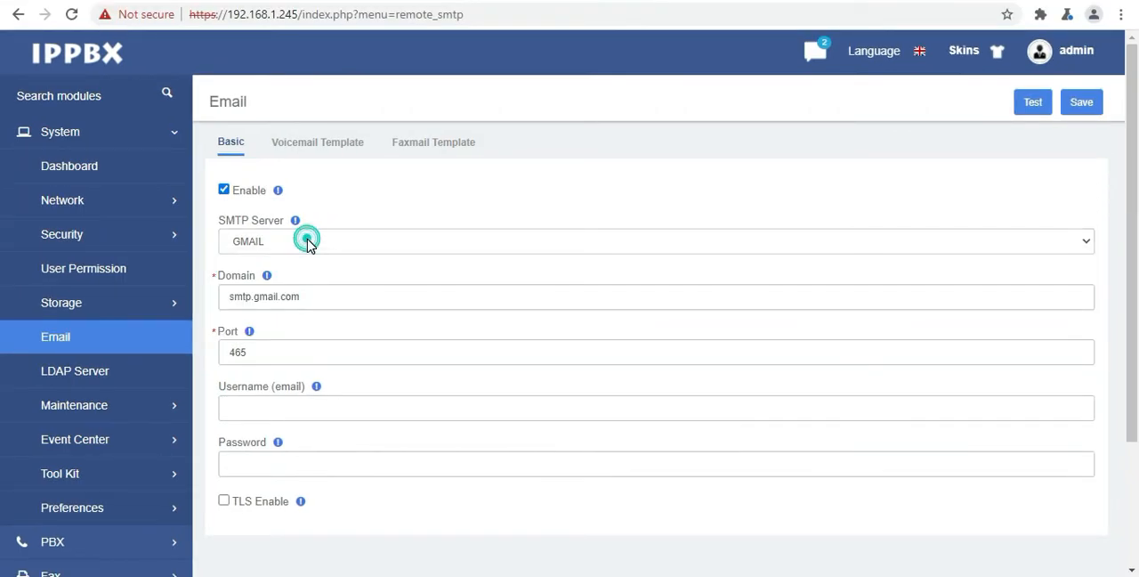
Keep GMAIL as SMTP server, review the voicemail and fax templates and their variables, then go to LDAP Server
left_click(306, 240)
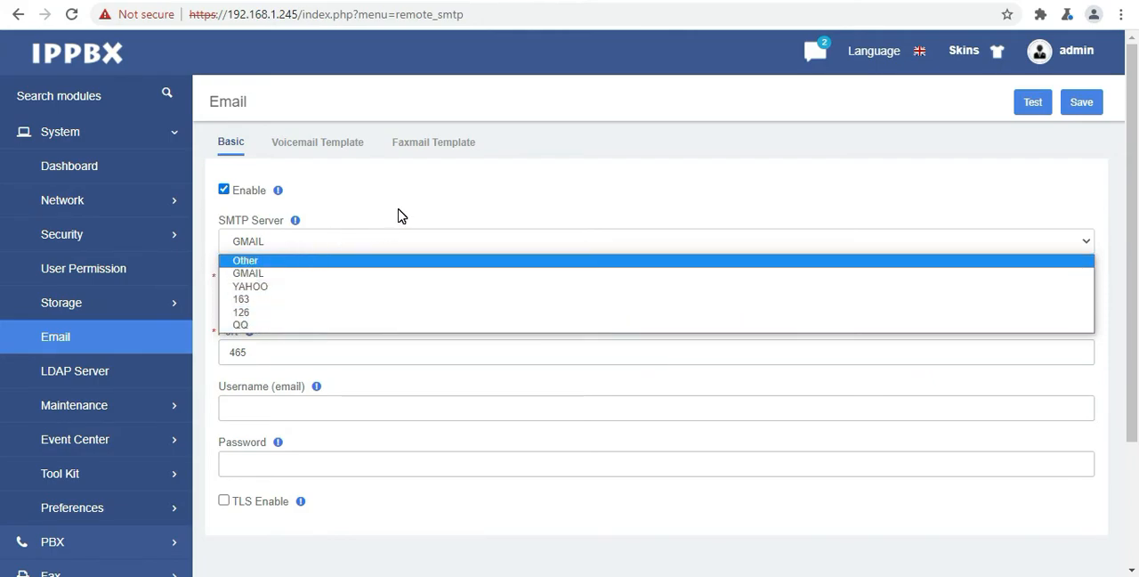
left_click(249, 274)
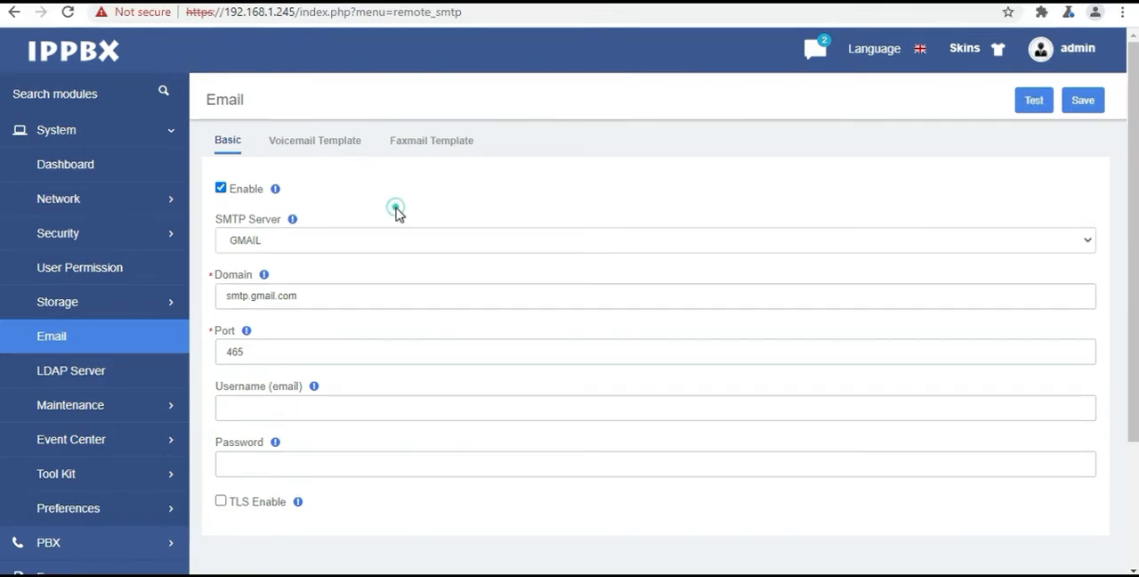
left_click(313, 141)
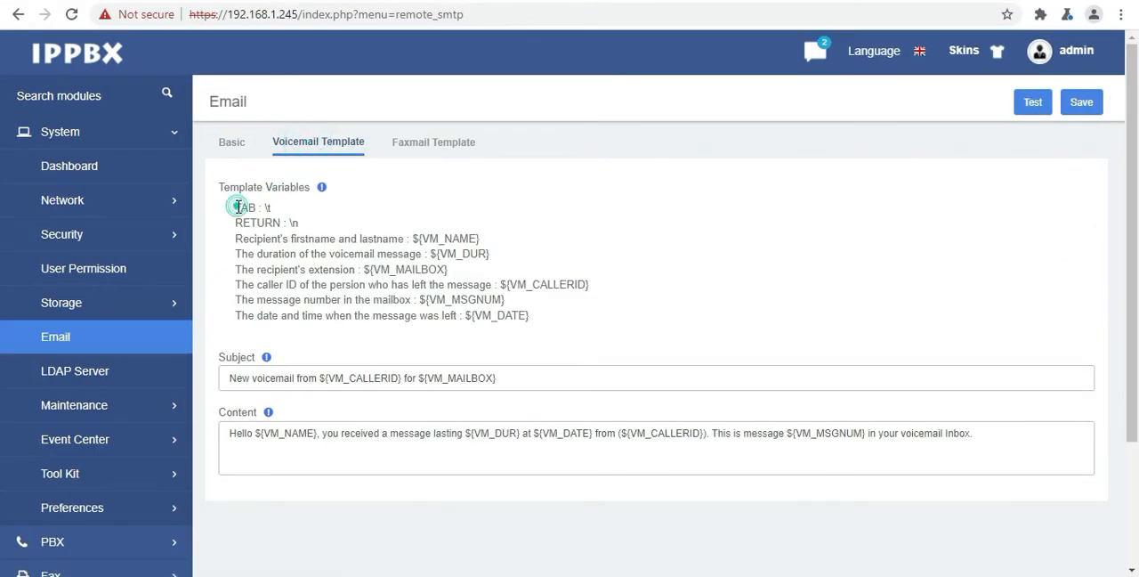
left_click_drag(240, 207, 530, 315)
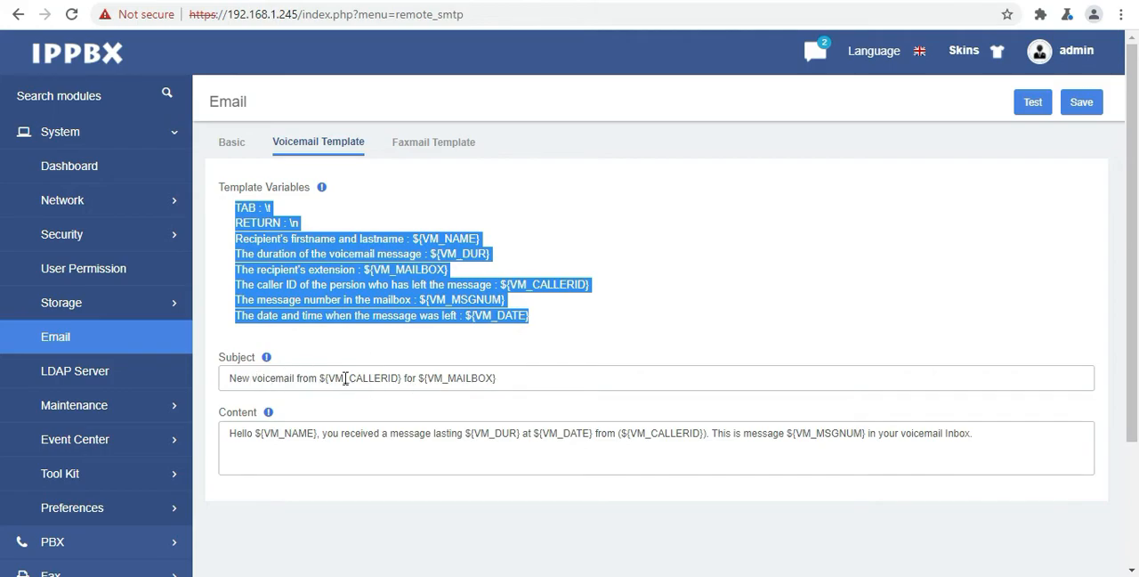
left_click(434, 142)
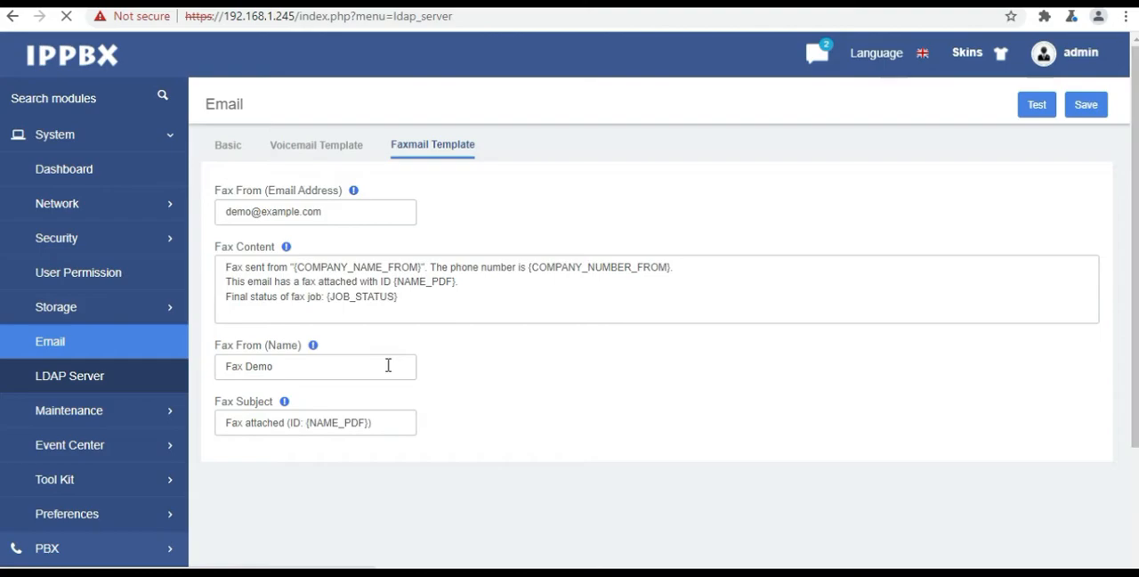
left_click(67, 374)
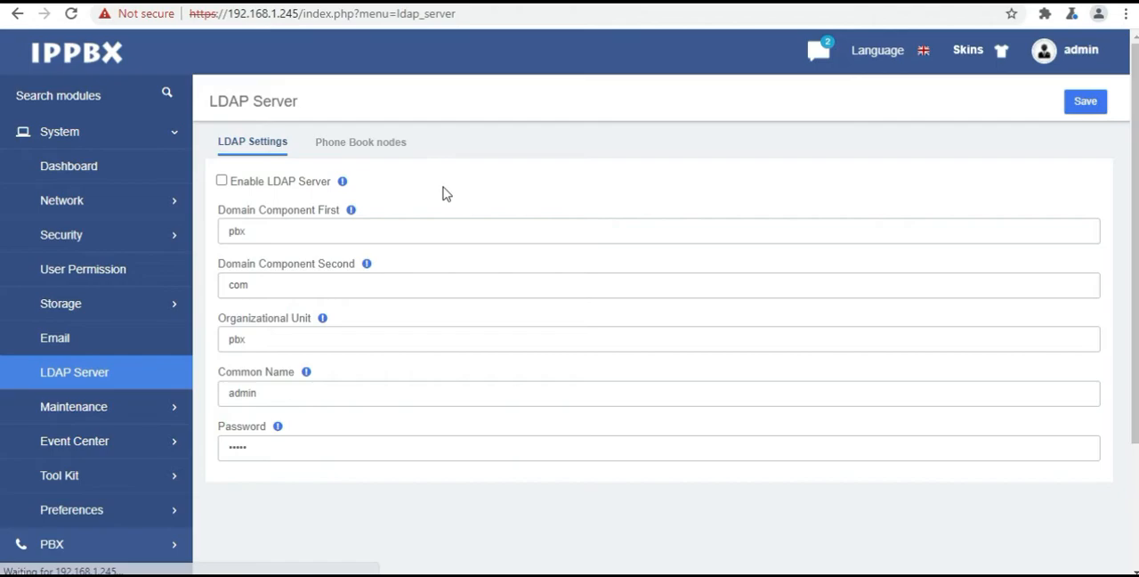
Visit Firmware Update and its file browser, then show the Login Settings page
left_click(75, 406)
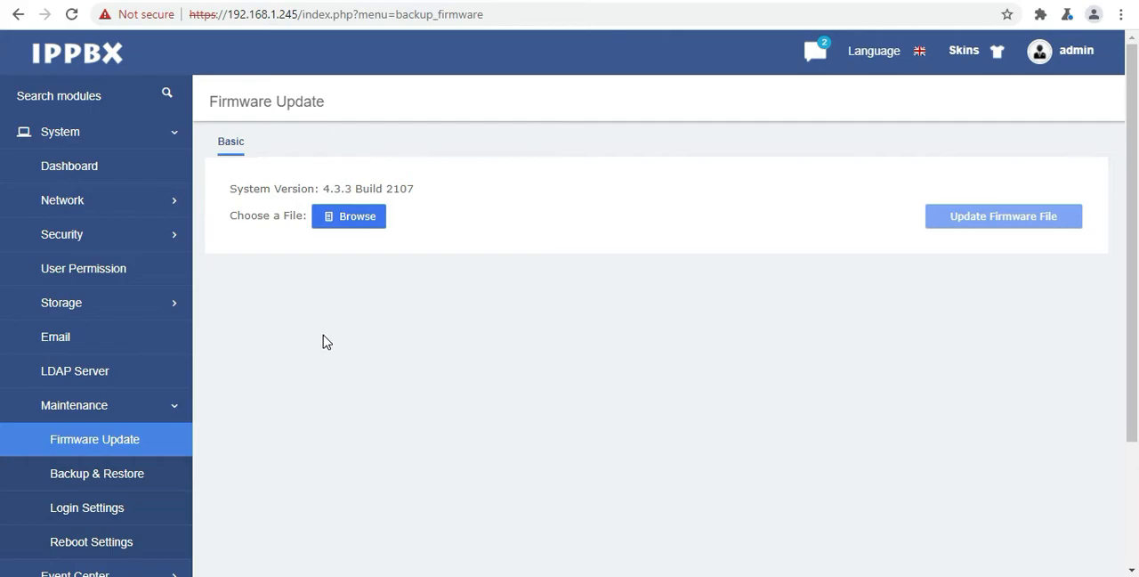
mouse_move(352, 222)
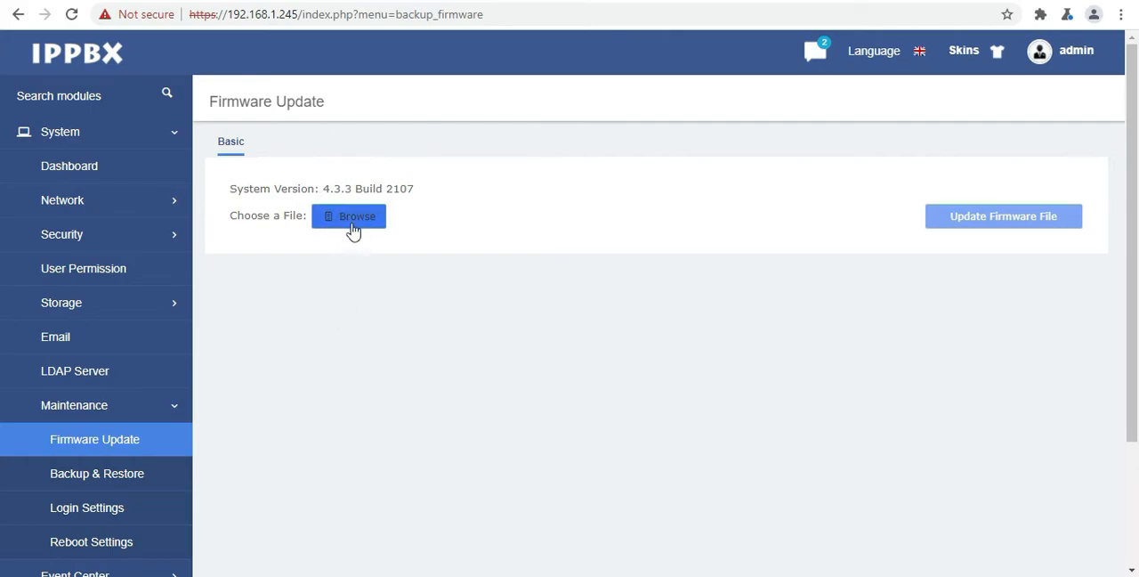
left_click(96, 473)
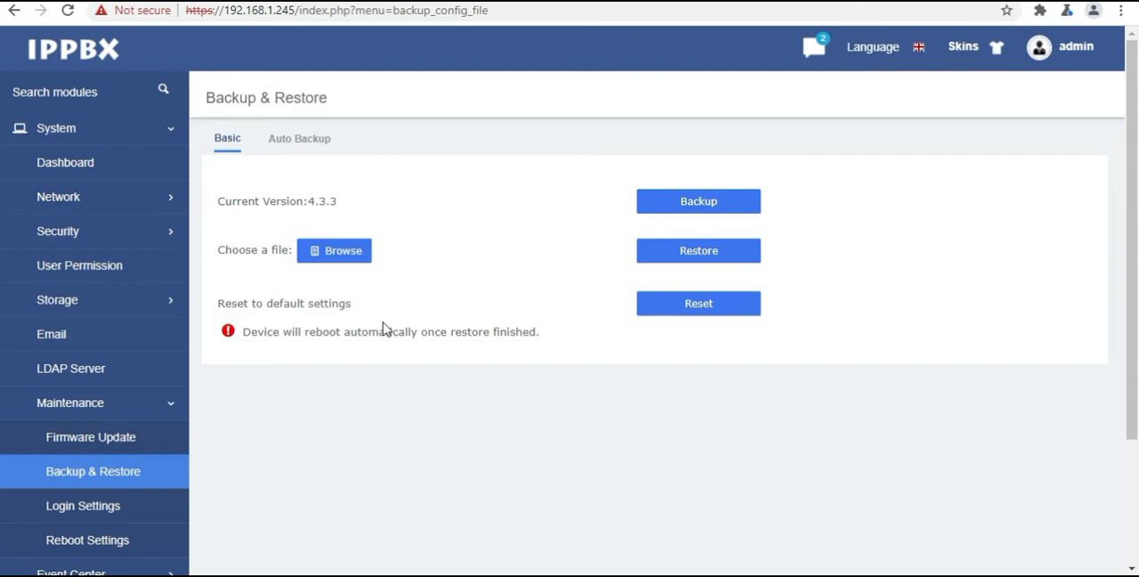
left_click(82, 505)
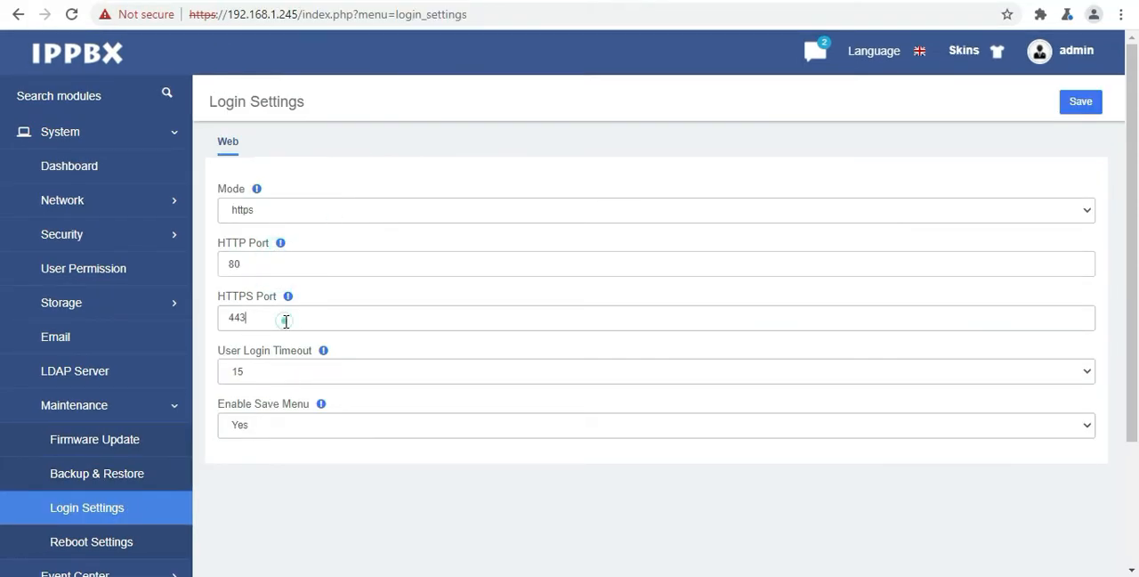
Enable scheduled reboot under Maintenance and review the Reboot Type frequency choices
left_click(91, 541)
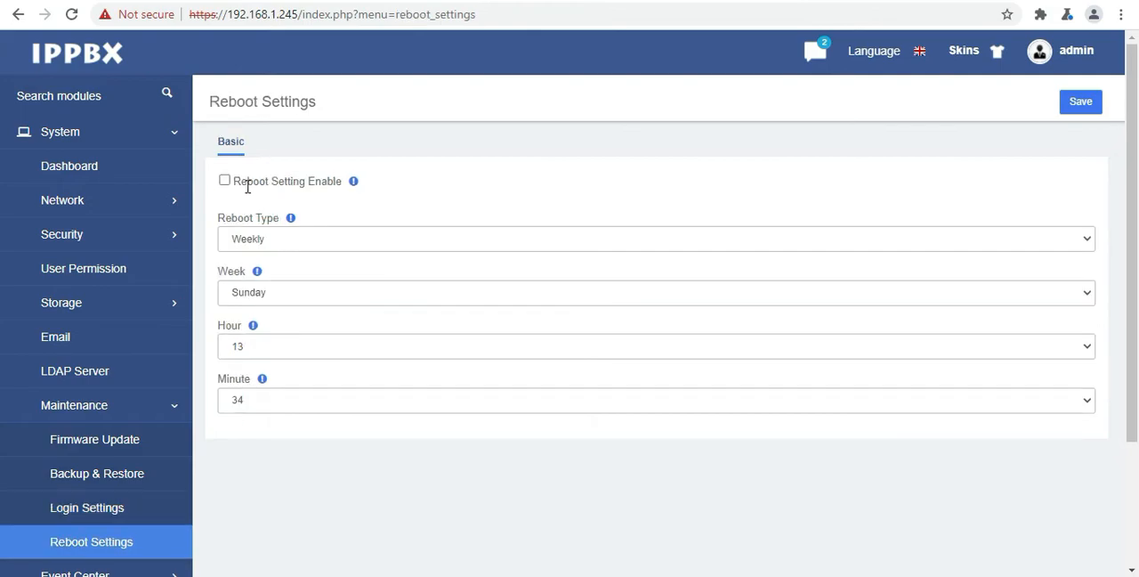
left_click(225, 180)
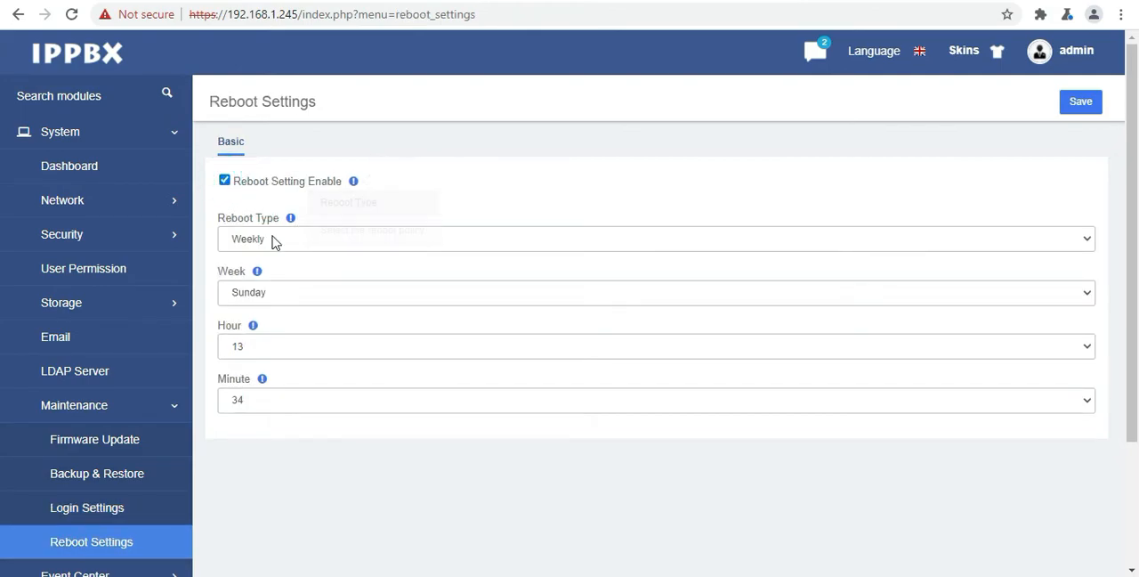
mouse_move(353, 182)
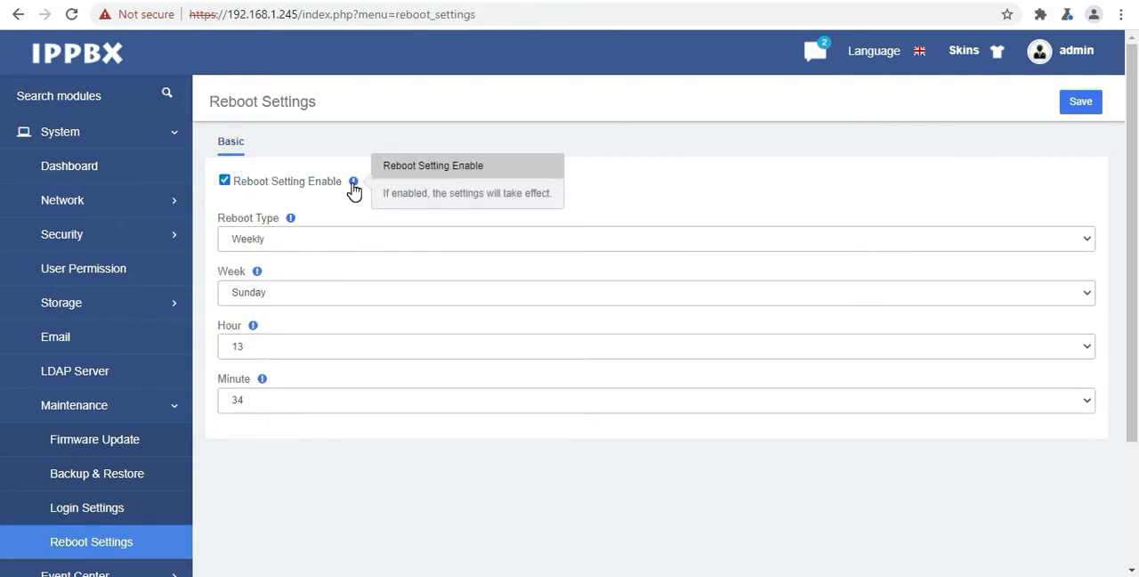
left_click(657, 238)
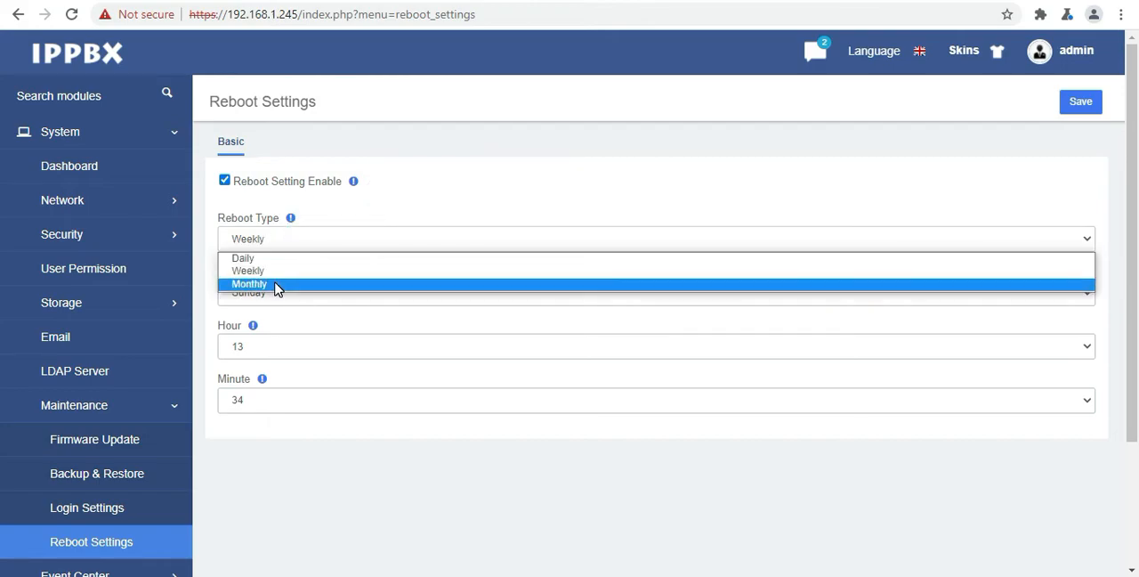
mouse_move(299, 363)
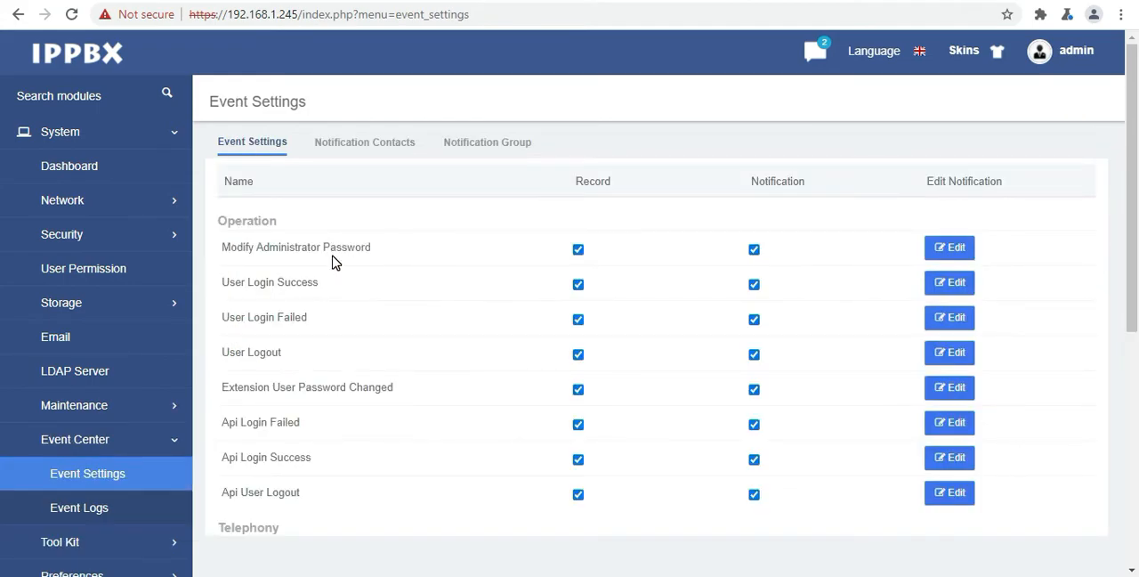
mouse_move(715, 270)
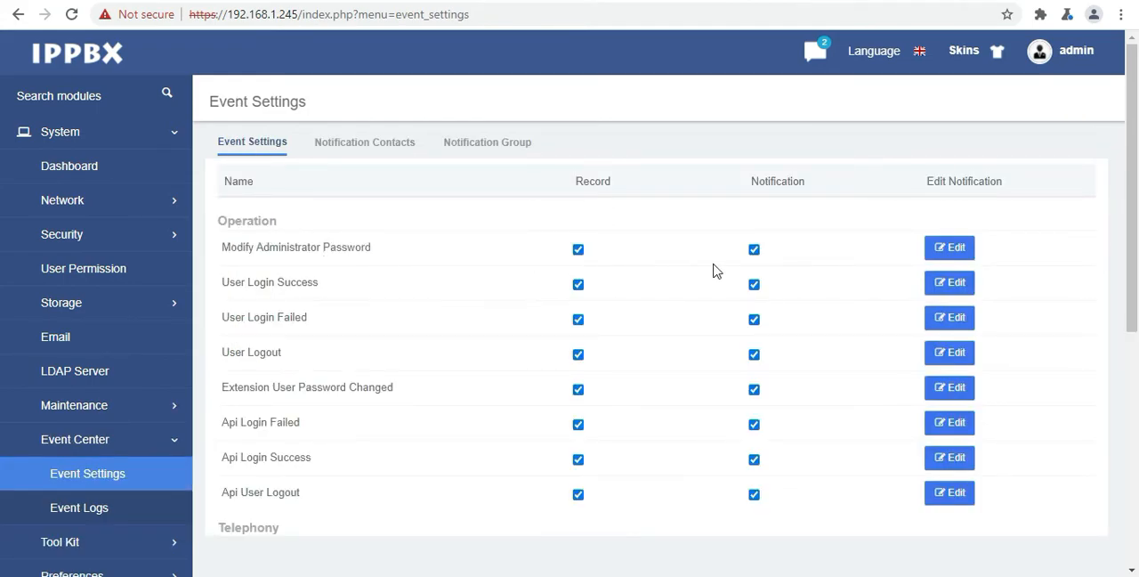
Review the Event Logs, then bring up the Tool Kit Network Capture page
left_click(79, 507)
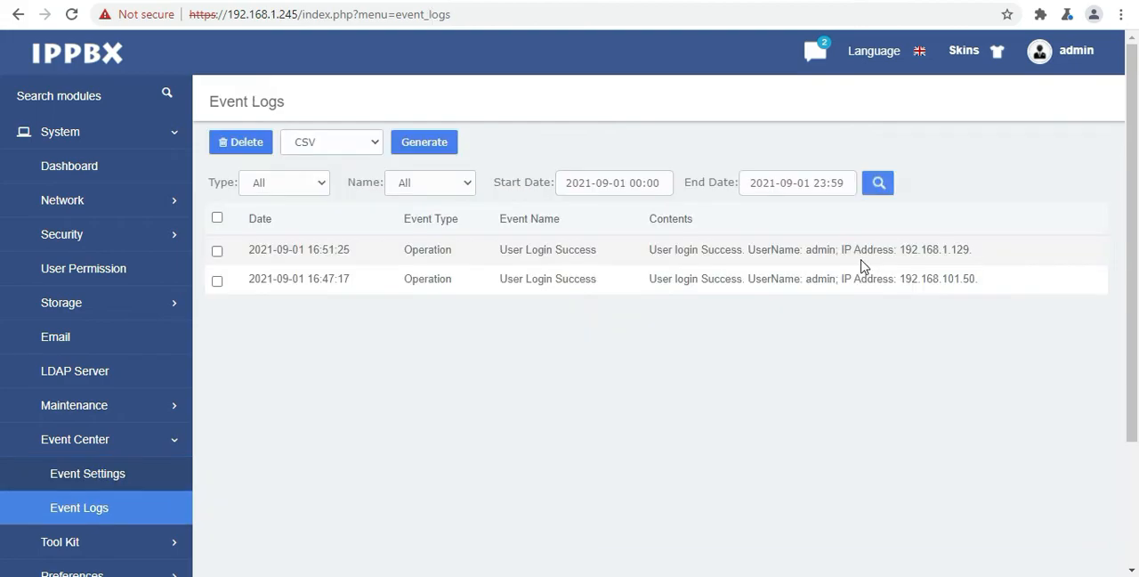
left_click(218, 250)
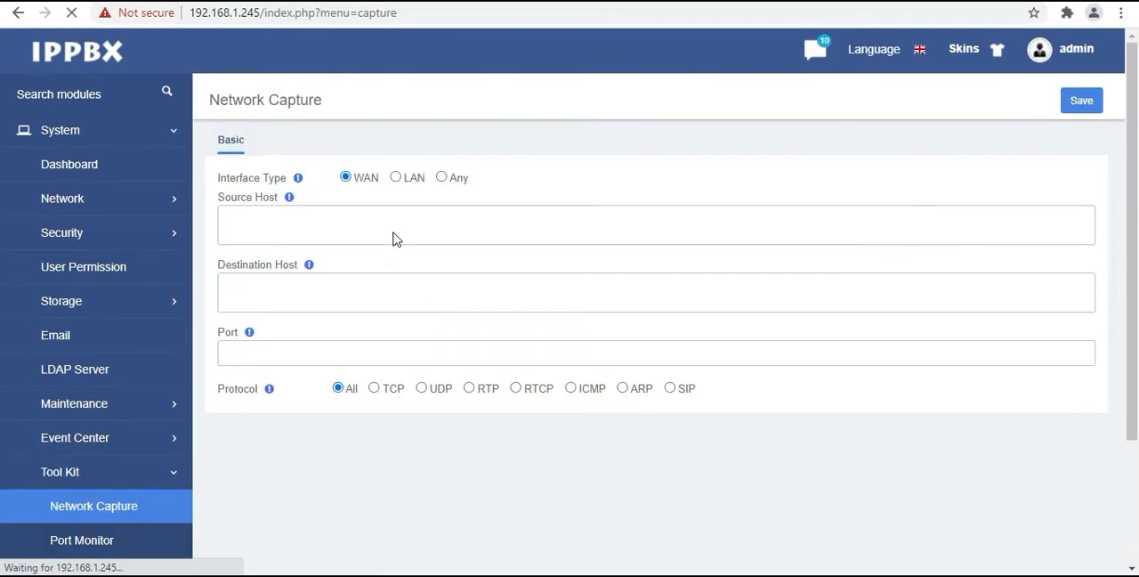
mouse_move(374, 221)
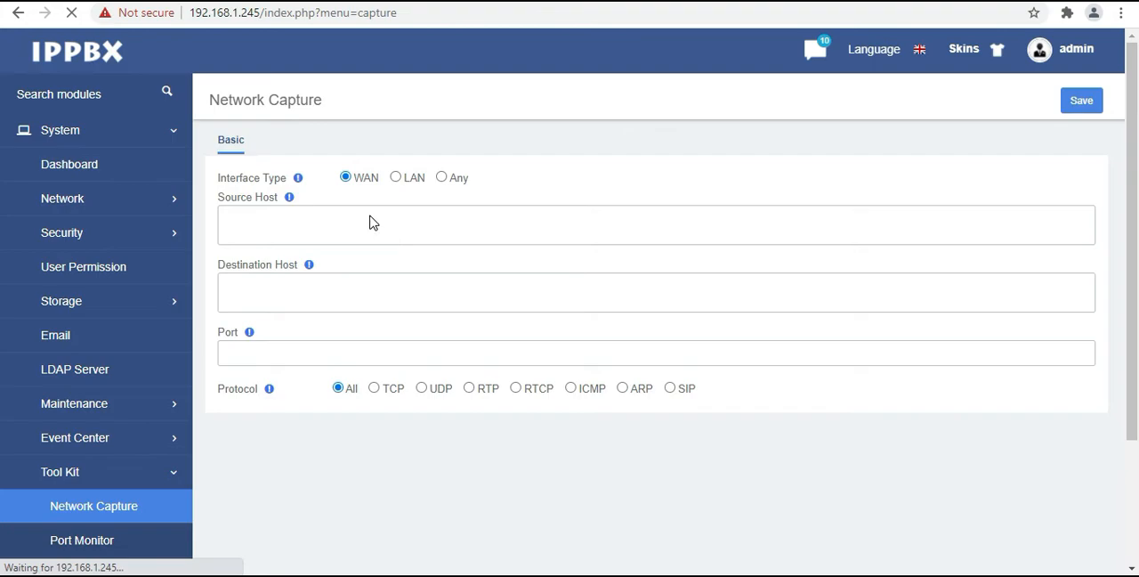
mouse_move(299, 177)
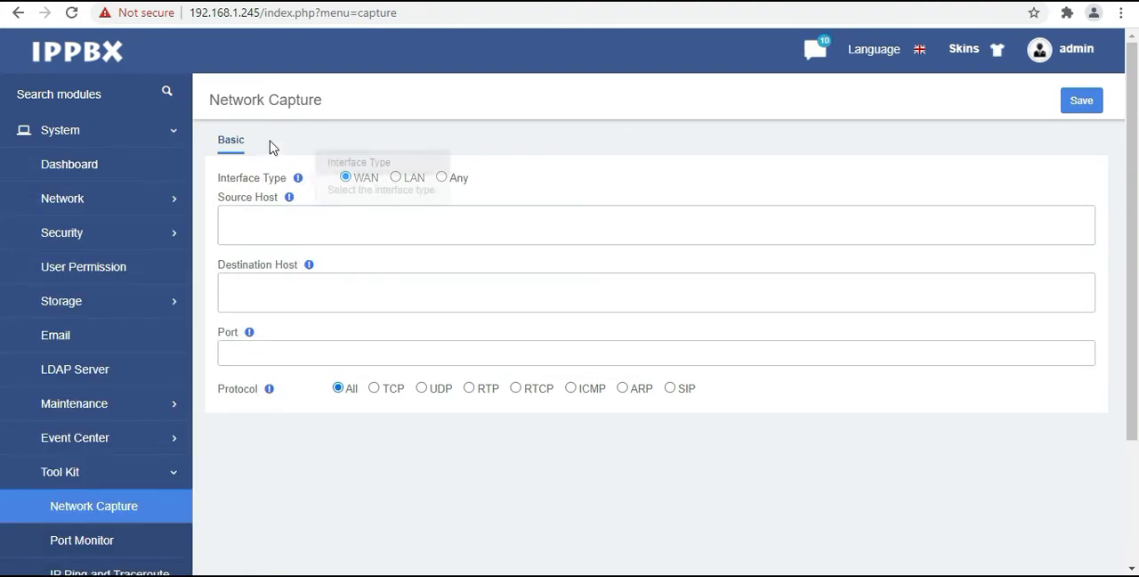
mouse_move(285, 182)
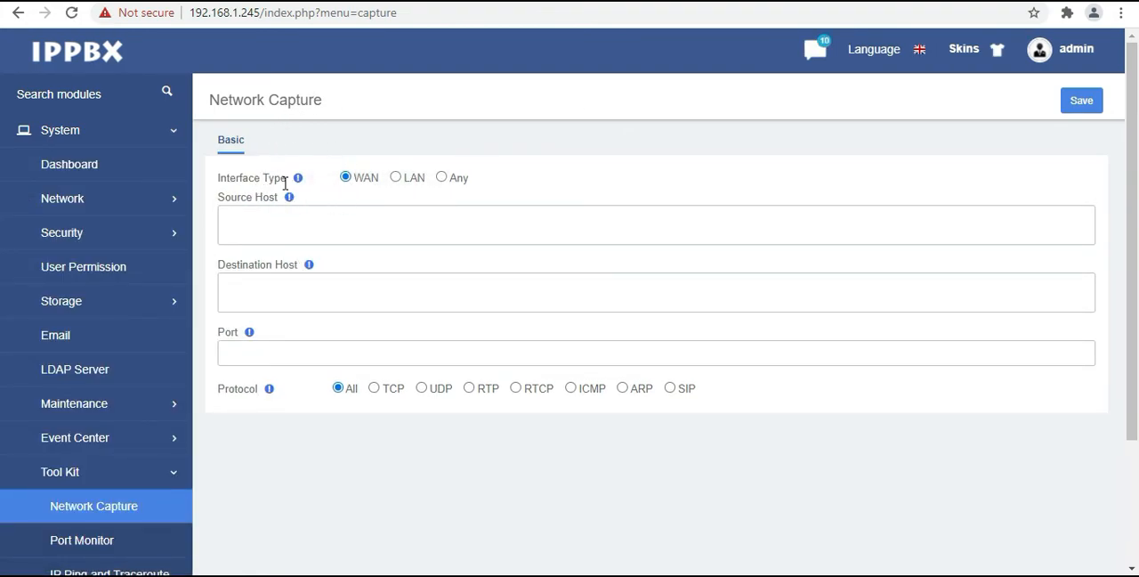
mouse_move(353, 189)
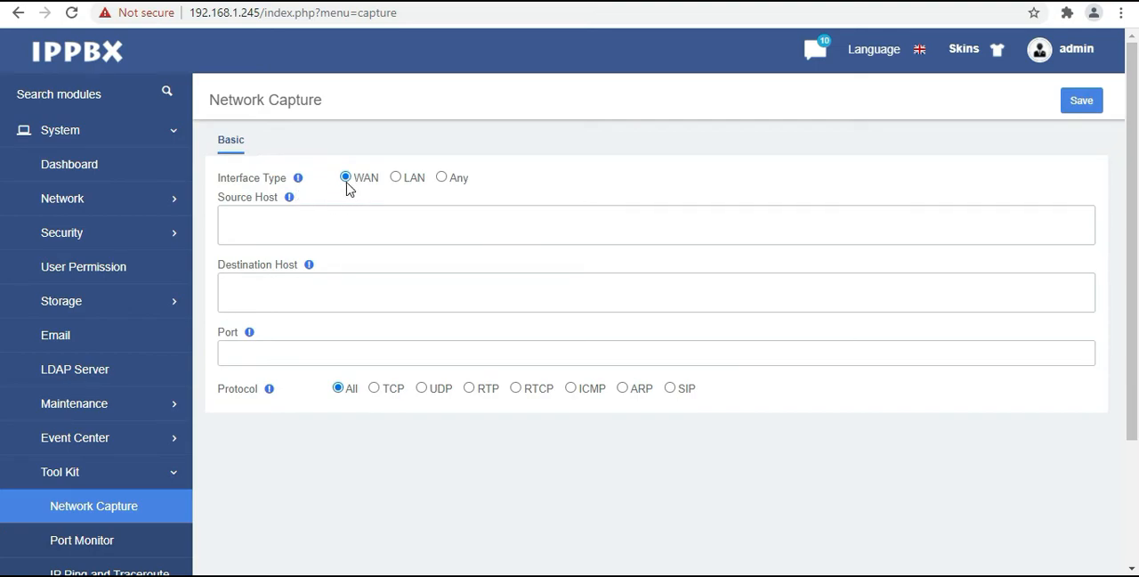
mouse_move(395, 182)
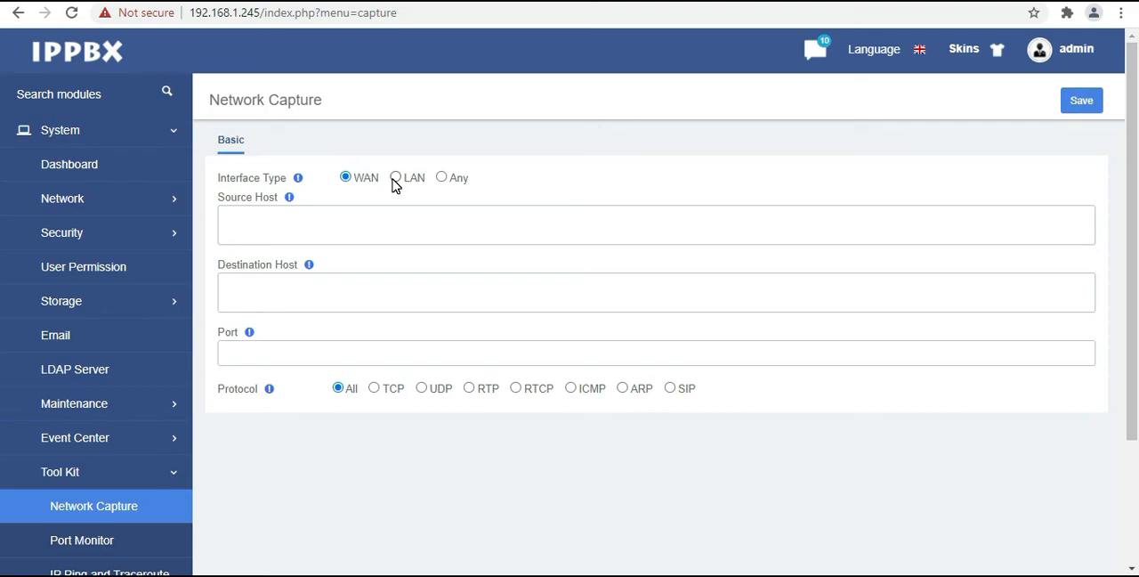
mouse_move(397, 182)
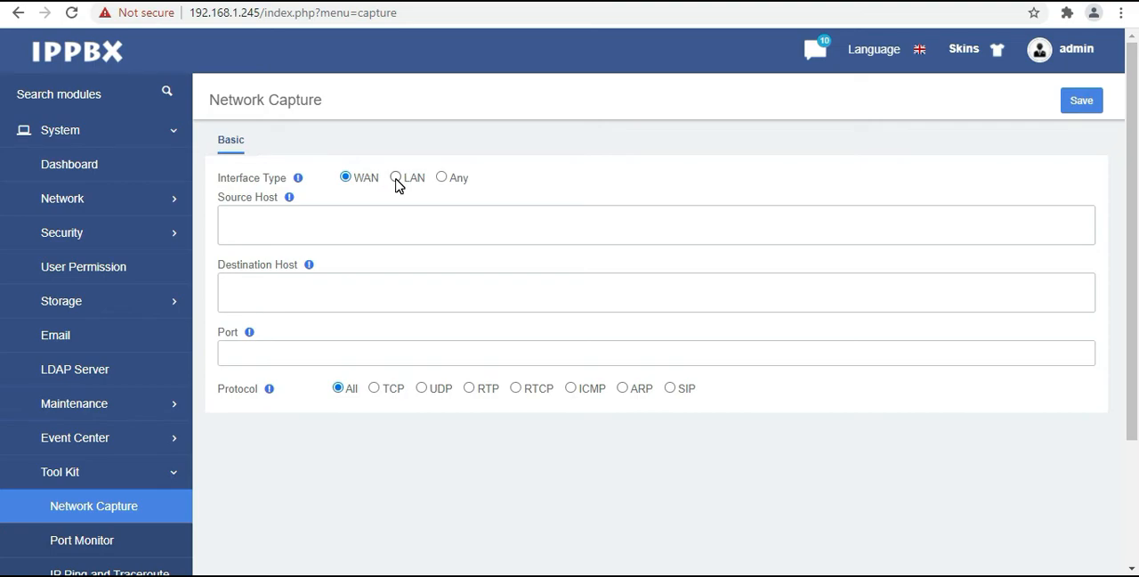
Switch the Network Capture interface from WAN to Any, keeping all protocols, and move to Port Monitor
left_click(395, 177)
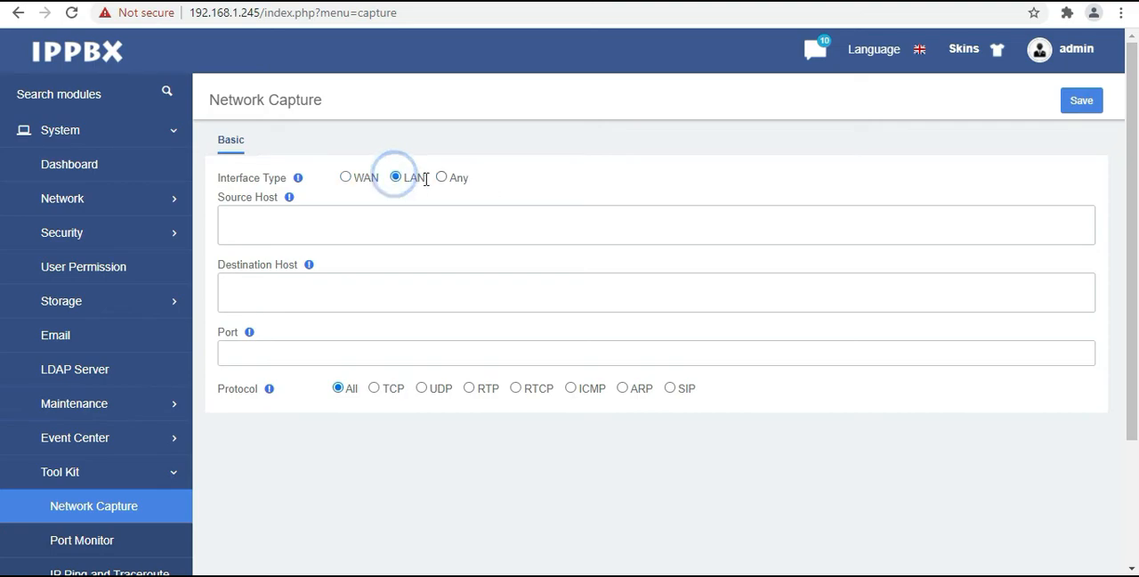
left_click(441, 176)
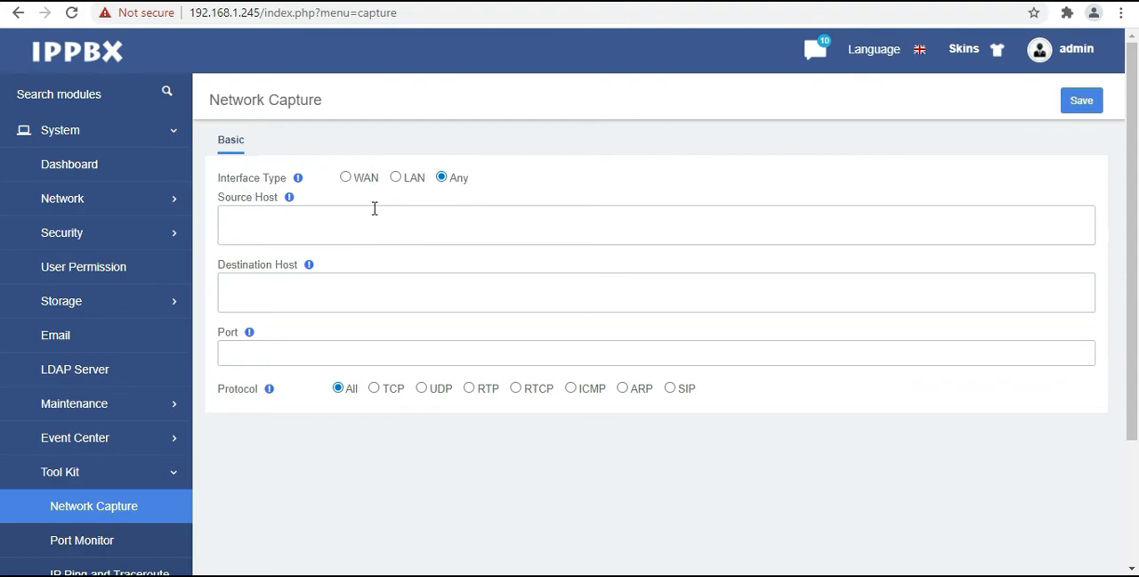
mouse_move(459, 258)
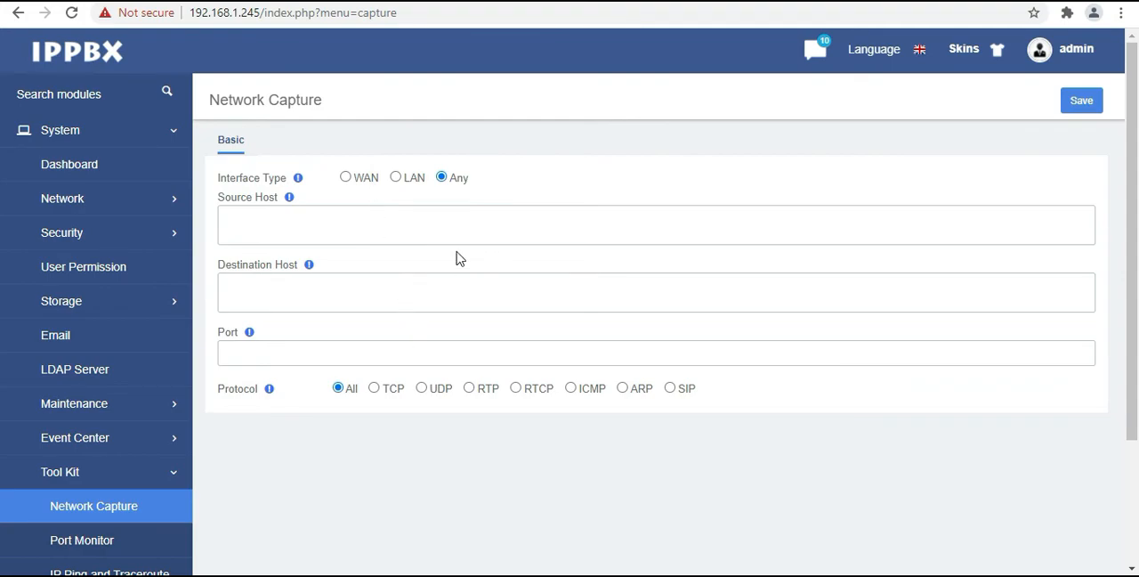
left_click(82, 539)
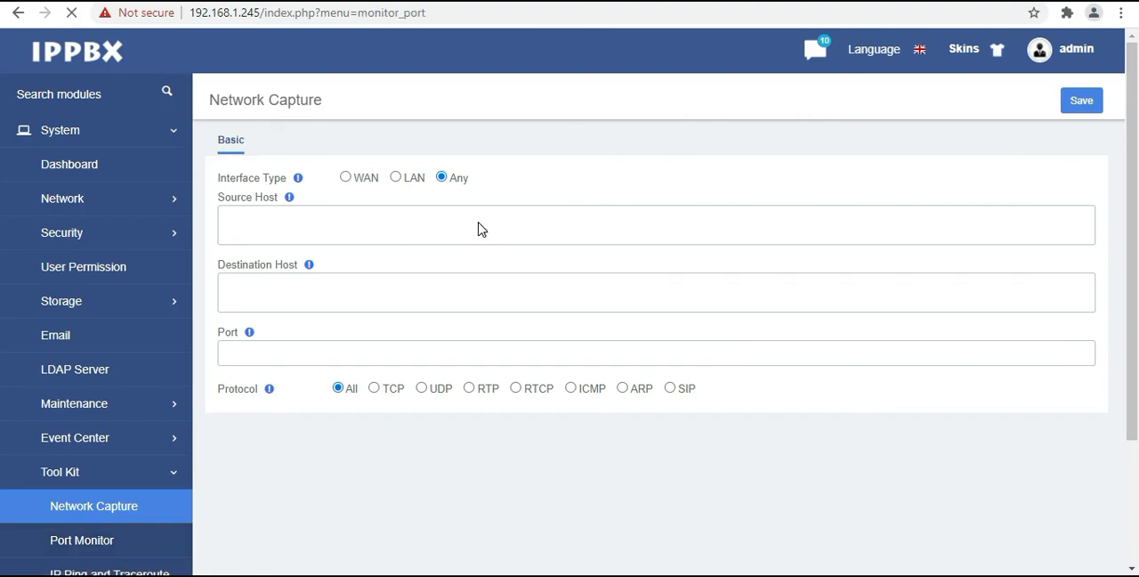
Select Port 1 (FXO) as the monitored port and expand the Preferences section
left_click(82, 539)
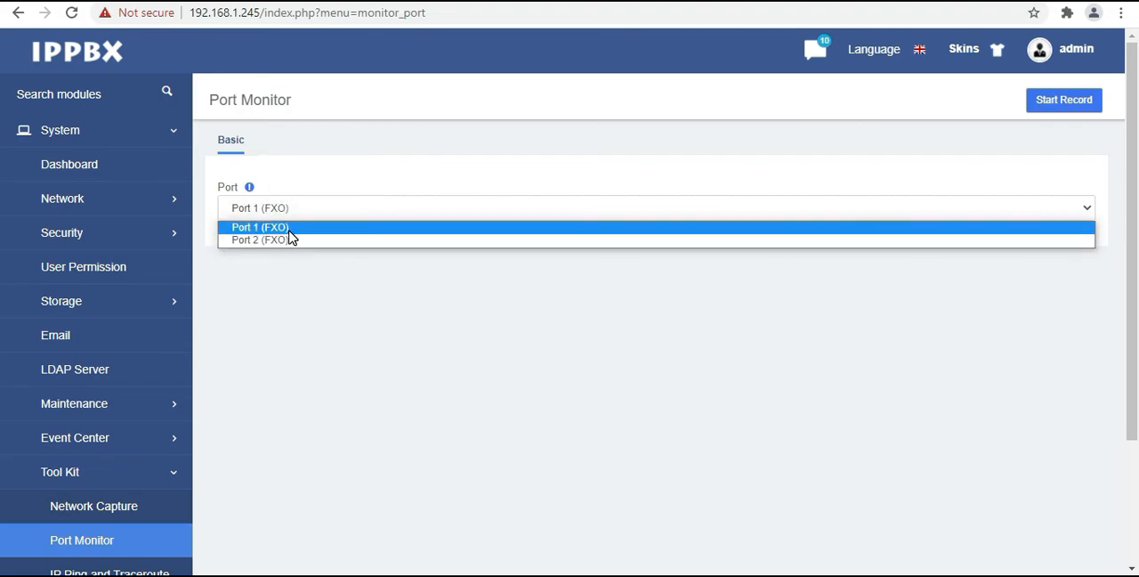
left_click(258, 226)
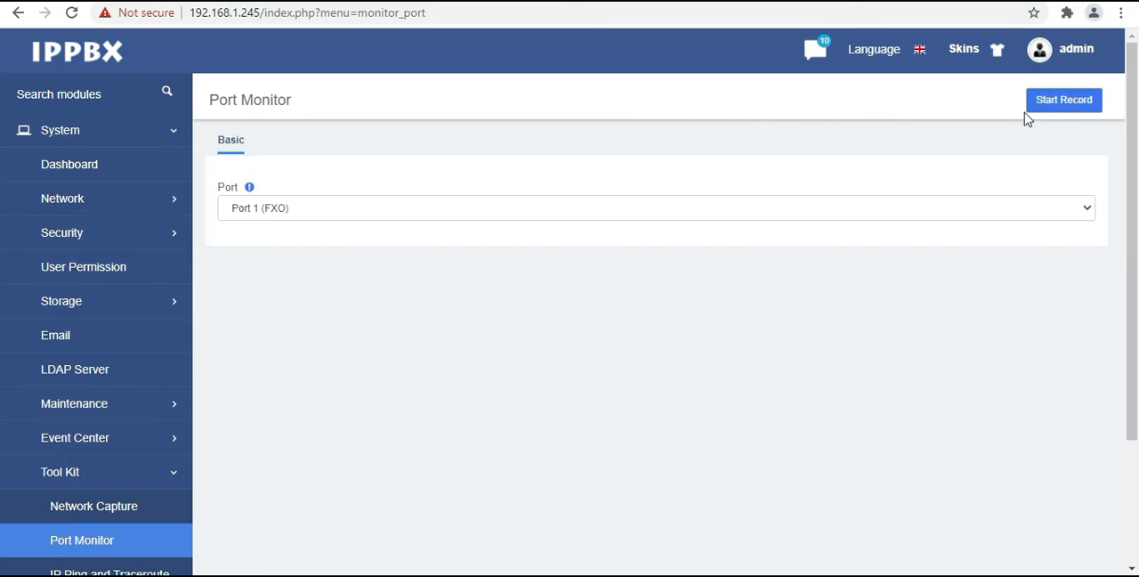
mouse_move(621, 224)
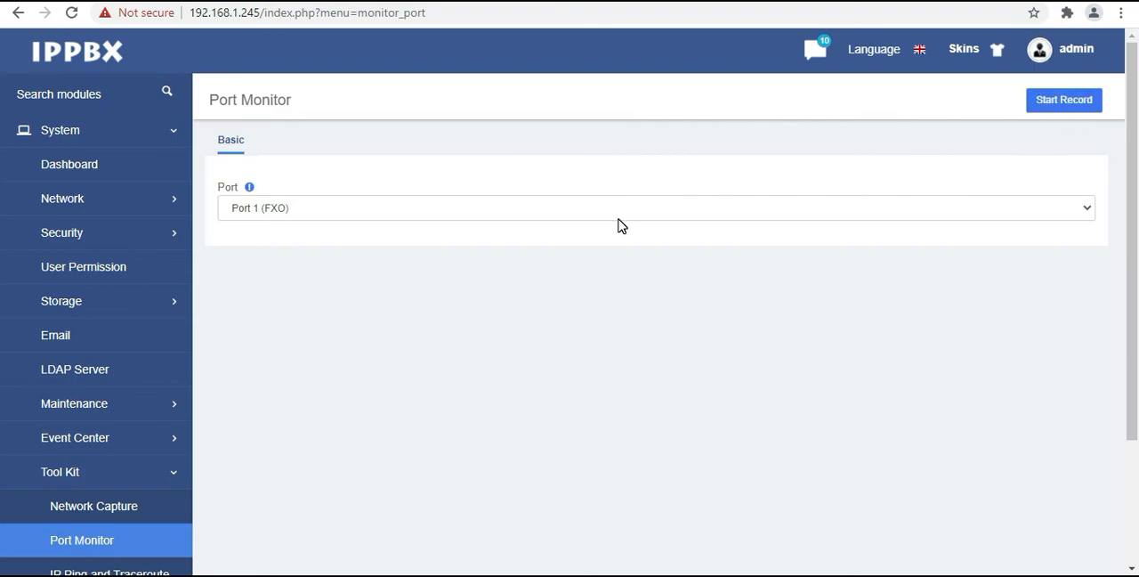
mouse_move(445, 218)
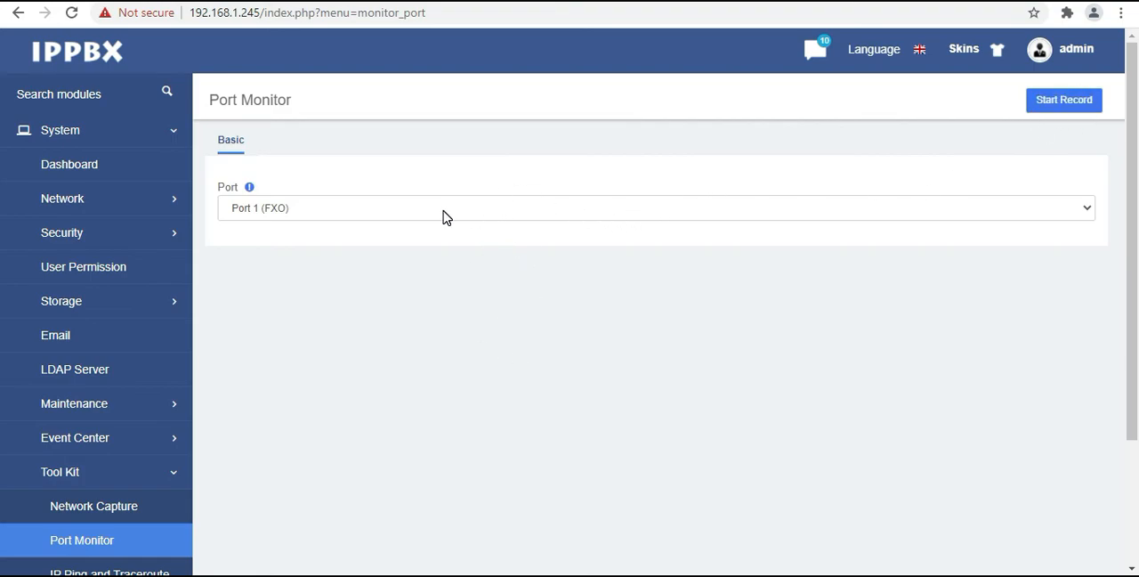
mouse_move(648, 128)
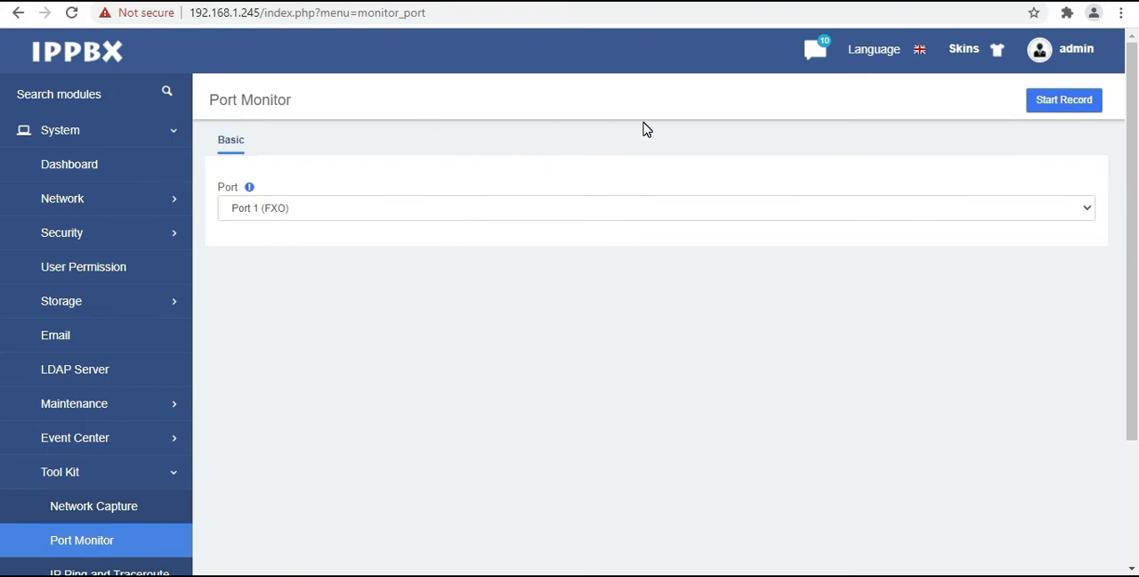
left_click(107, 569)
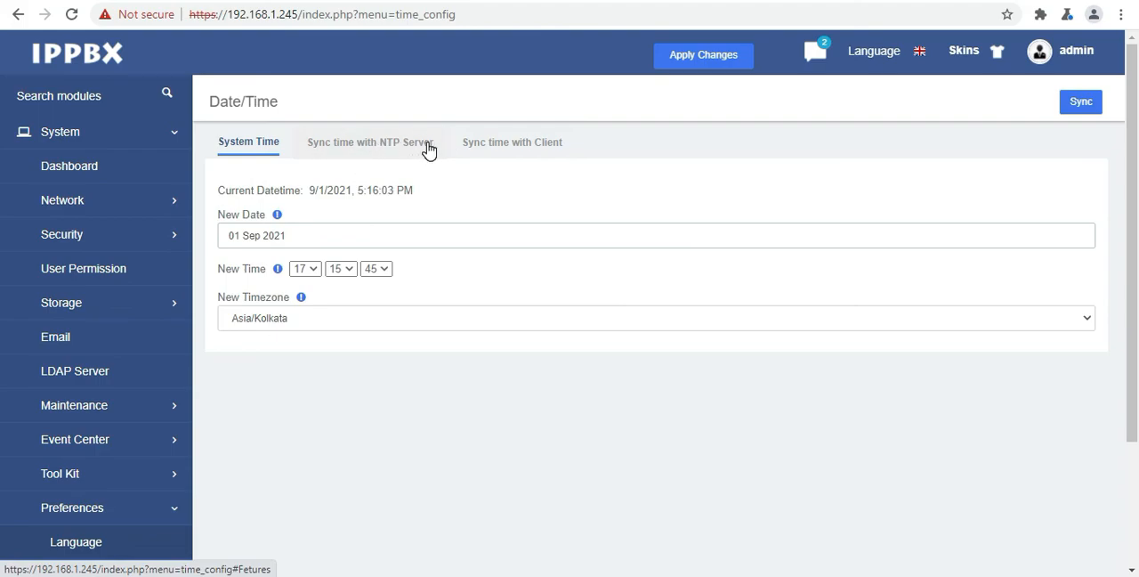
mouse_move(598, 153)
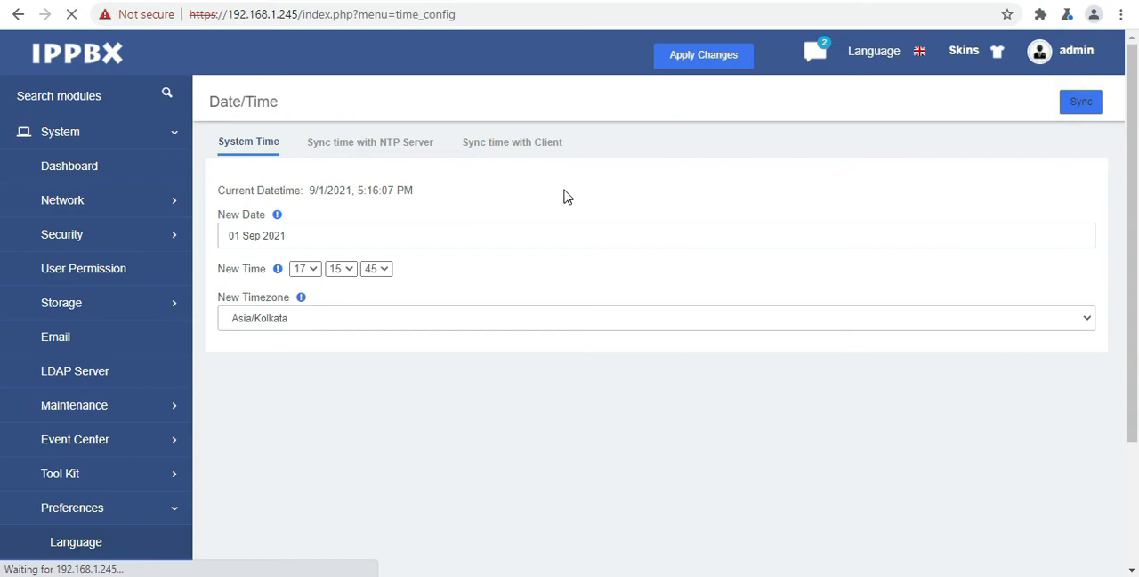
Sync the PBX system time on the Date/Time page, confirming the change to 2:45 PM
left_click(1080, 100)
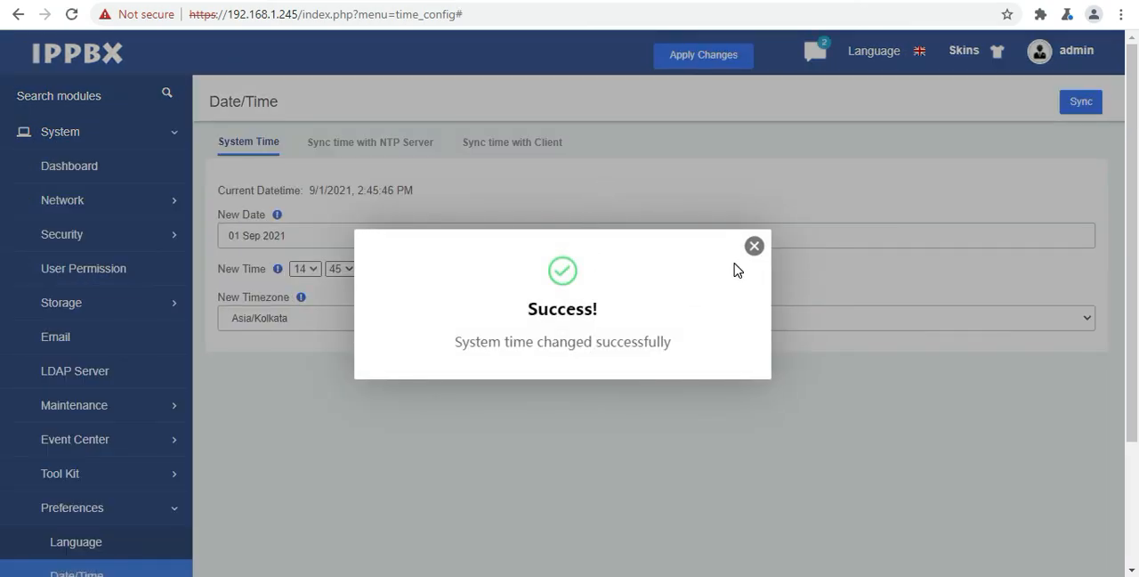
mouse_move(477, 359)
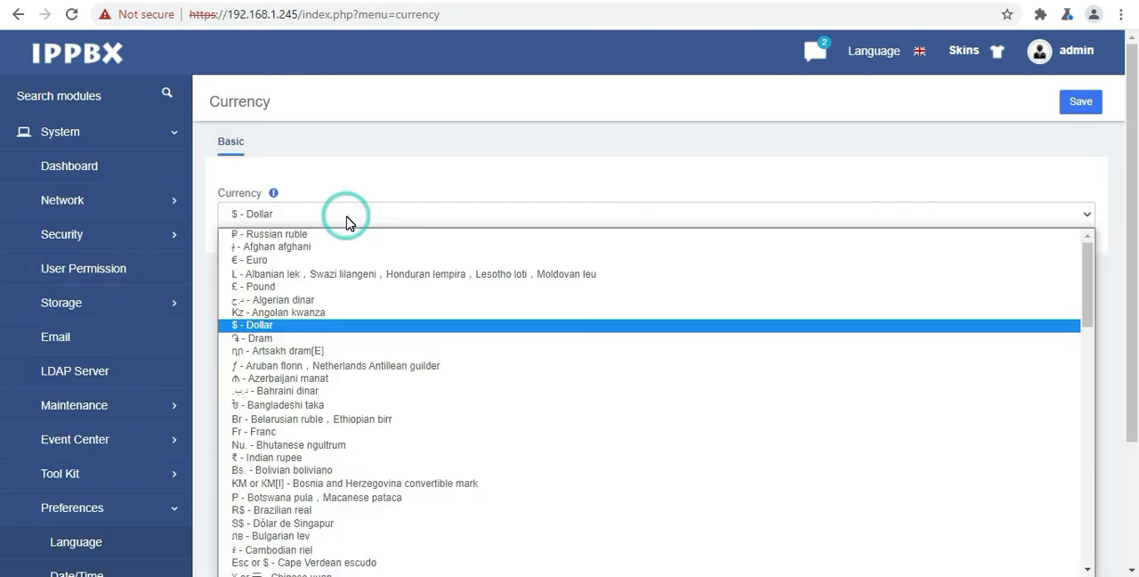
mouse_move(303, 365)
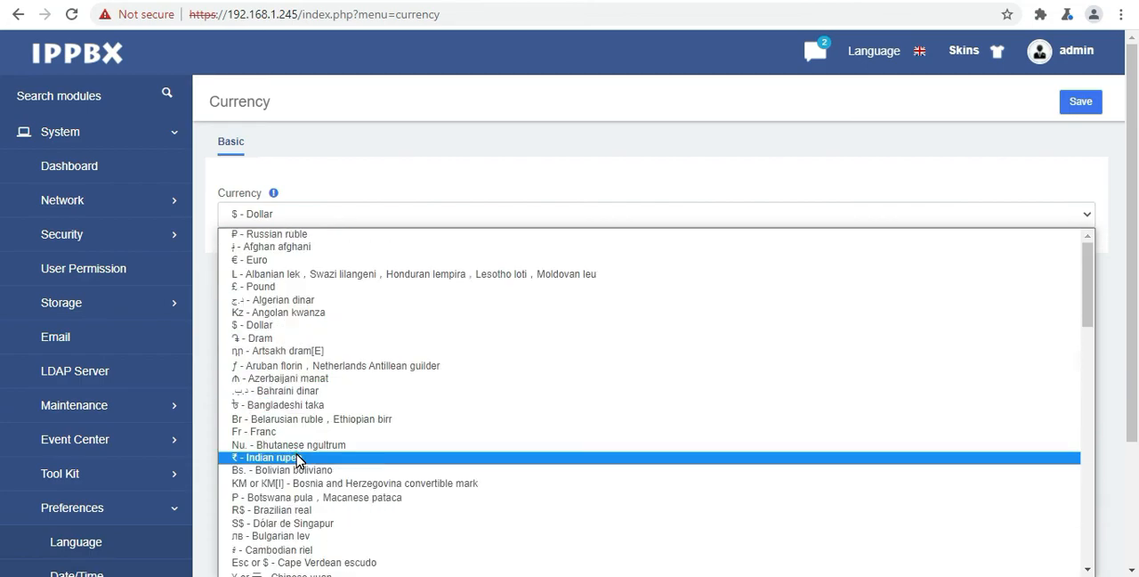
Change the currency preference from Dollar to ₹ - Indian rupee
left_click(265, 455)
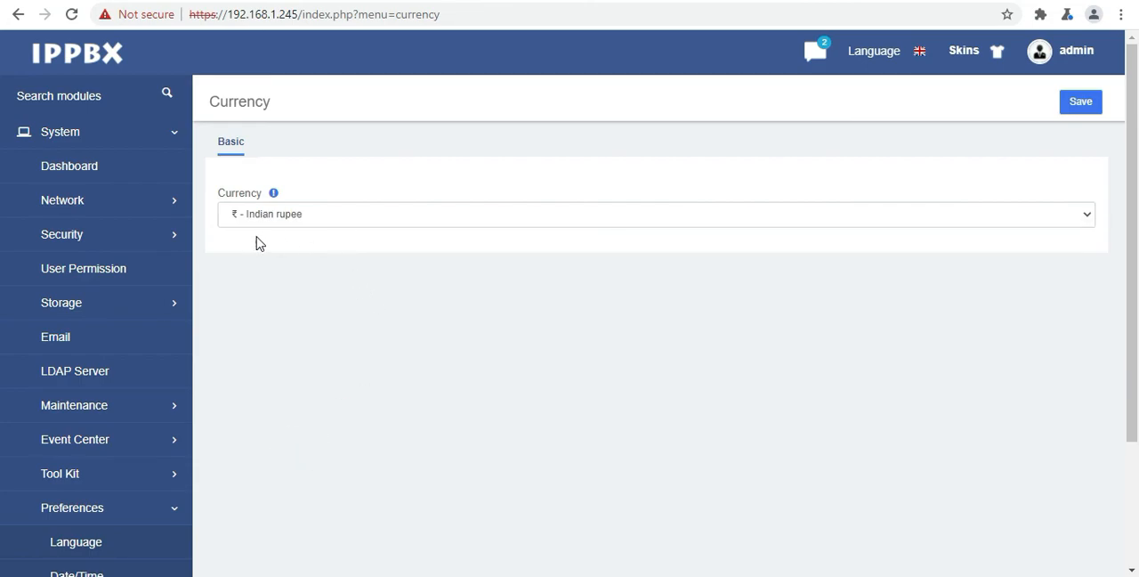